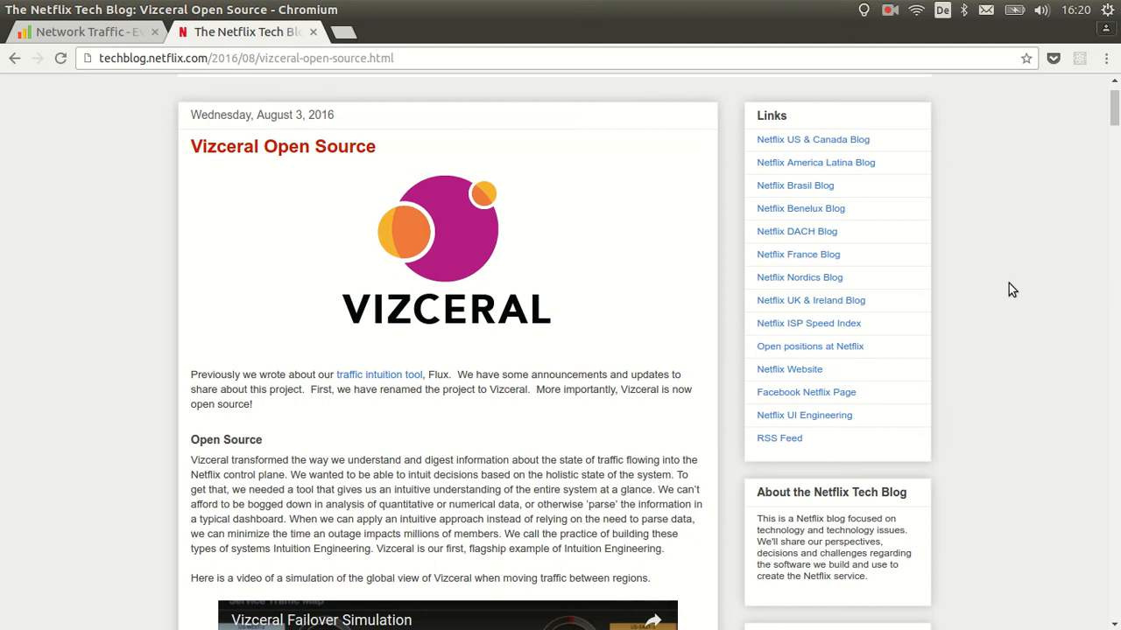
mouse_move(1071, 219)
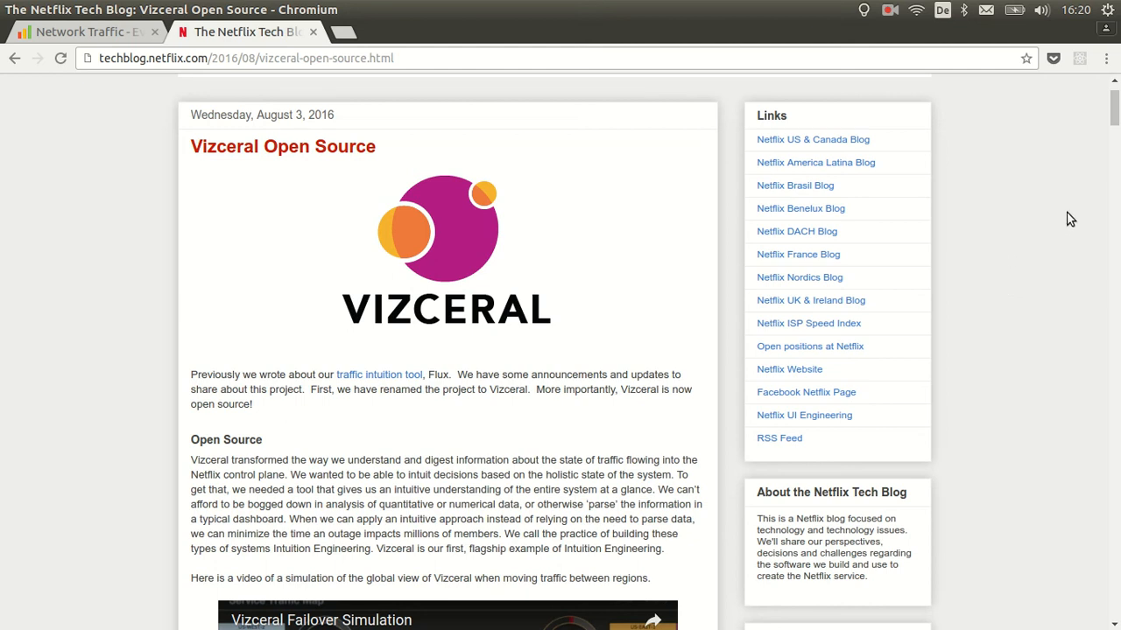
mouse_move(1060, 215)
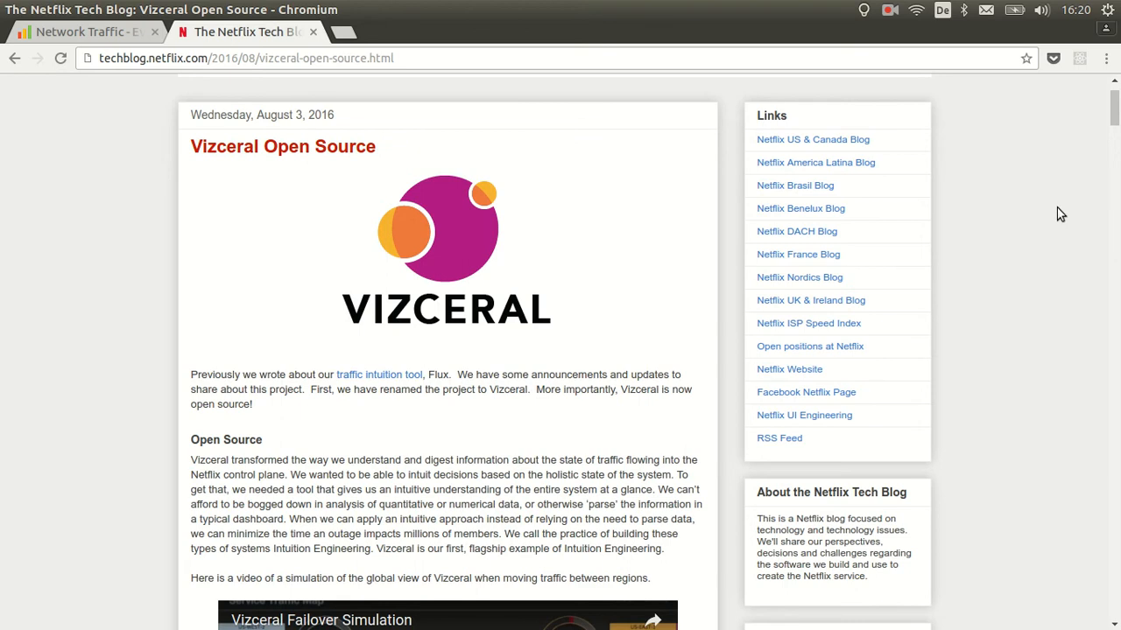
mouse_move(283, 129)
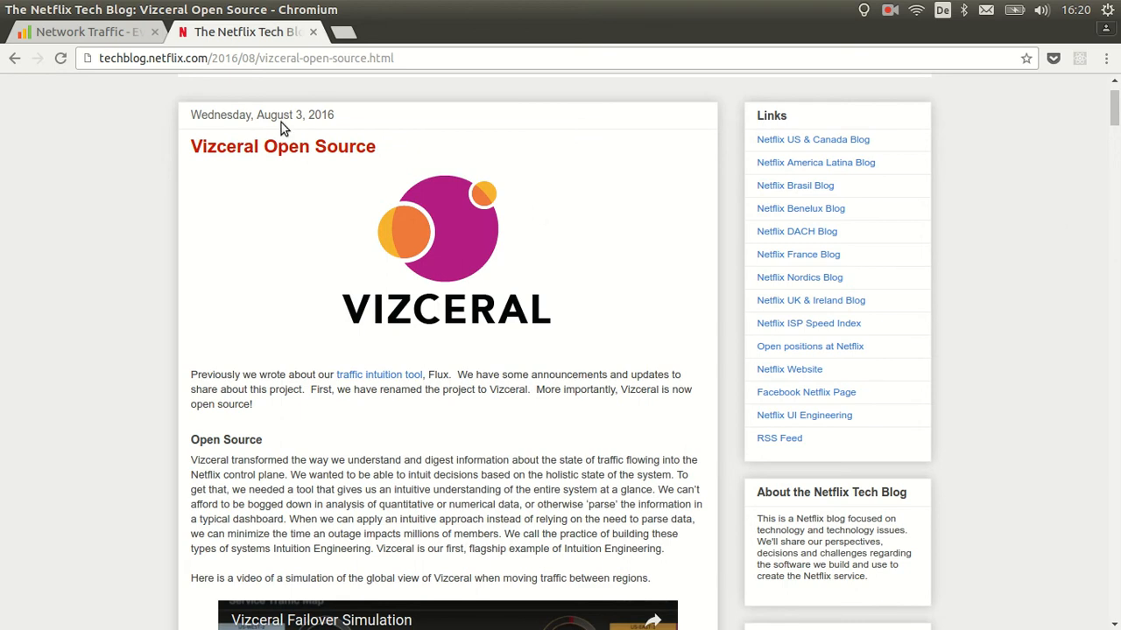
mouse_move(148, 201)
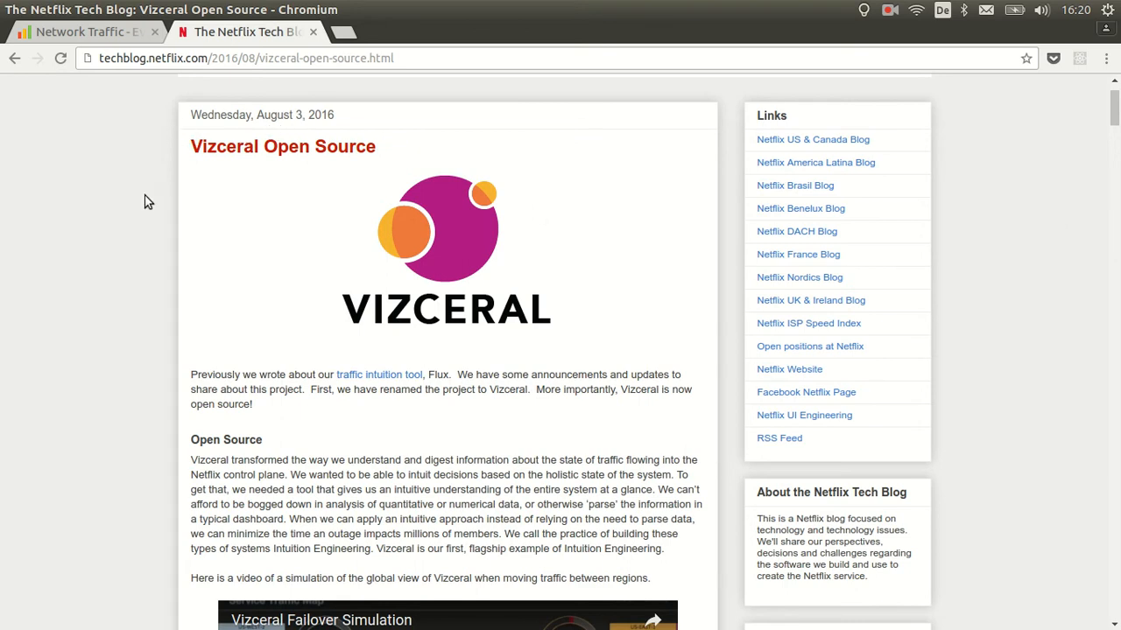
- Play the Vizceral Failover Simulation video in the post, then return to the Event Fabric tab
scroll(down, 3)
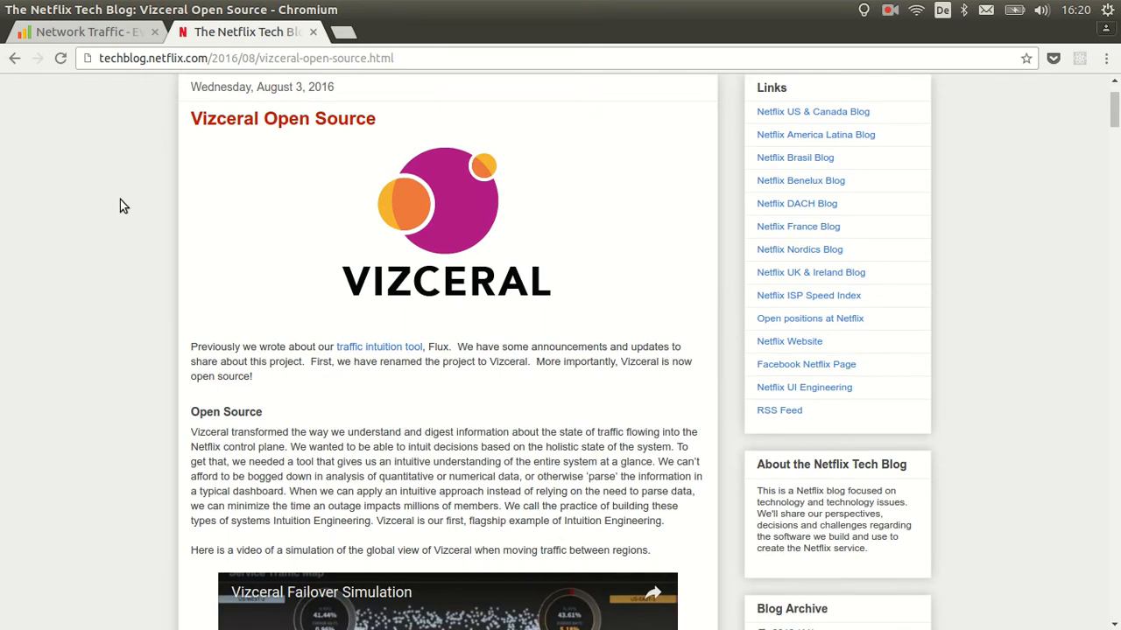
scroll(down, 3)
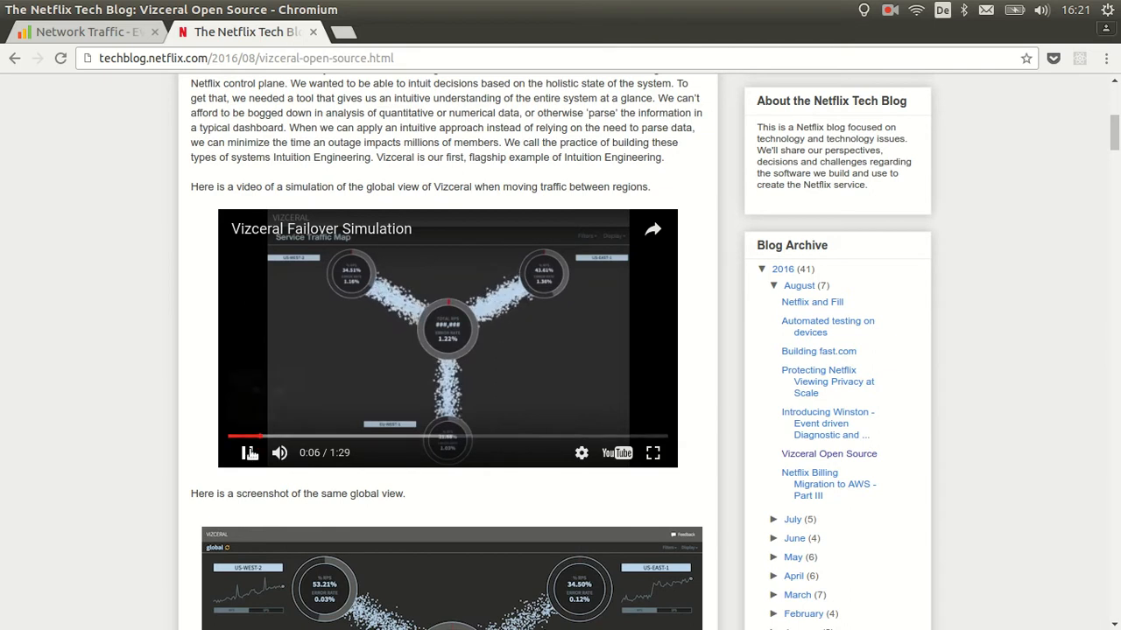
click(249, 453)
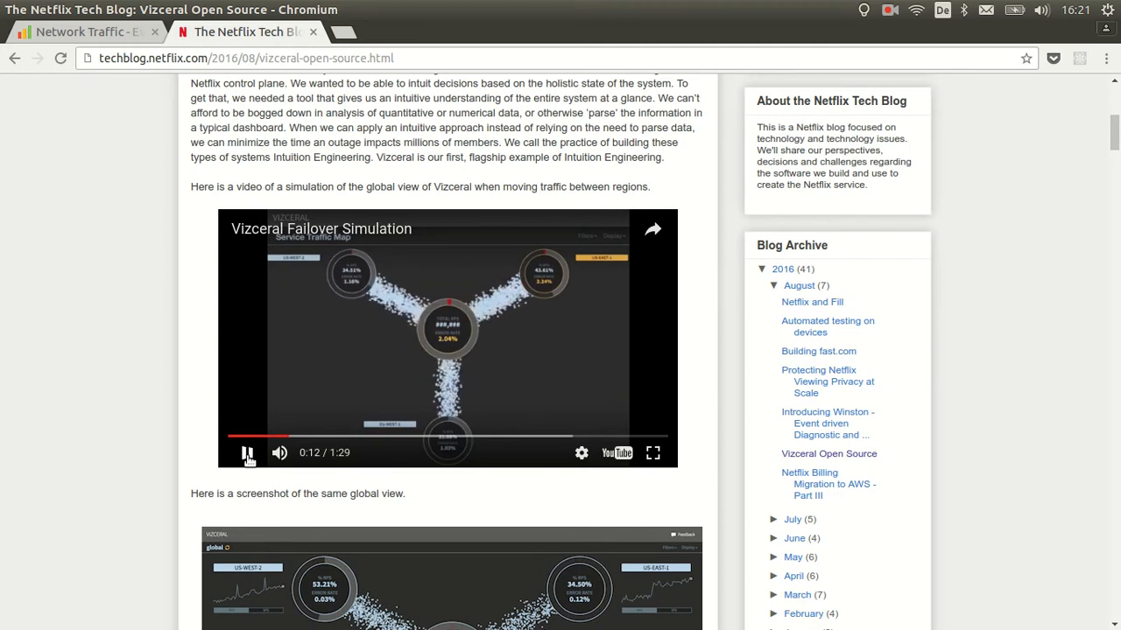
click(84, 32)
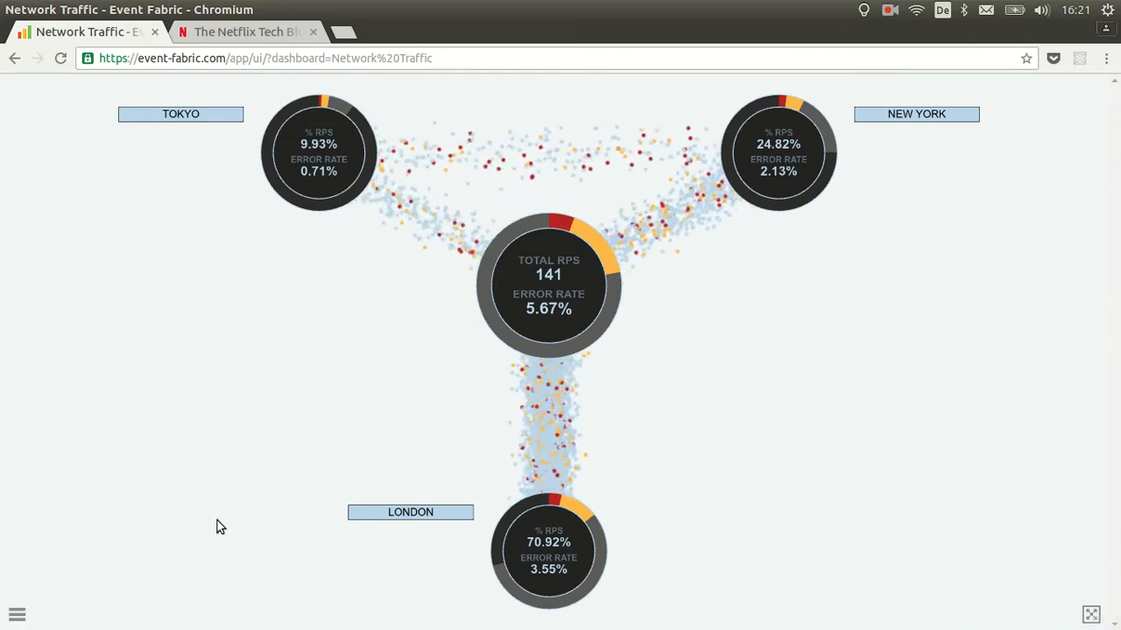
mouse_move(18, 615)
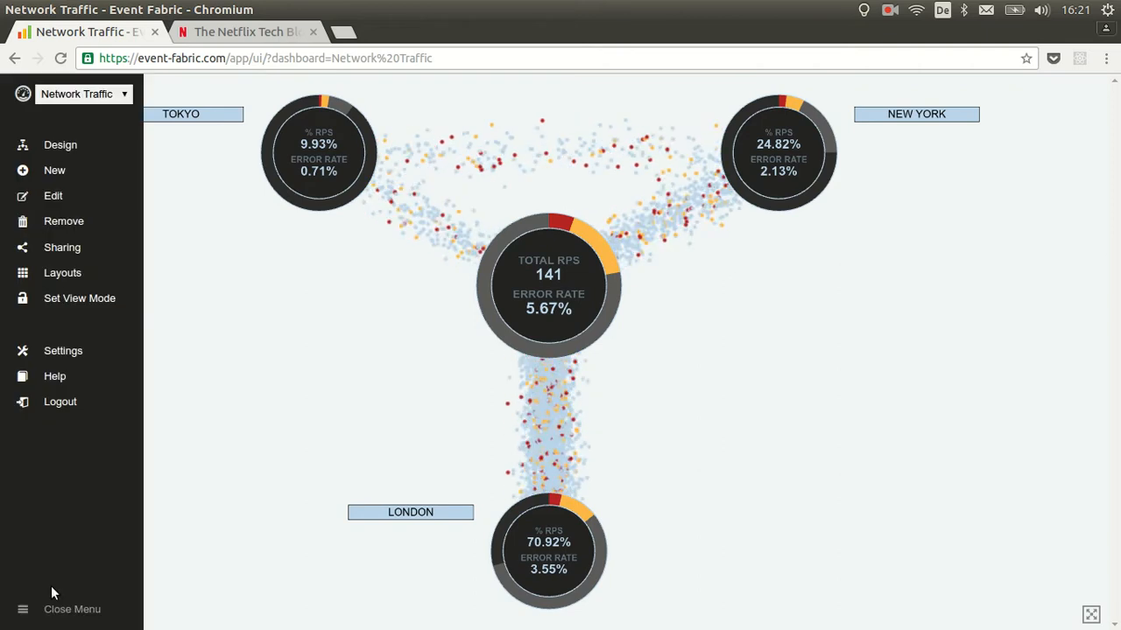
mouse_move(765, 327)
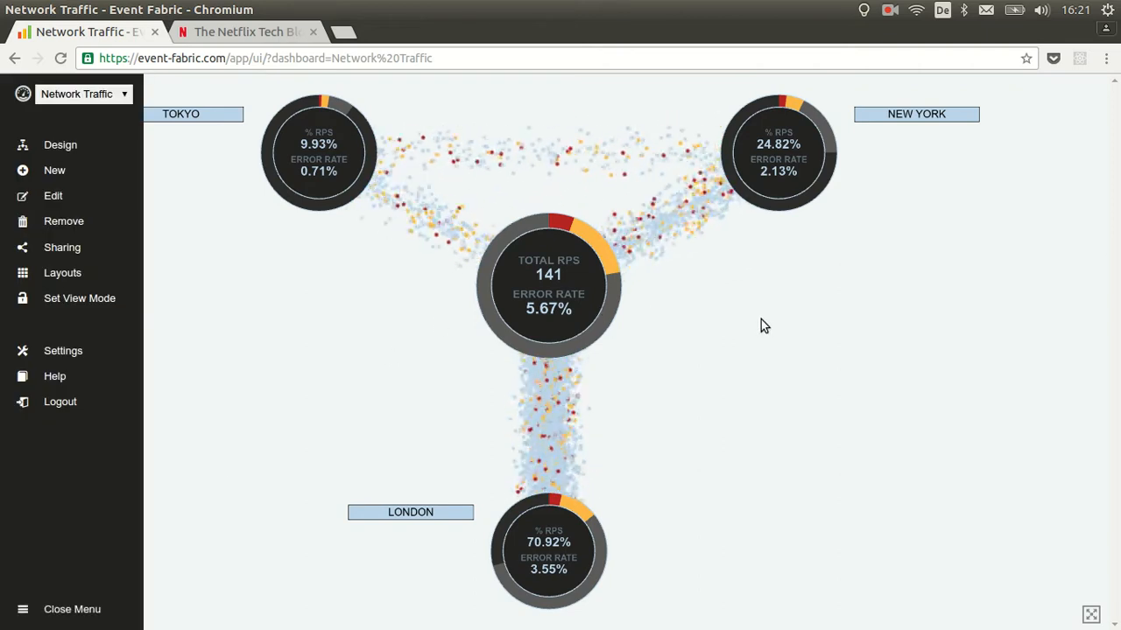
mouse_move(713, 339)
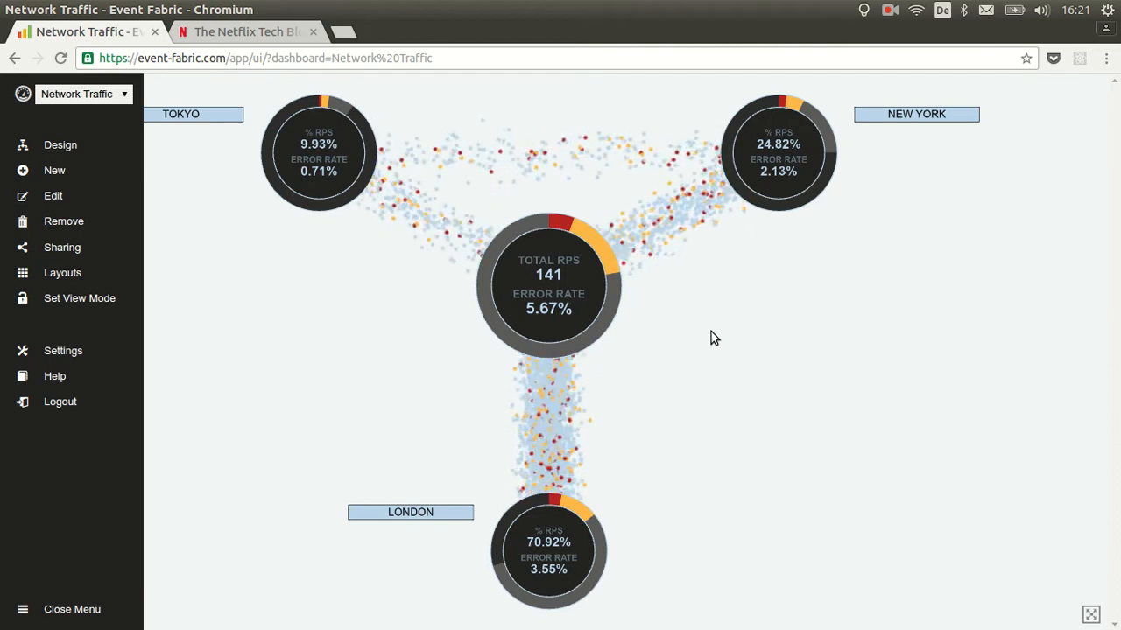
mouse_move(700, 343)
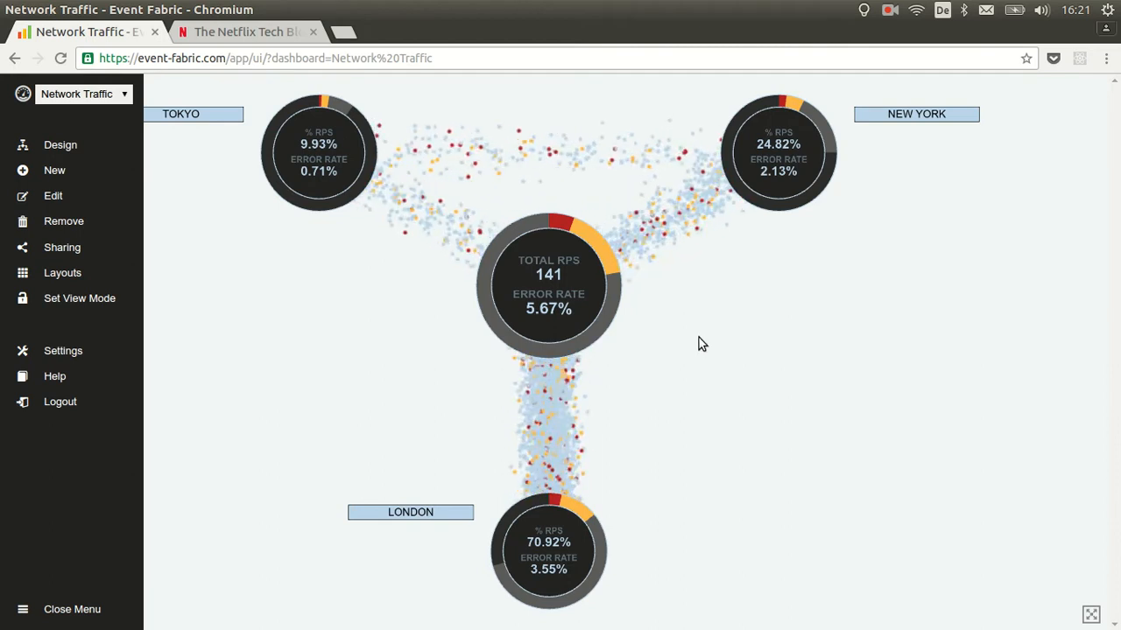
mouse_move(639, 427)
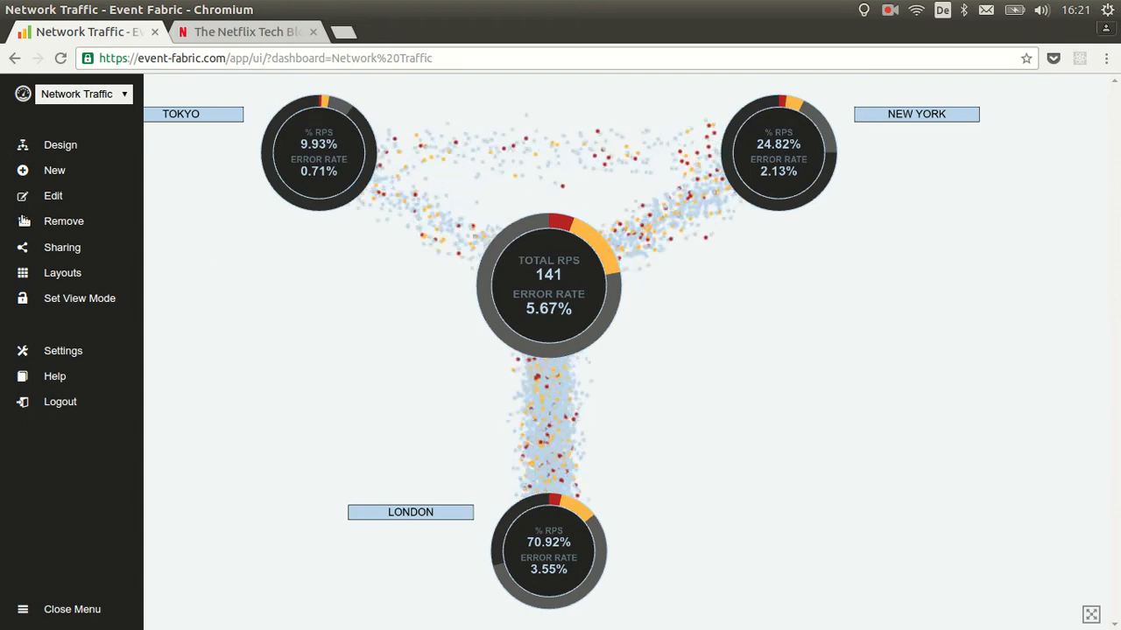
mouse_move(592, 340)
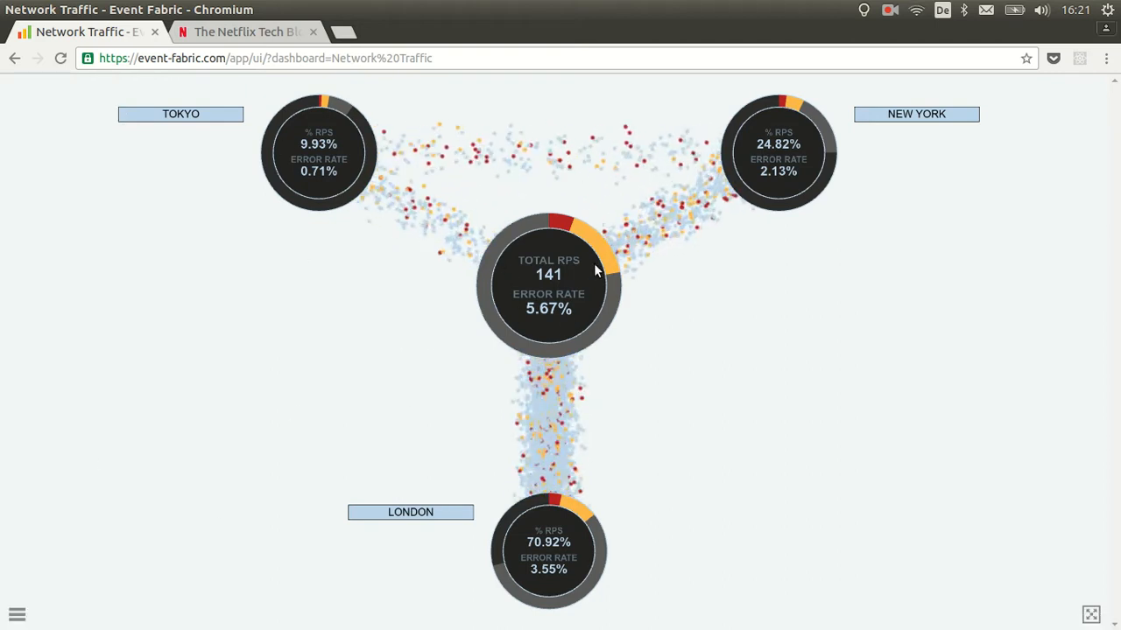
mouse_move(573, 269)
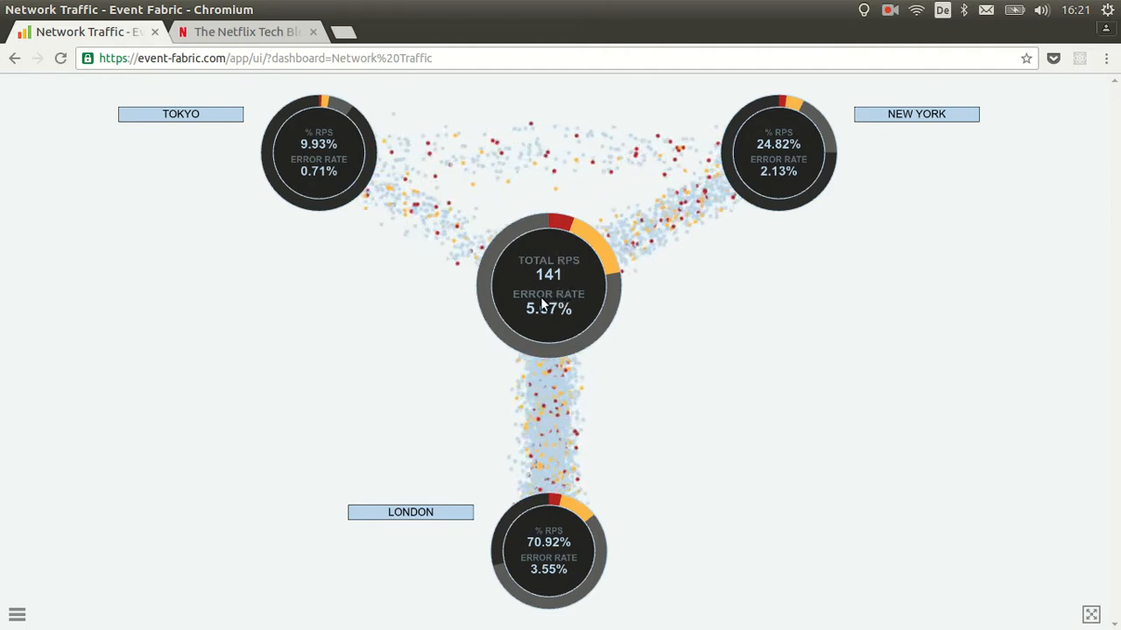
mouse_move(896, 147)
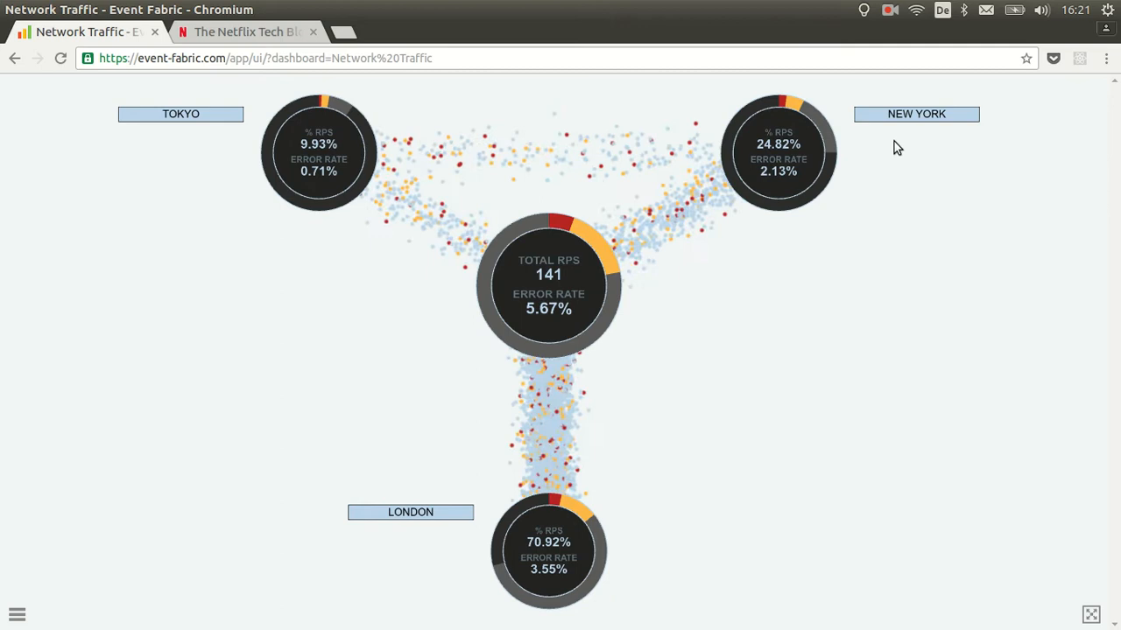
mouse_move(757, 142)
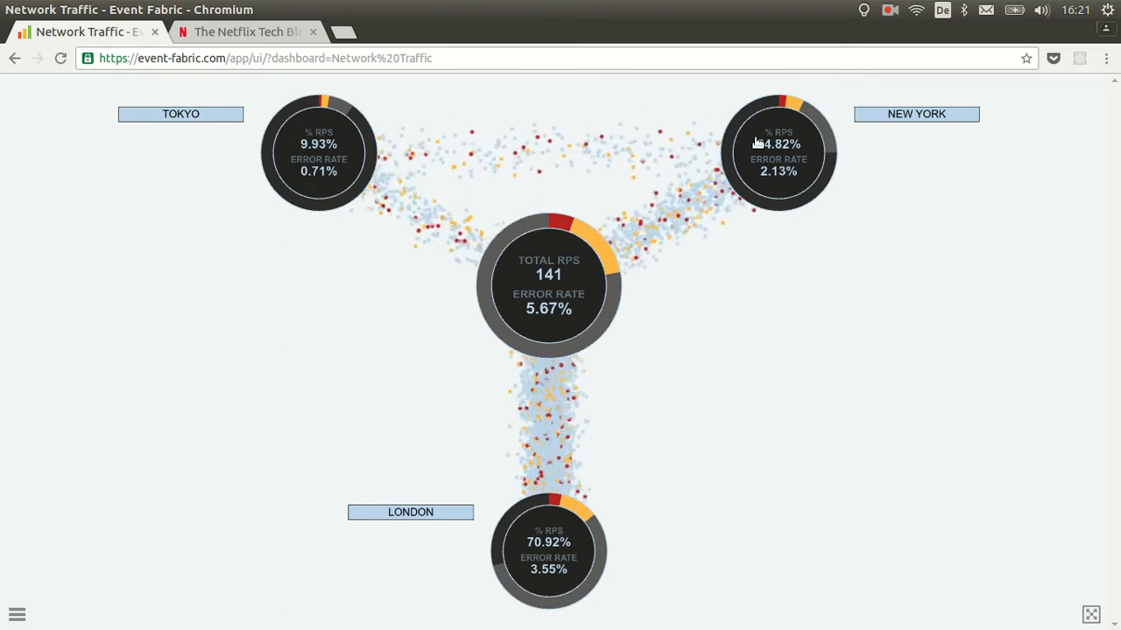
mouse_move(734, 190)
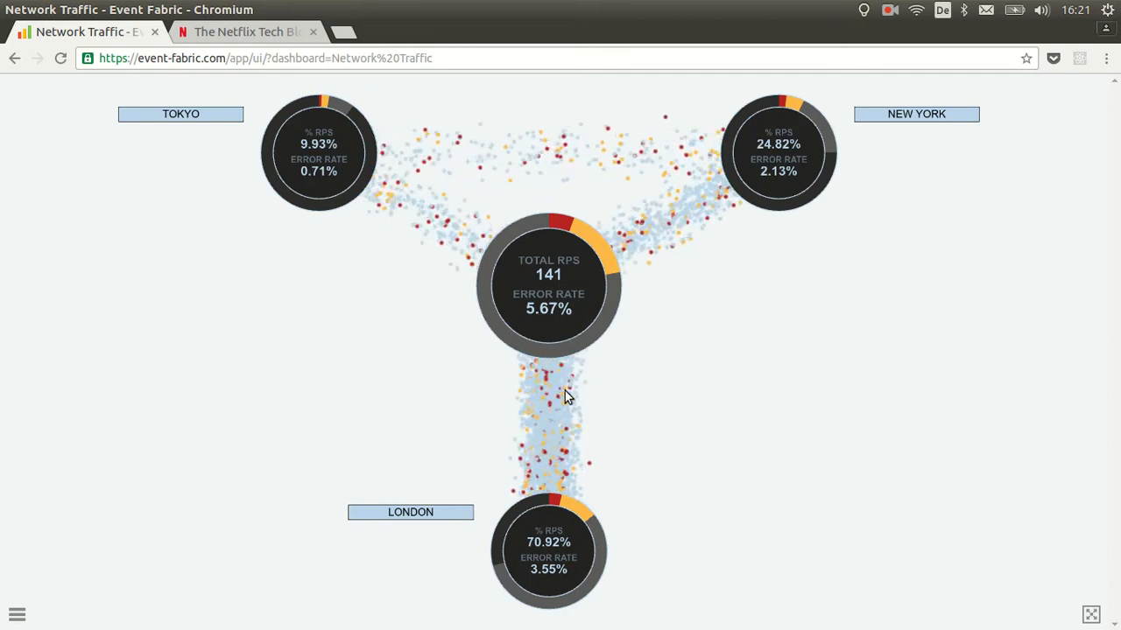
mouse_move(530, 405)
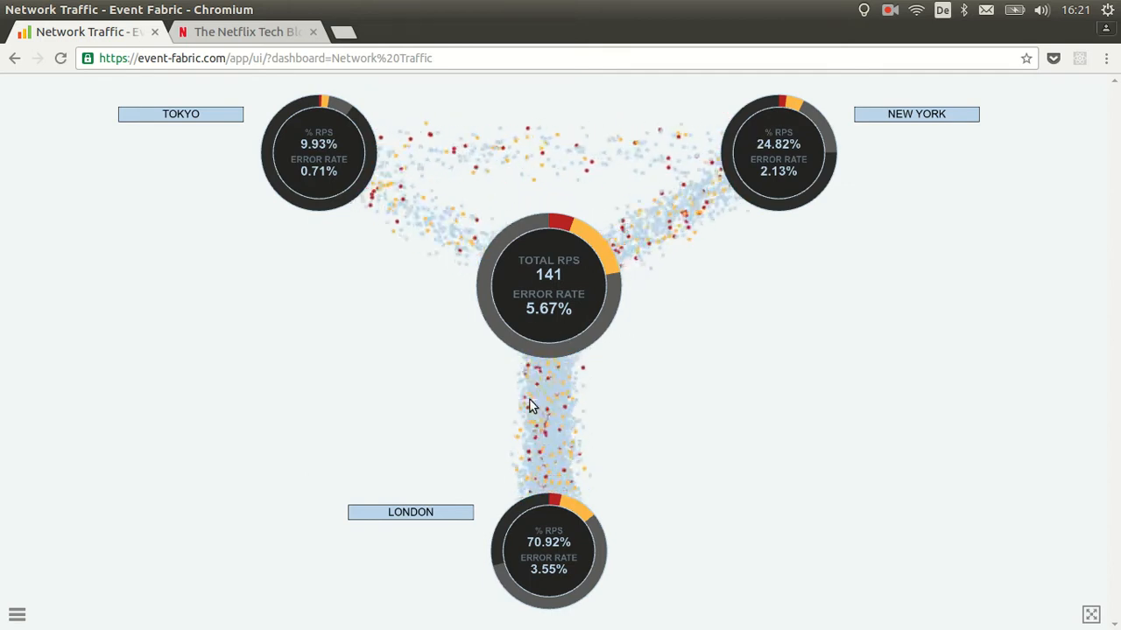
mouse_move(577, 391)
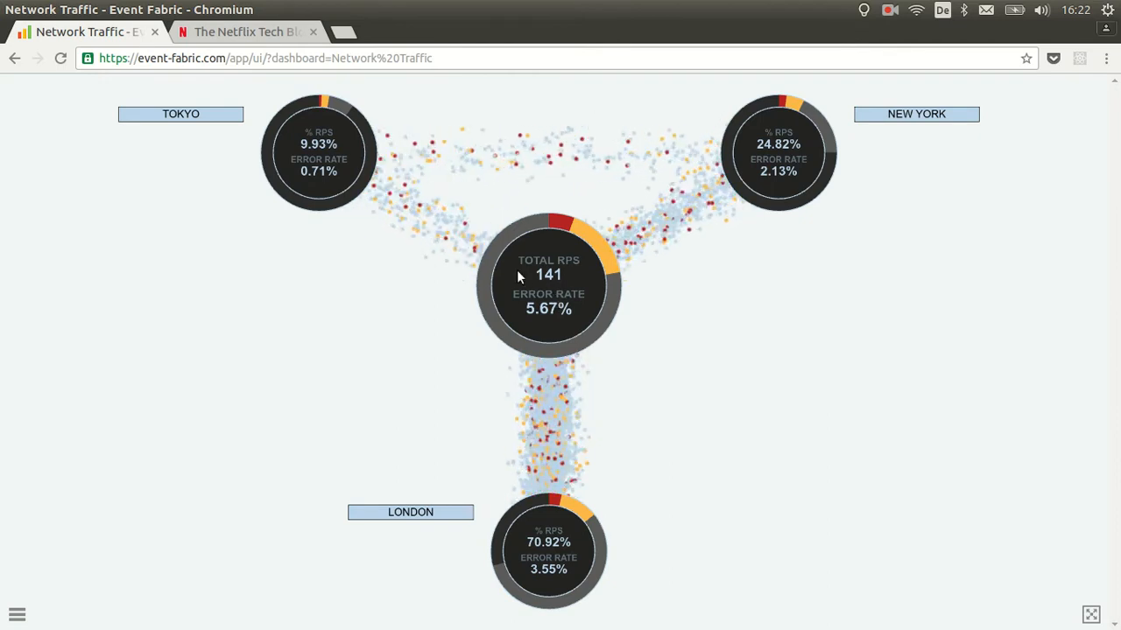
mouse_move(577, 281)
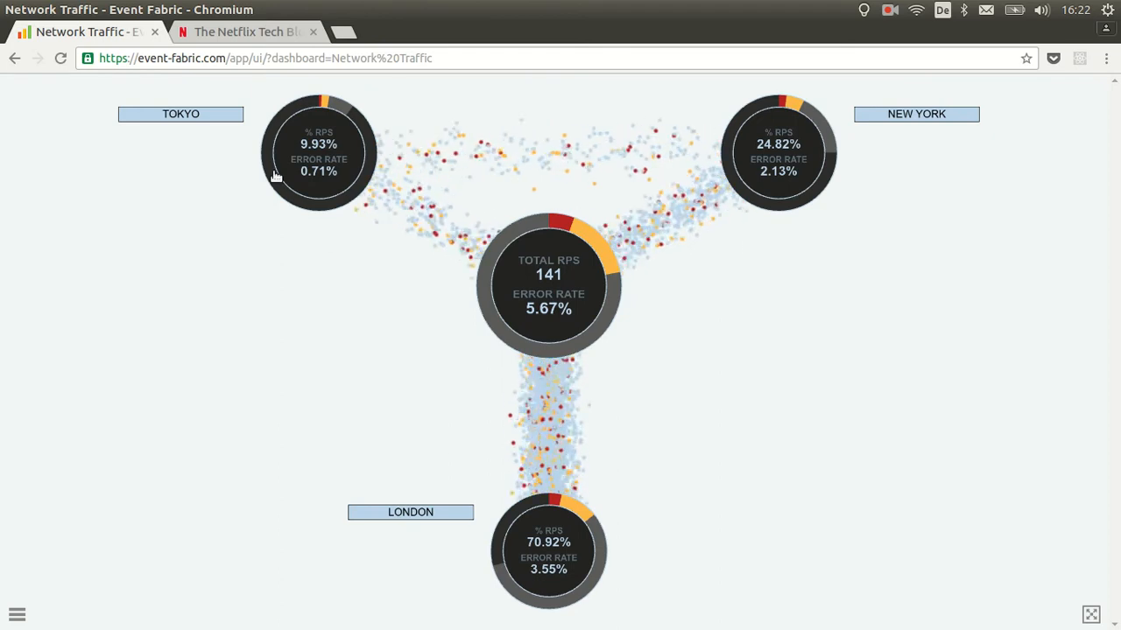
mouse_move(779, 105)
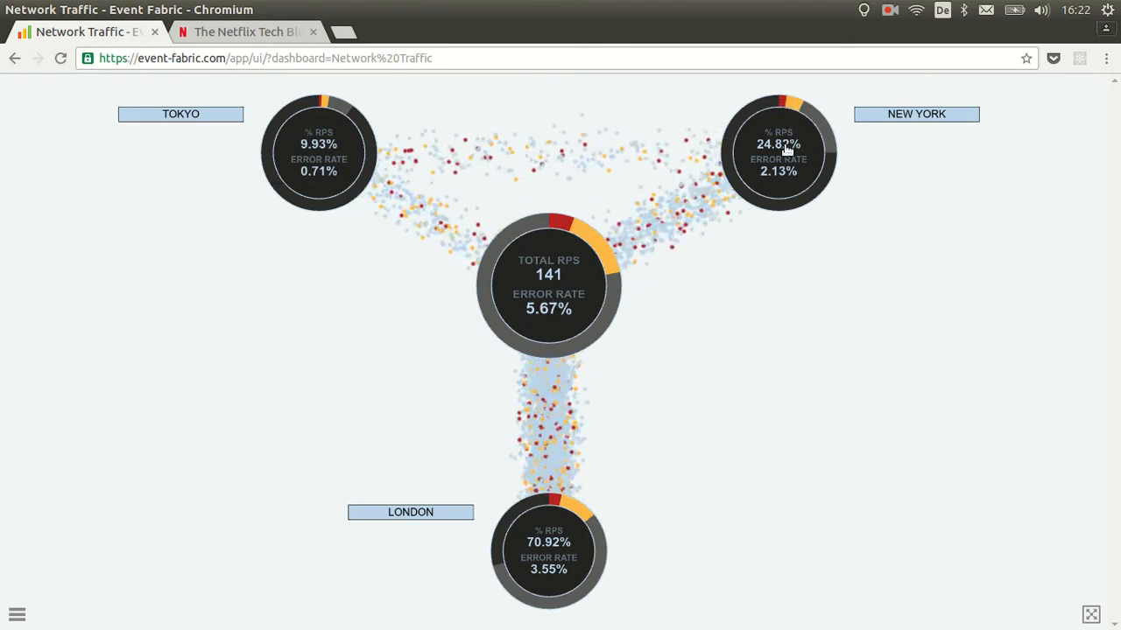
mouse_move(733, 138)
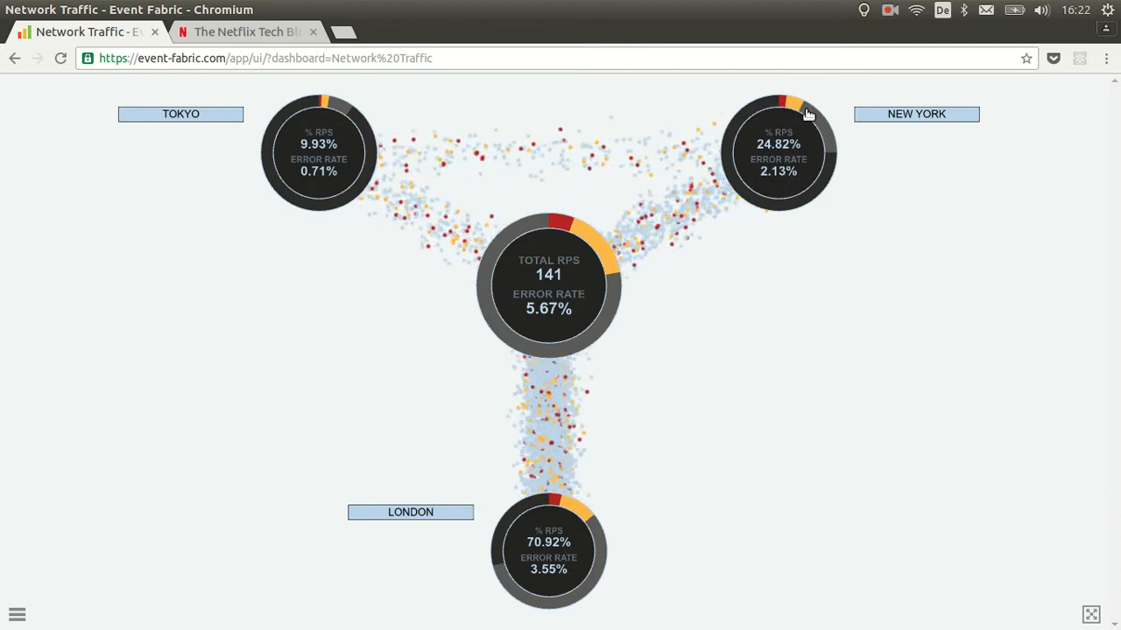
mouse_move(688, 396)
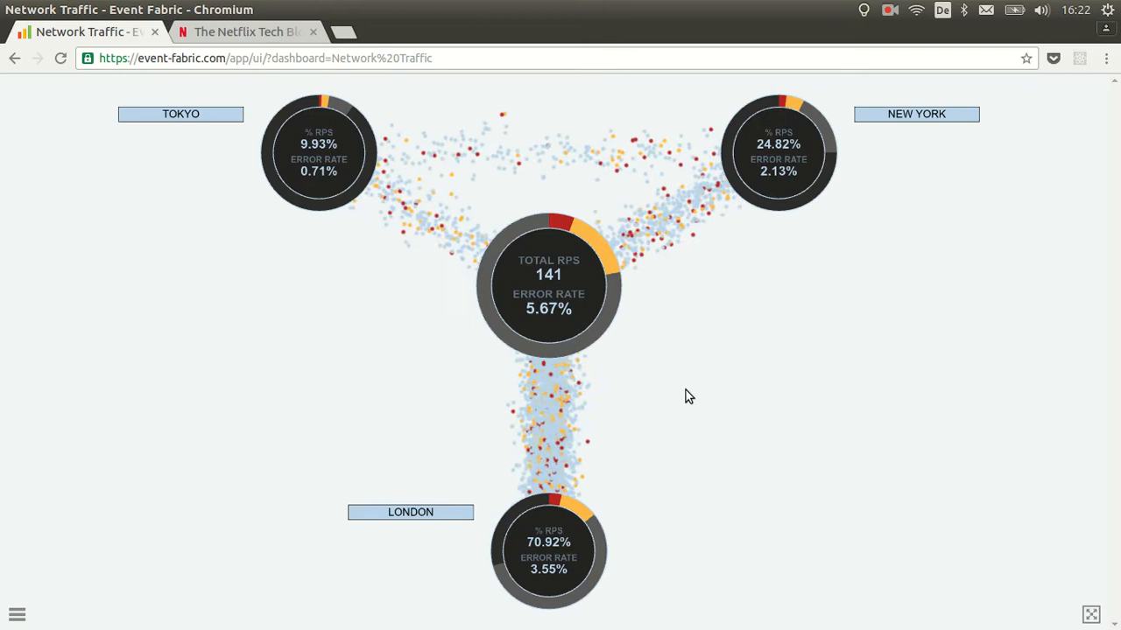
mouse_move(662, 417)
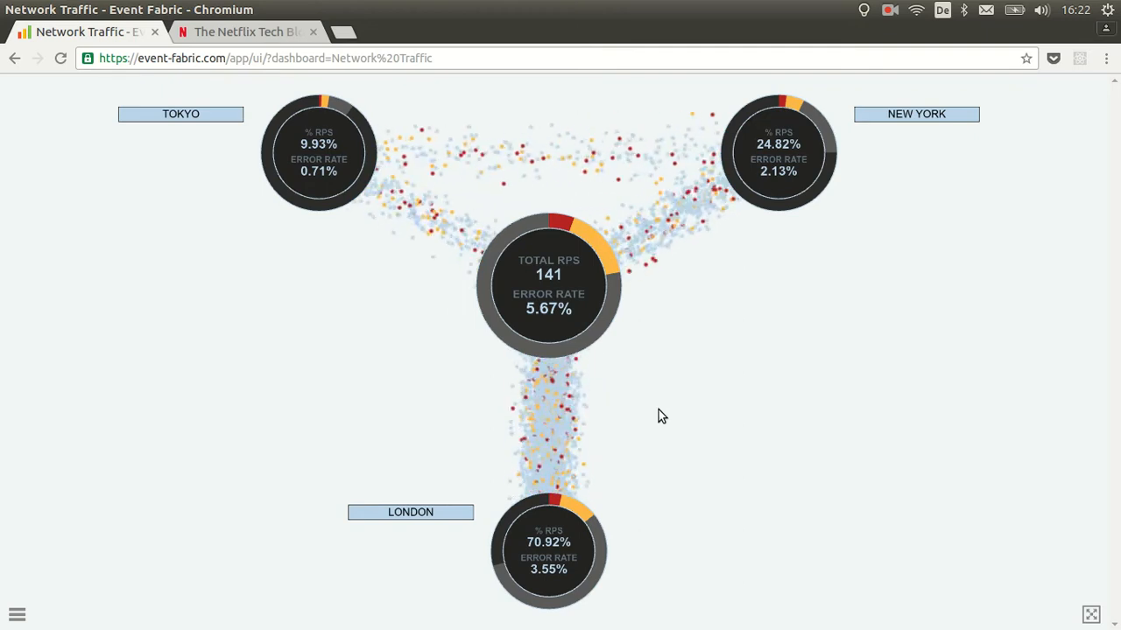
mouse_move(683, 398)
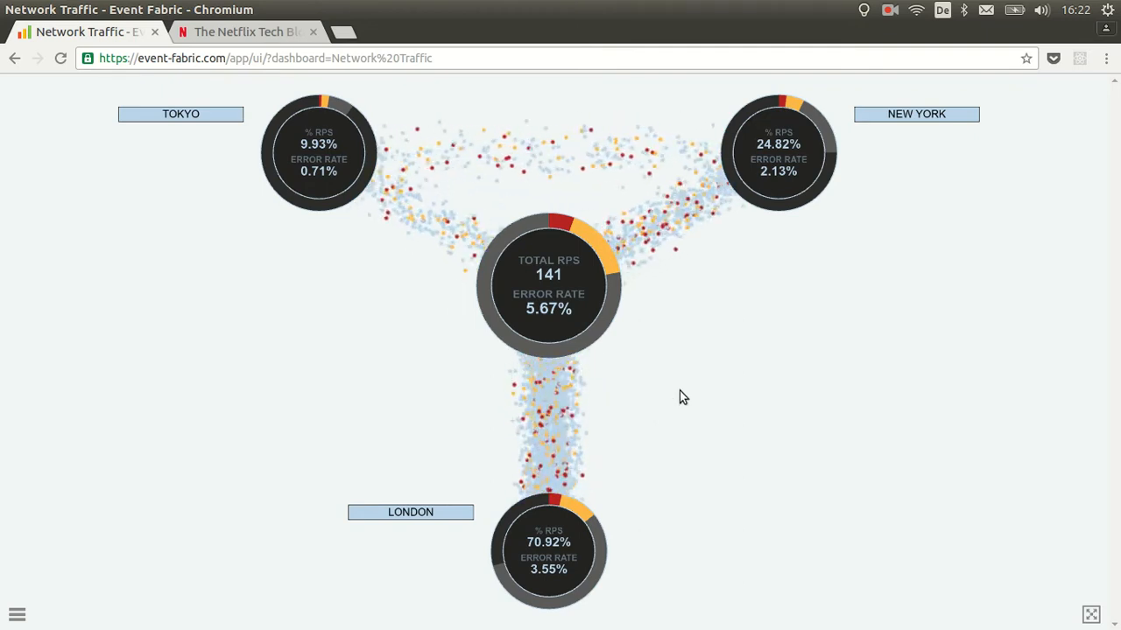
mouse_move(558, 561)
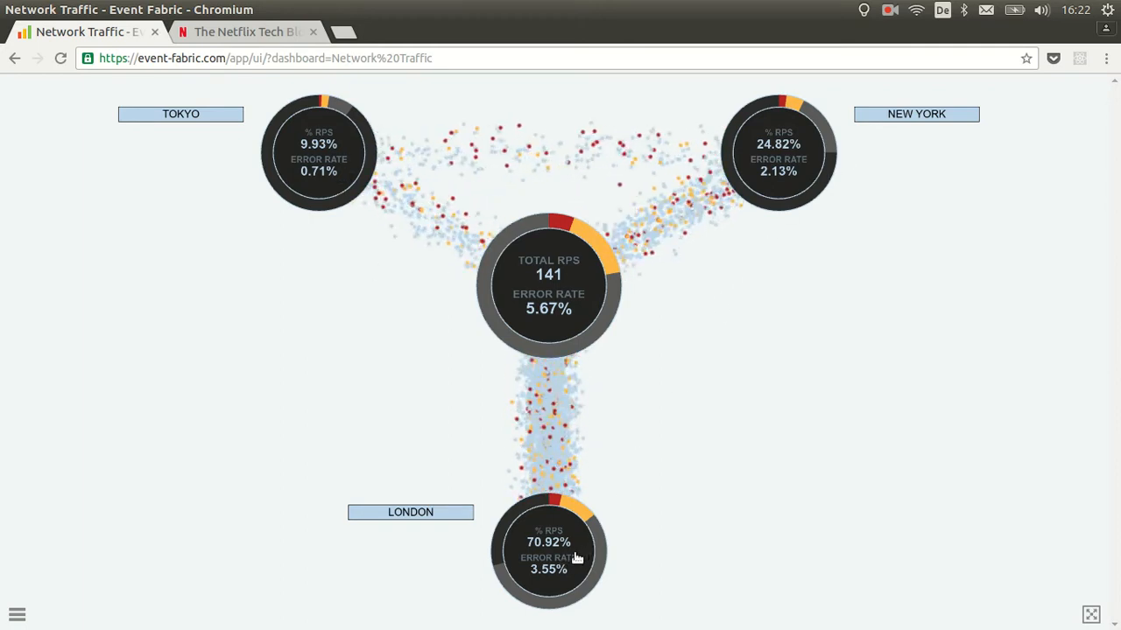
mouse_move(845, 169)
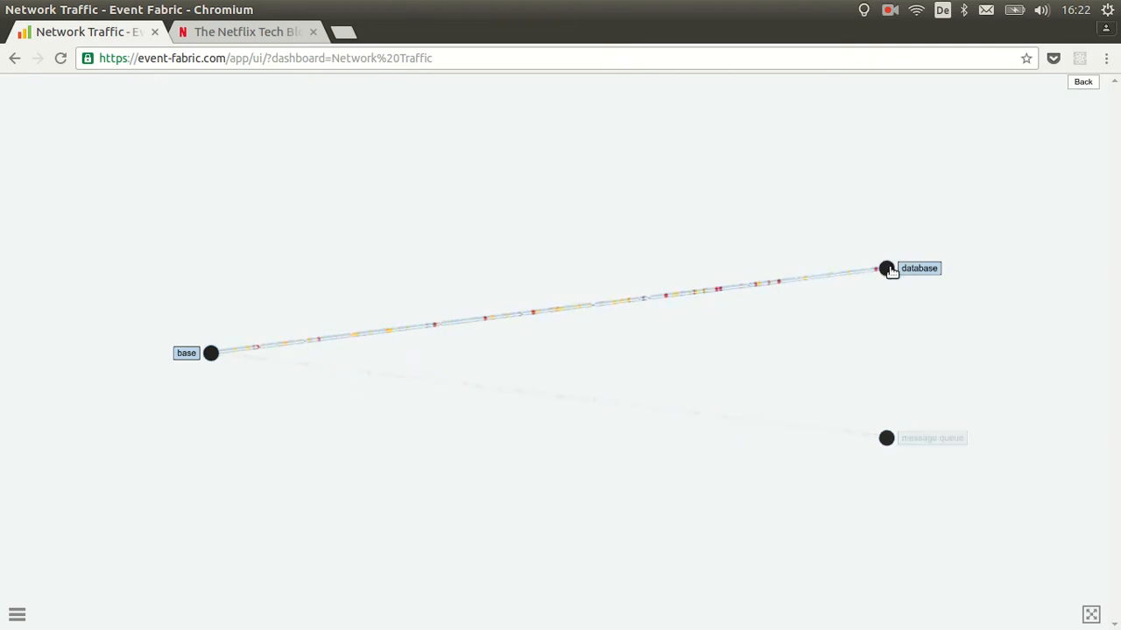
- Go back to the top-level map with Tokyo, New York and London around the 141 RPS hub
click(886, 268)
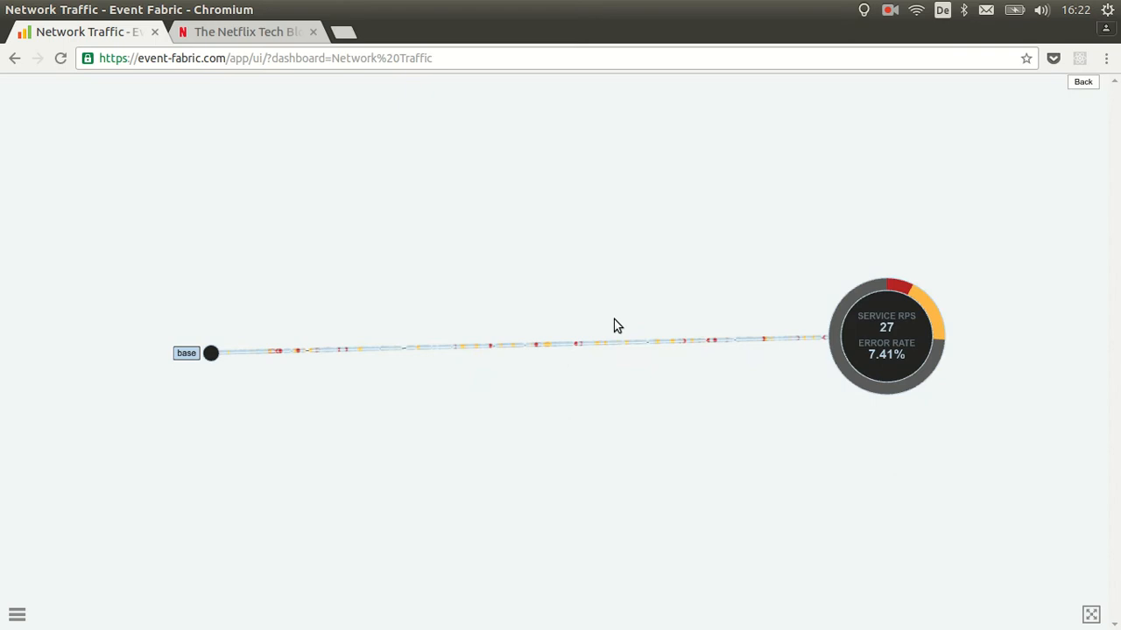
mouse_move(889, 319)
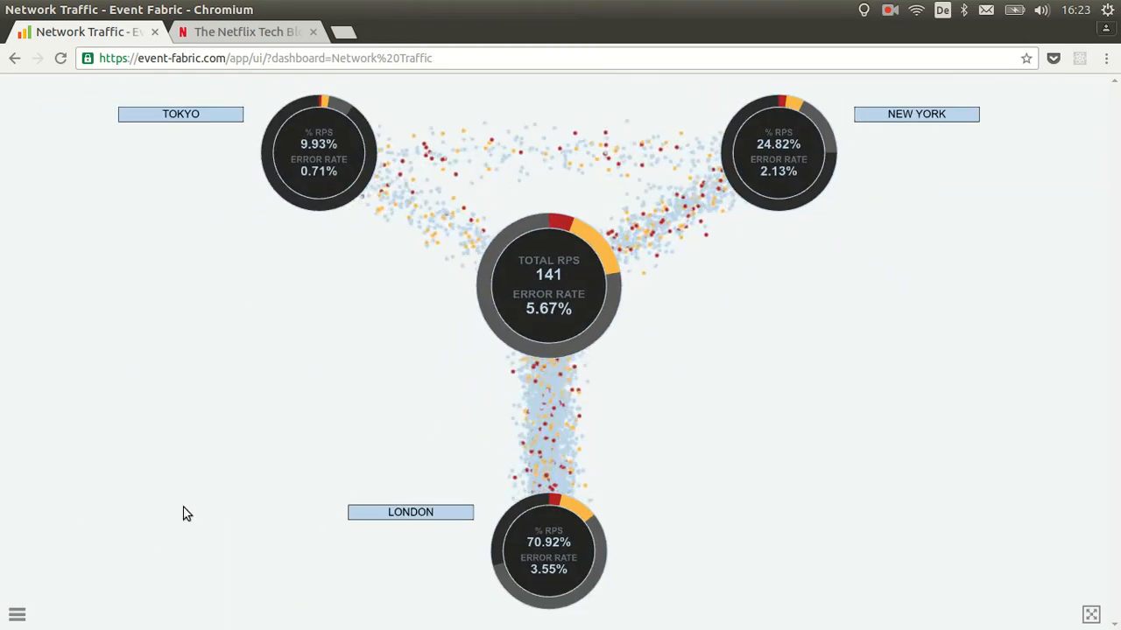
- Open the Network Traffic dashboard's edit settings from the side menu to view its extensions
click(17, 614)
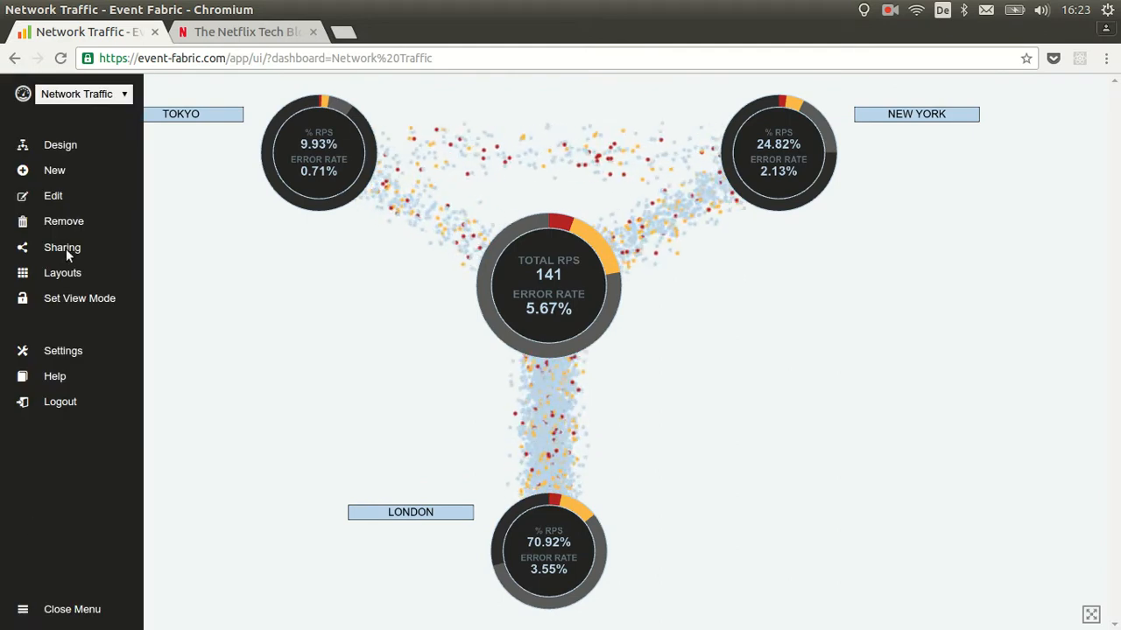
click(53, 195)
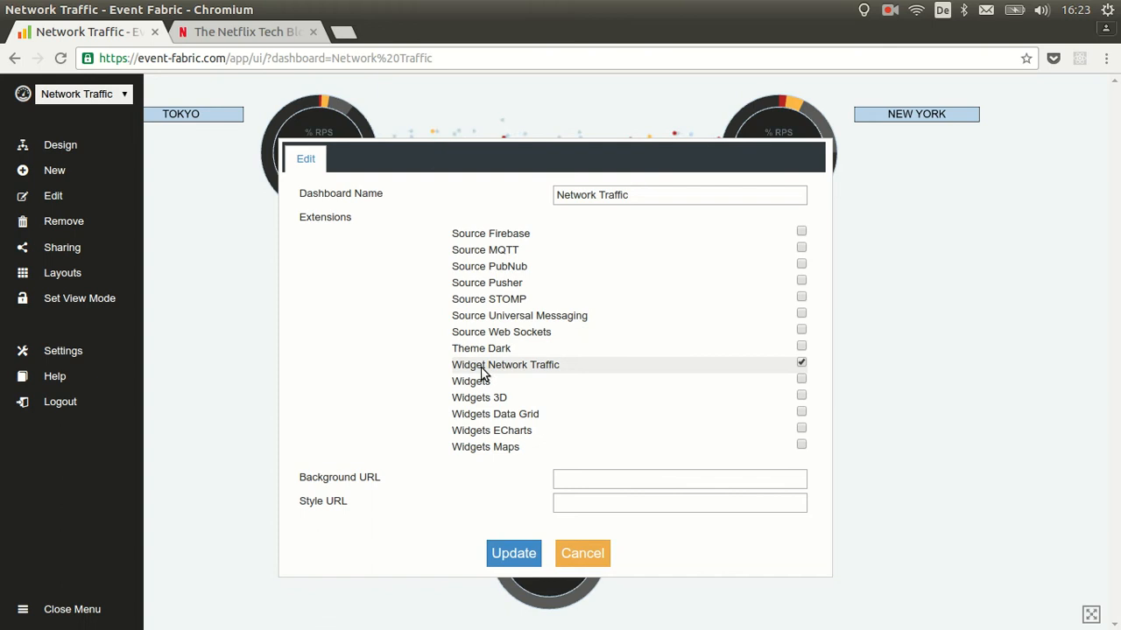
mouse_move(551, 534)
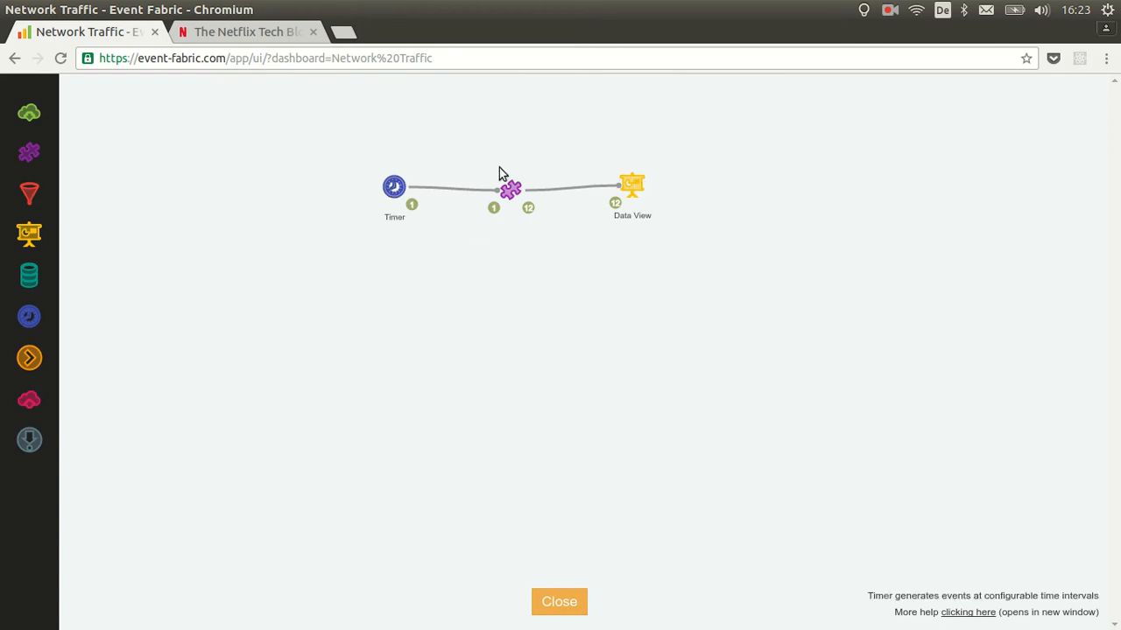
mouse_move(540, 178)
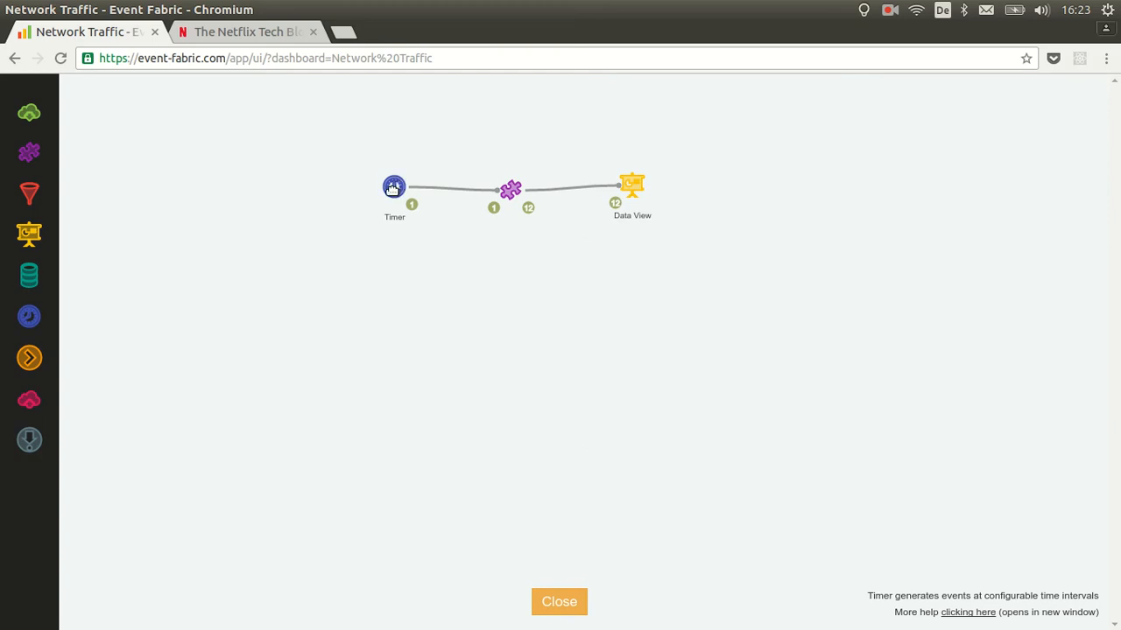
mouse_move(396, 191)
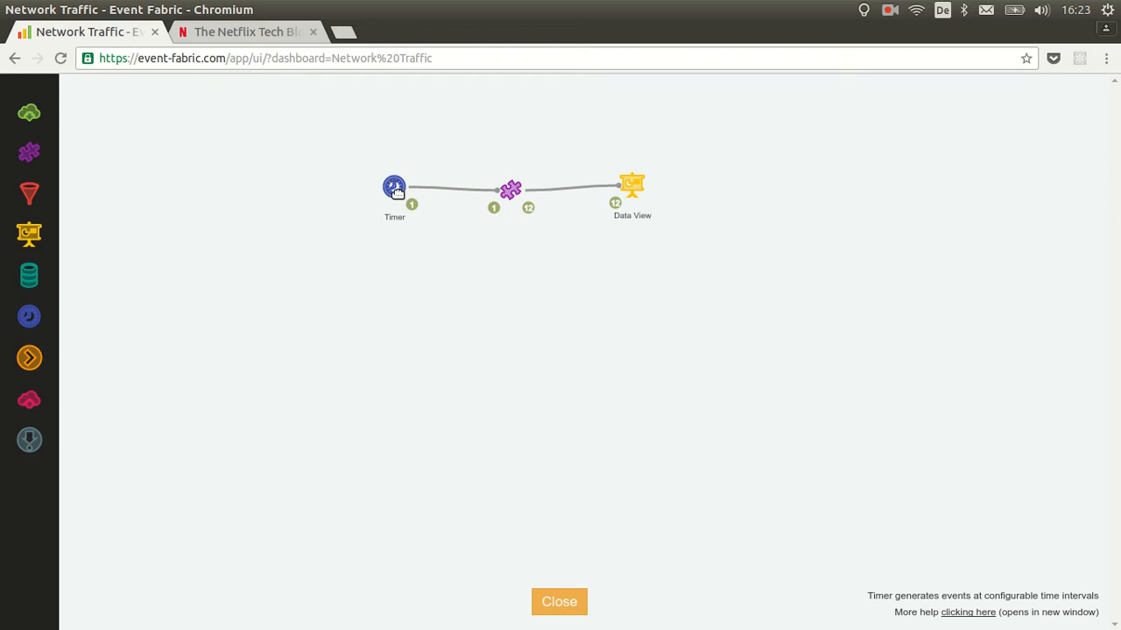
mouse_move(511, 190)
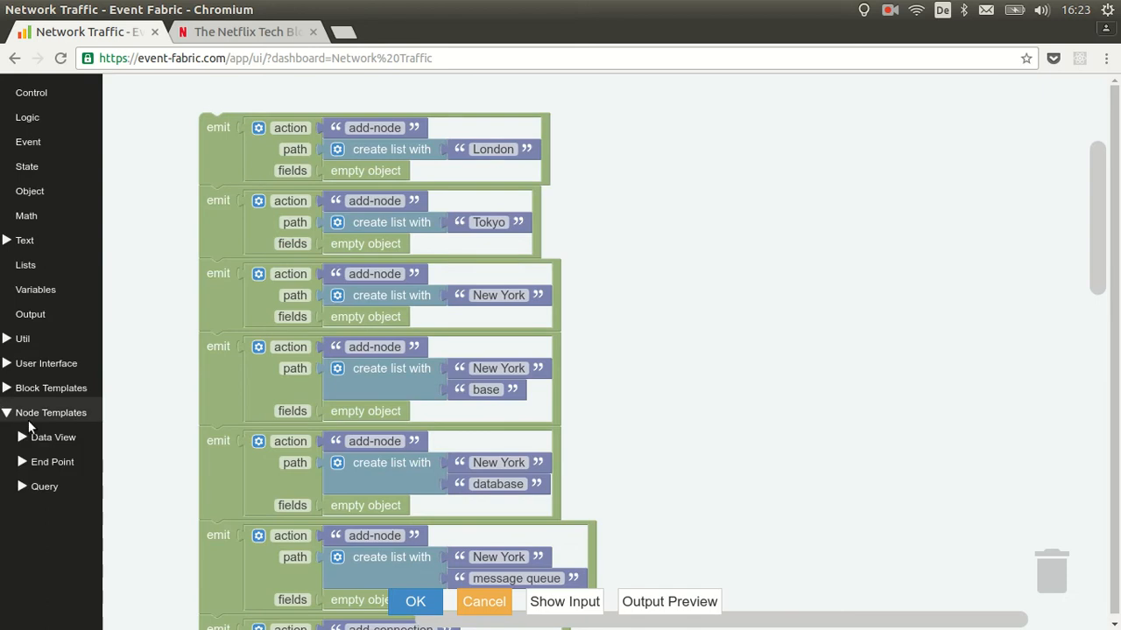
- Browse the Data View block templates to reveal the Network Traffic node and connection blocks
click(52, 437)
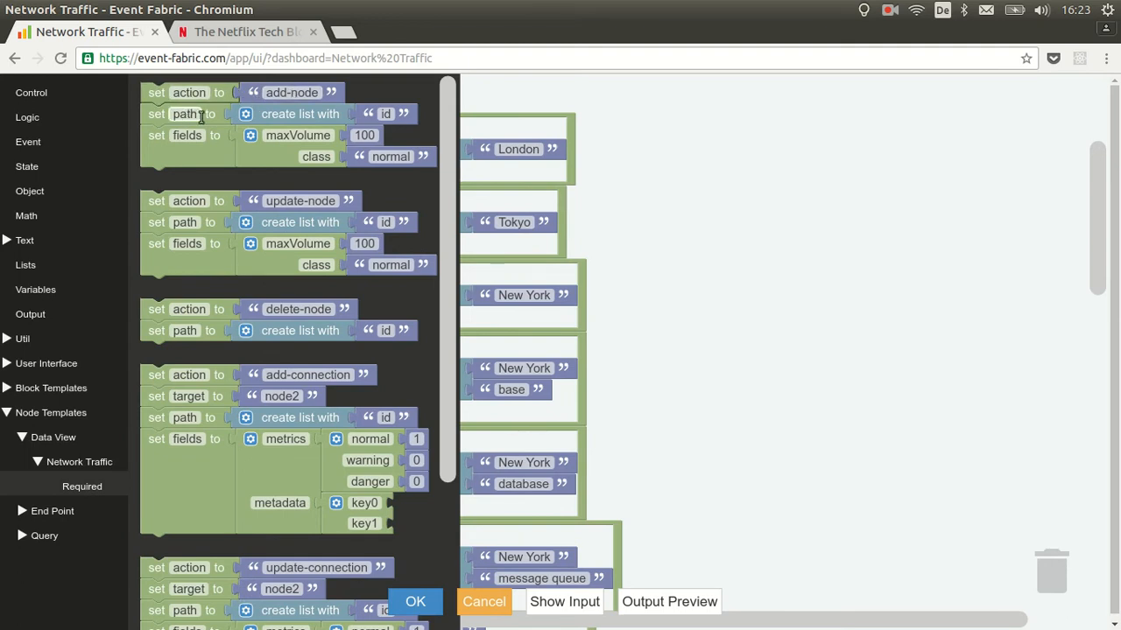
mouse_move(297, 114)
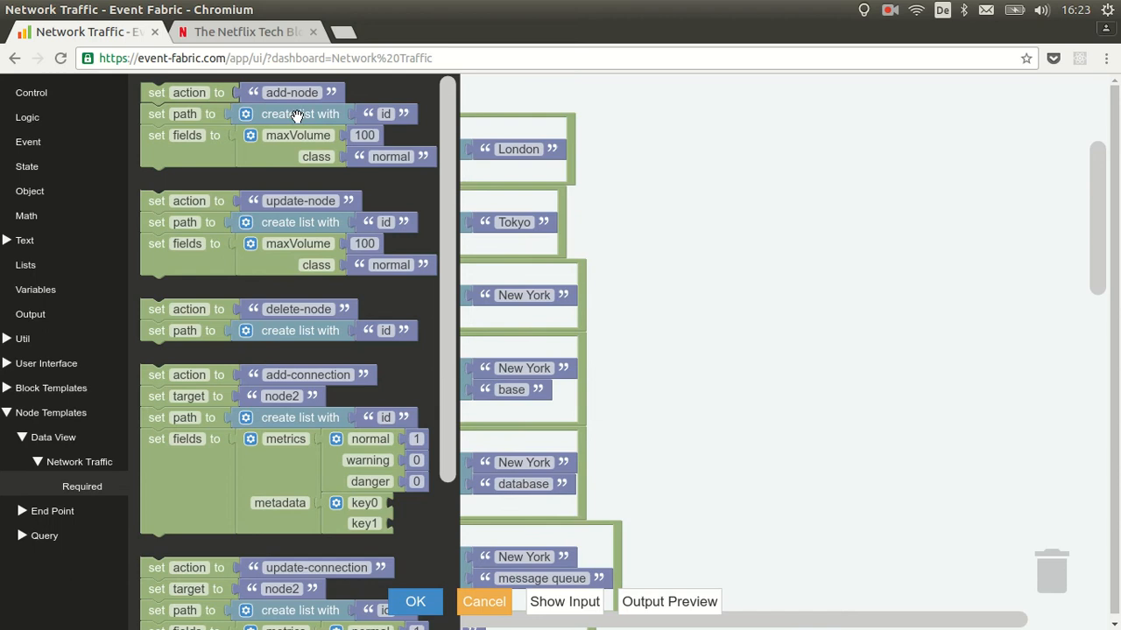
mouse_move(366, 114)
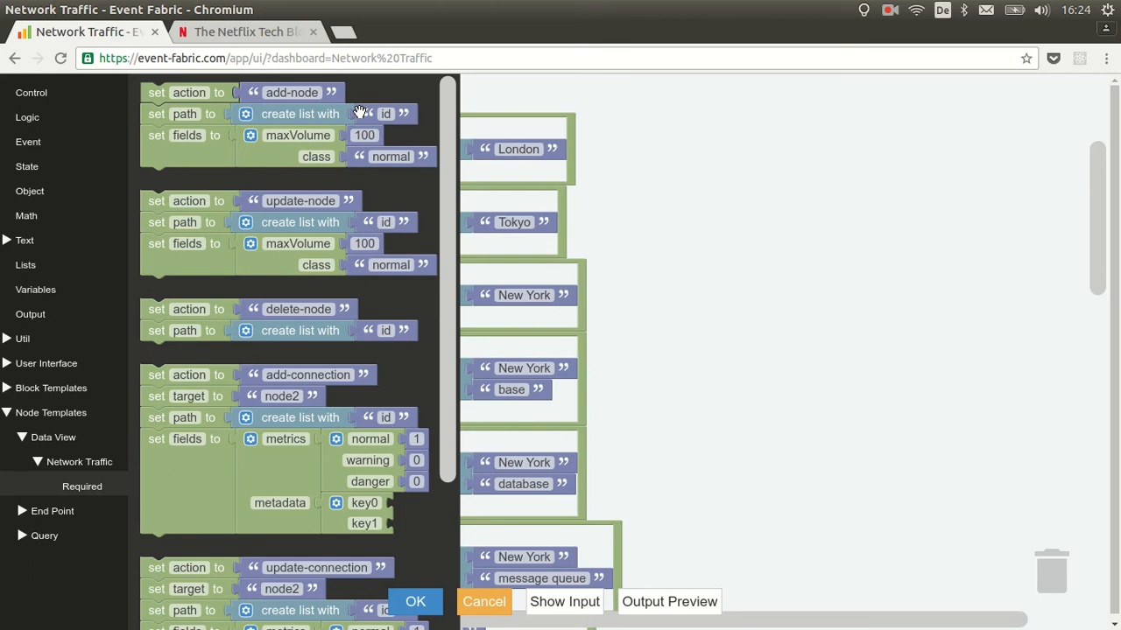
mouse_move(351, 113)
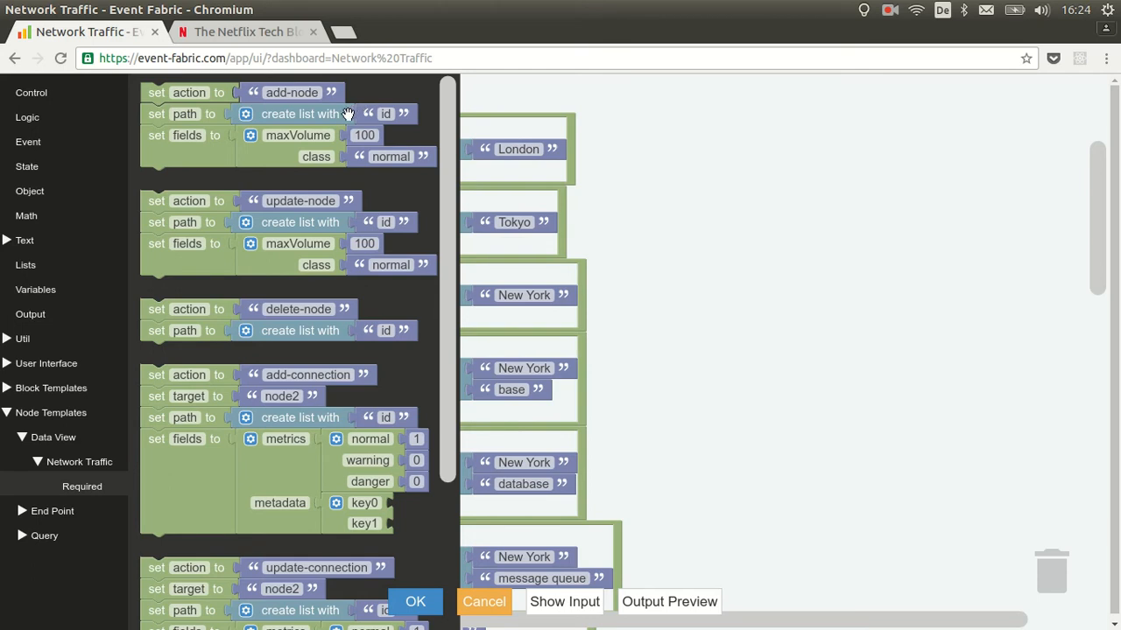
mouse_move(278, 156)
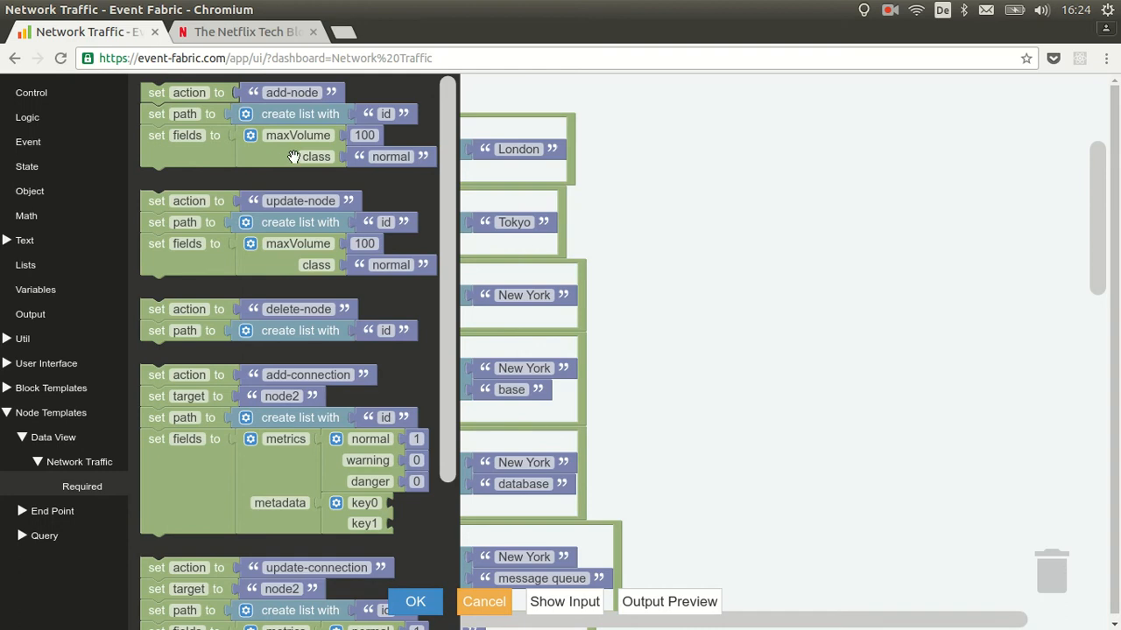
mouse_move(276, 260)
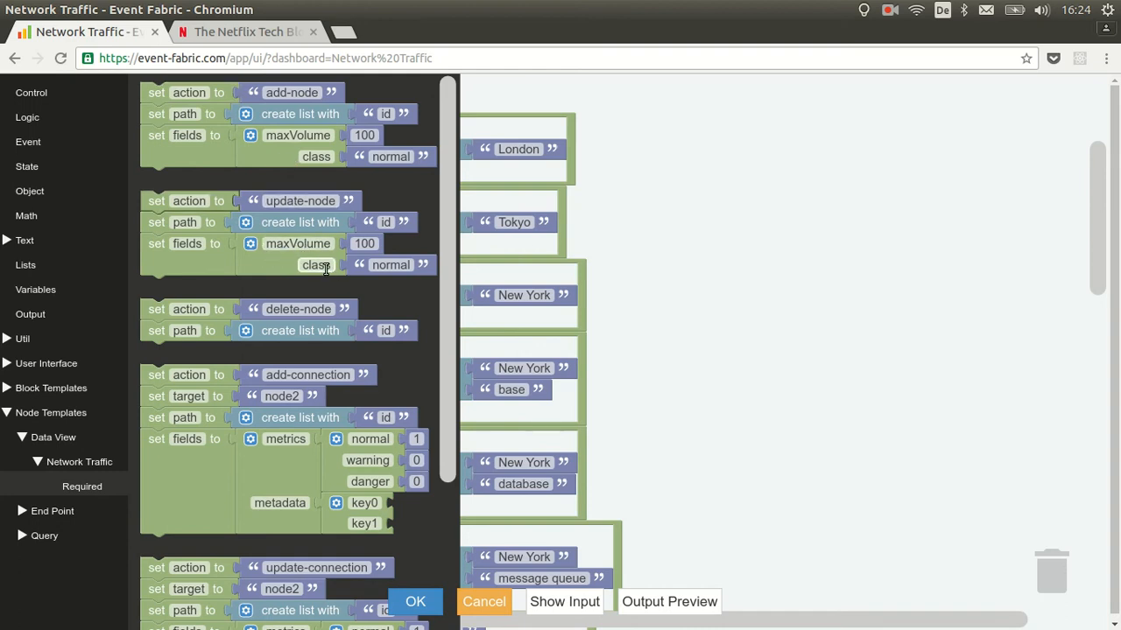
scroll(down, 3)
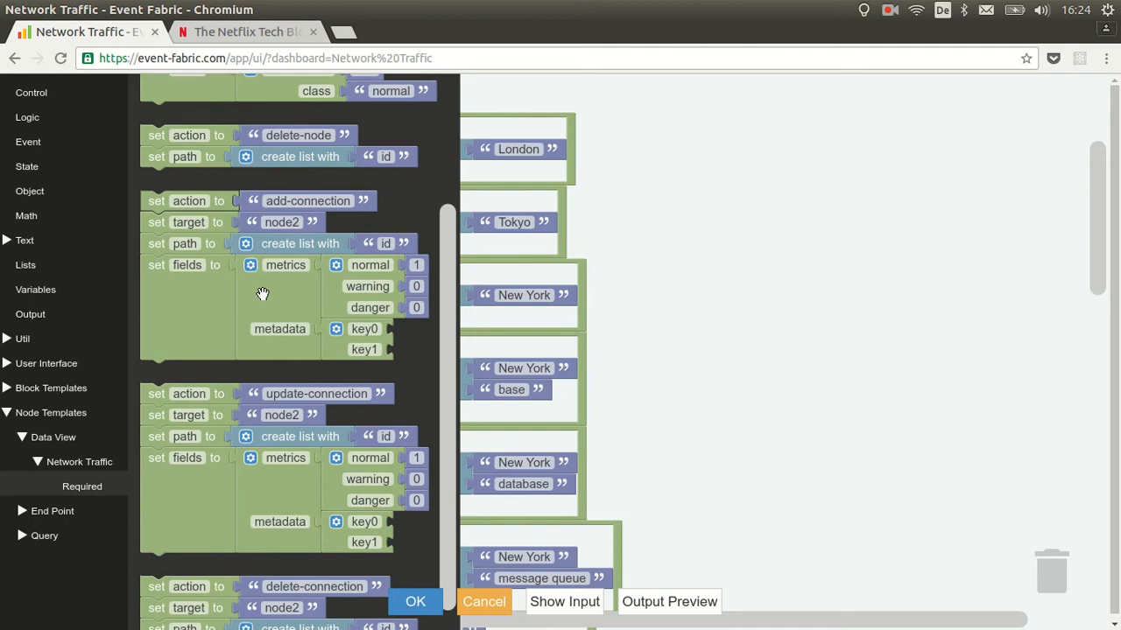
mouse_move(257, 226)
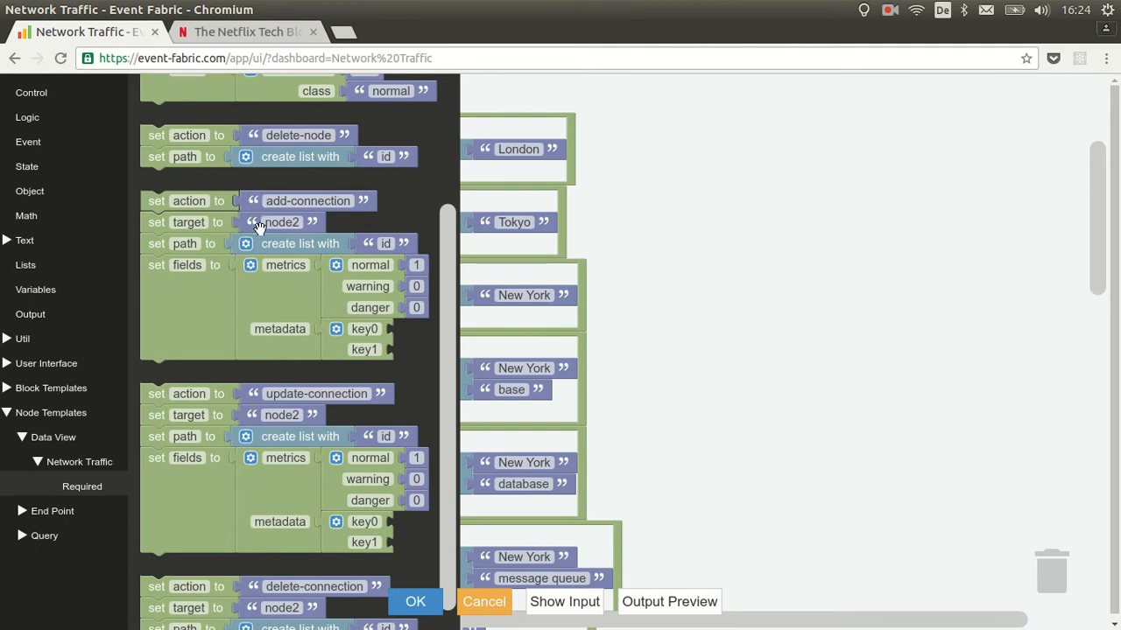
mouse_move(292, 244)
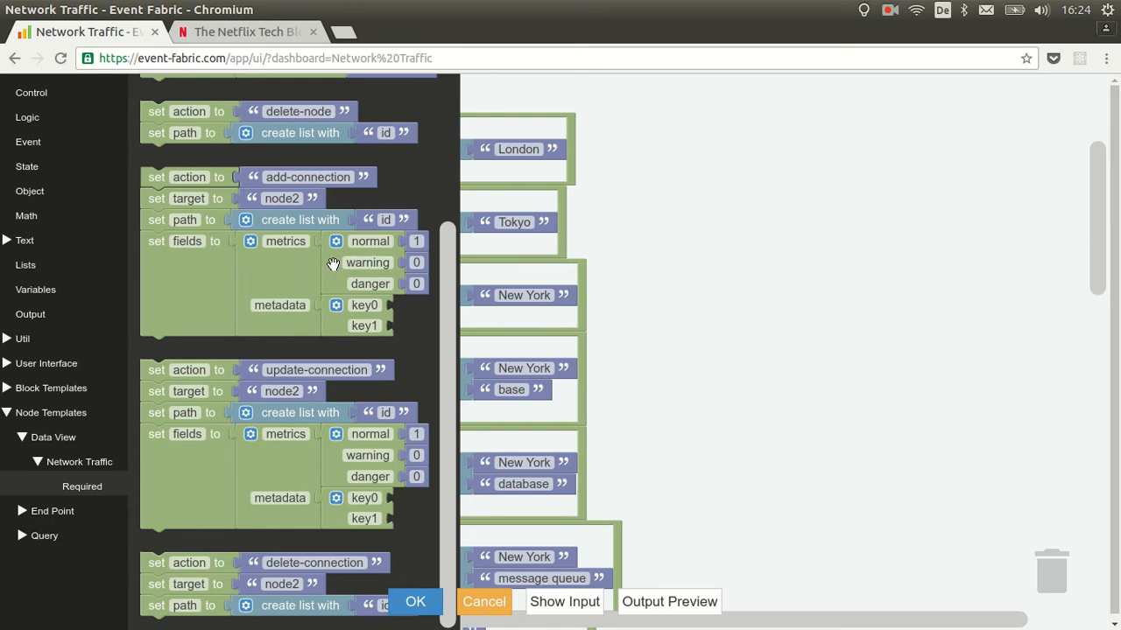
mouse_move(369, 241)
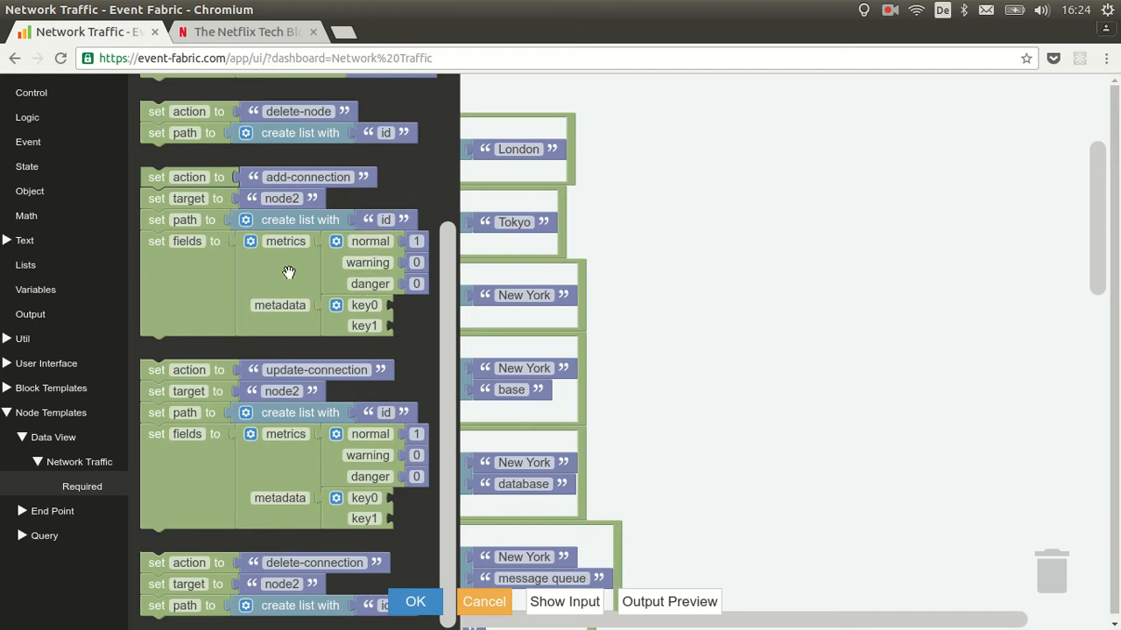
mouse_move(276, 293)
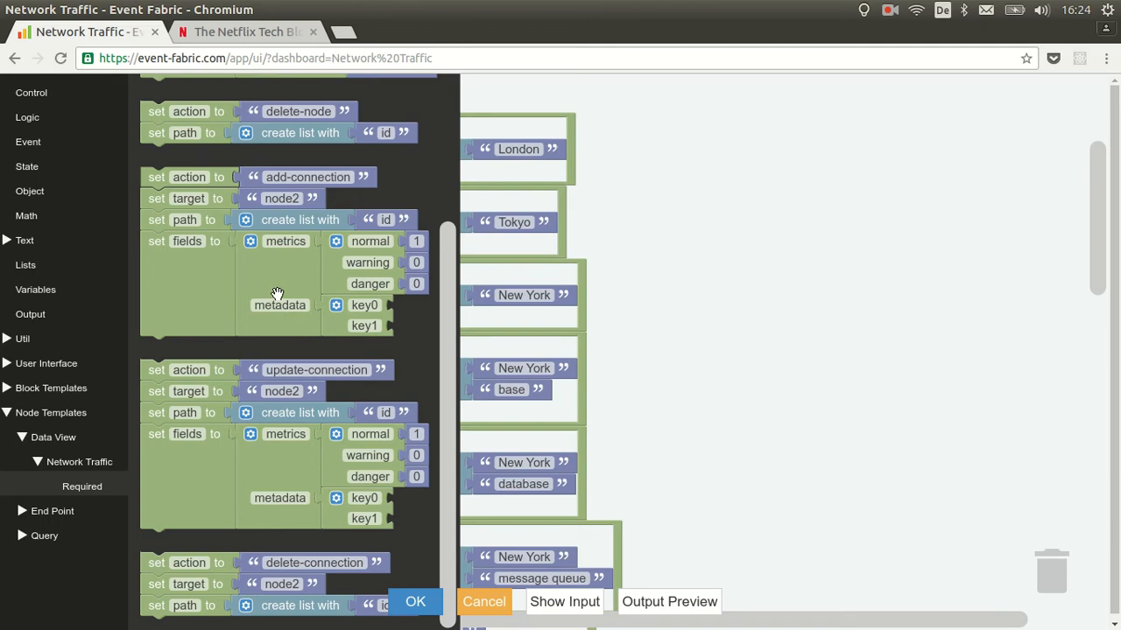
mouse_move(277, 280)
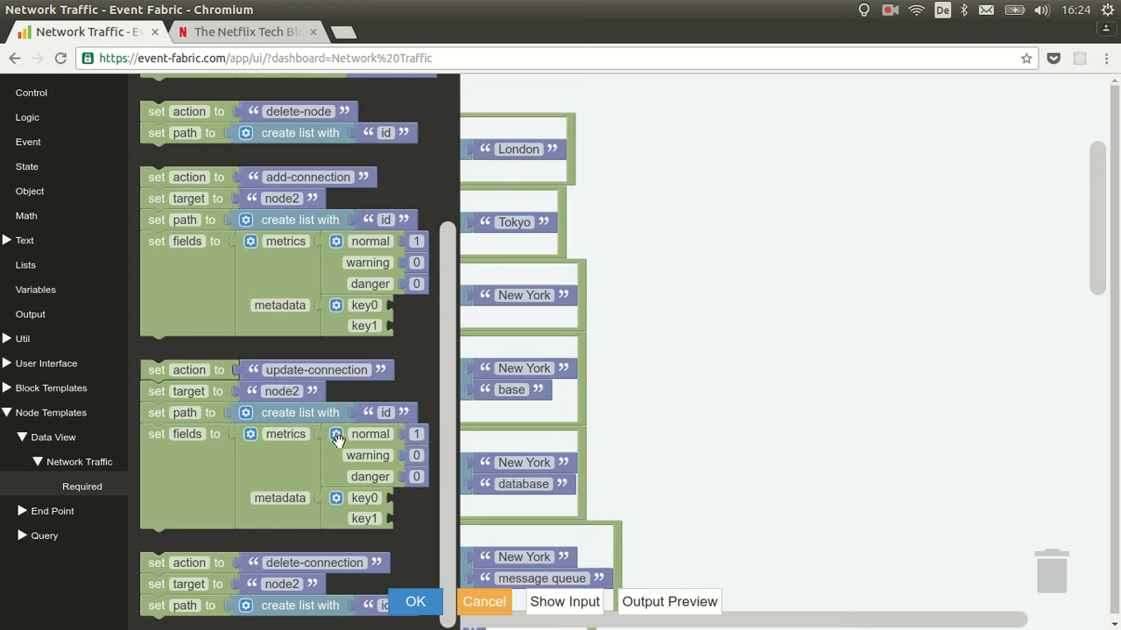
mouse_move(283, 473)
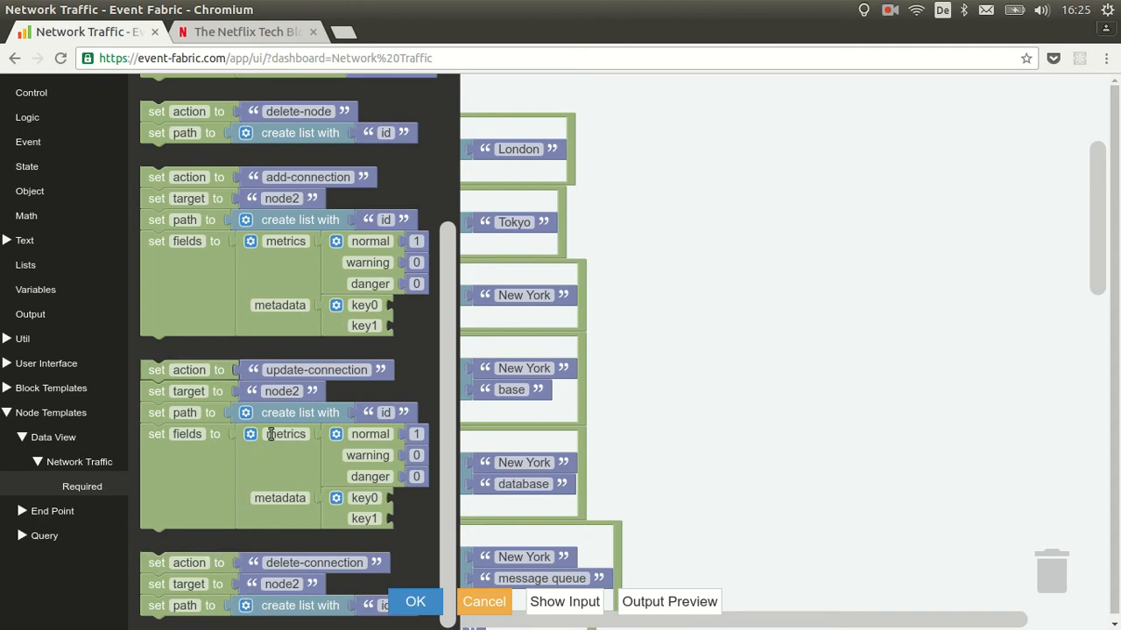
mouse_move(86, 511)
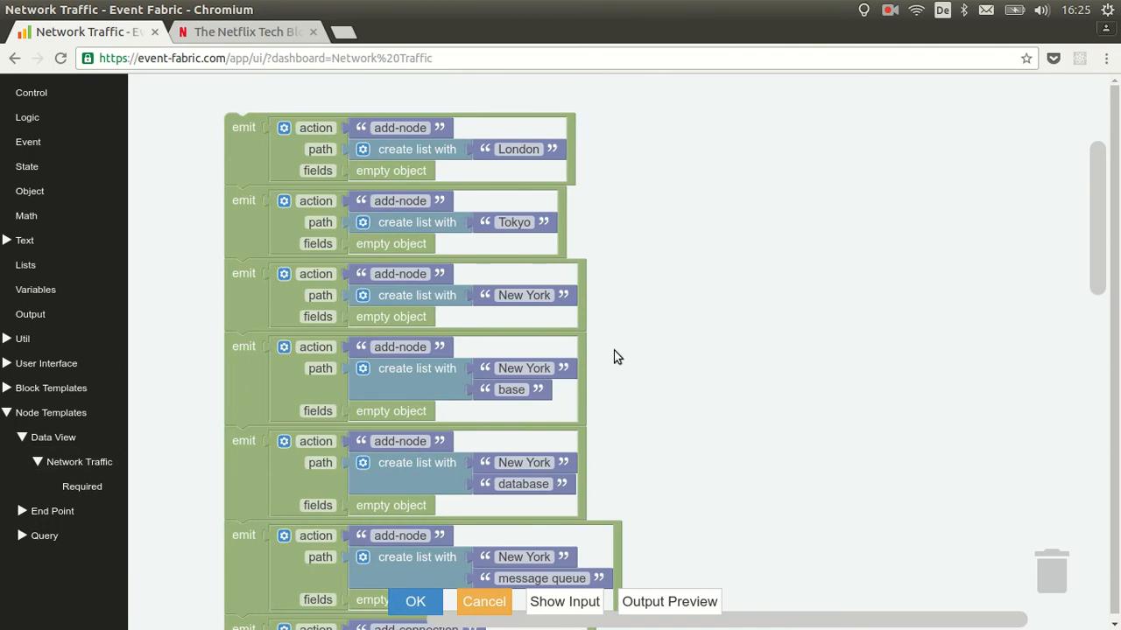
mouse_move(1100, 194)
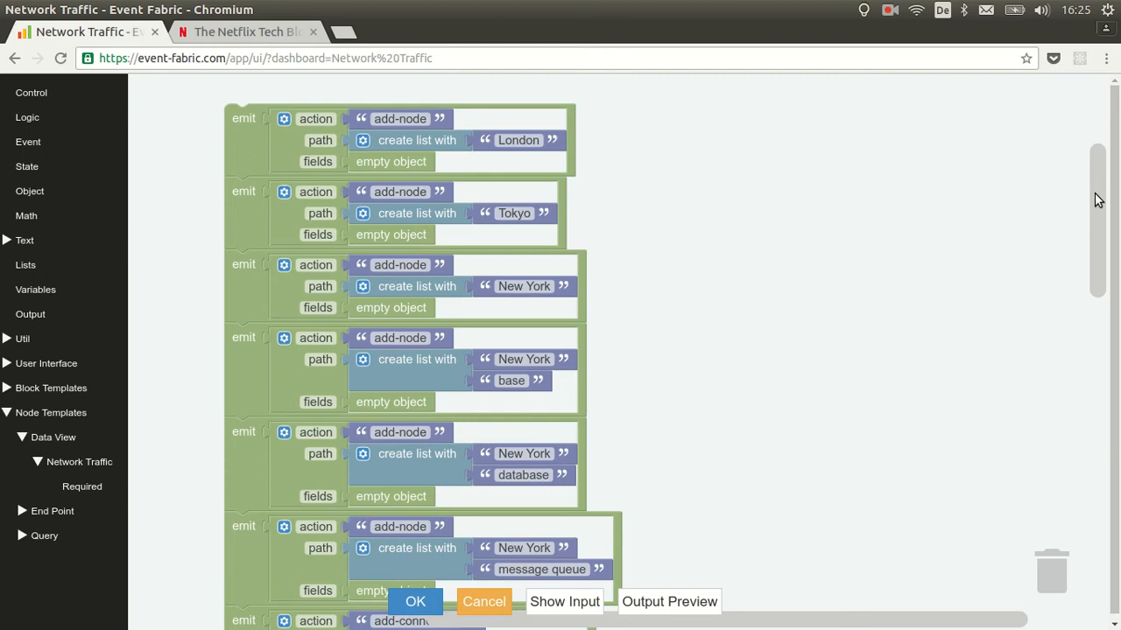
mouse_move(740, 218)
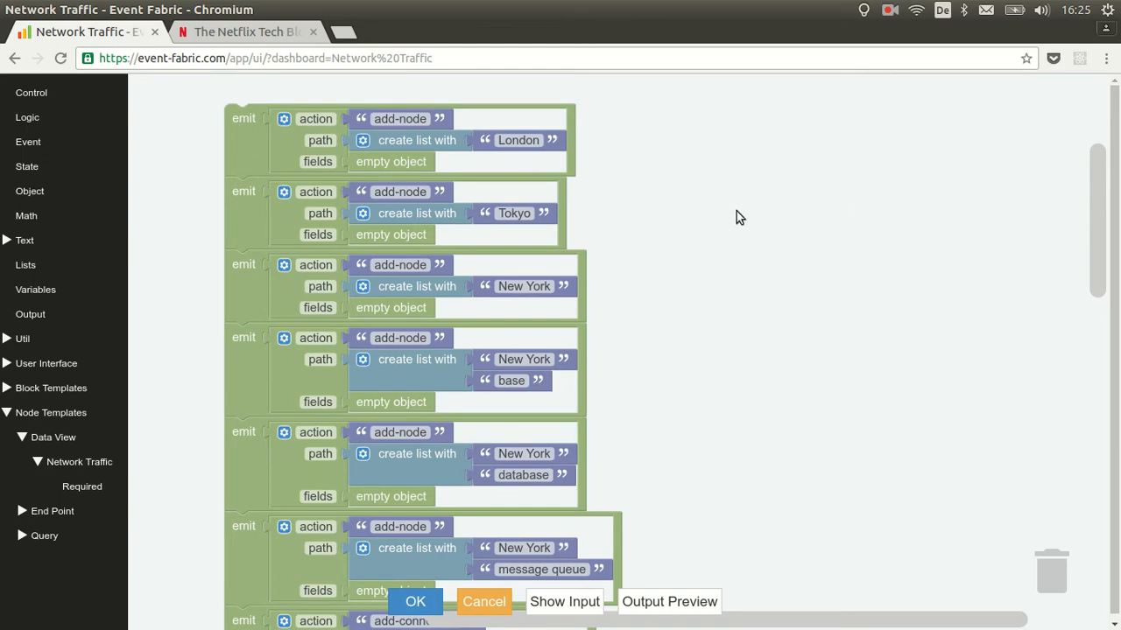
mouse_move(1050, 205)
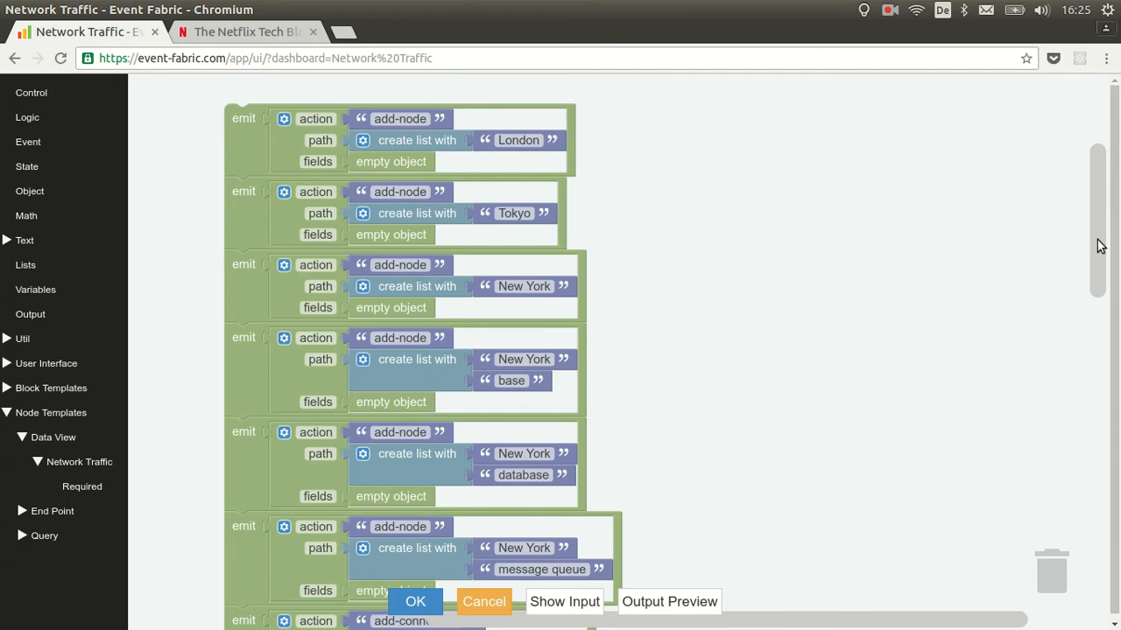
mouse_move(1100, 247)
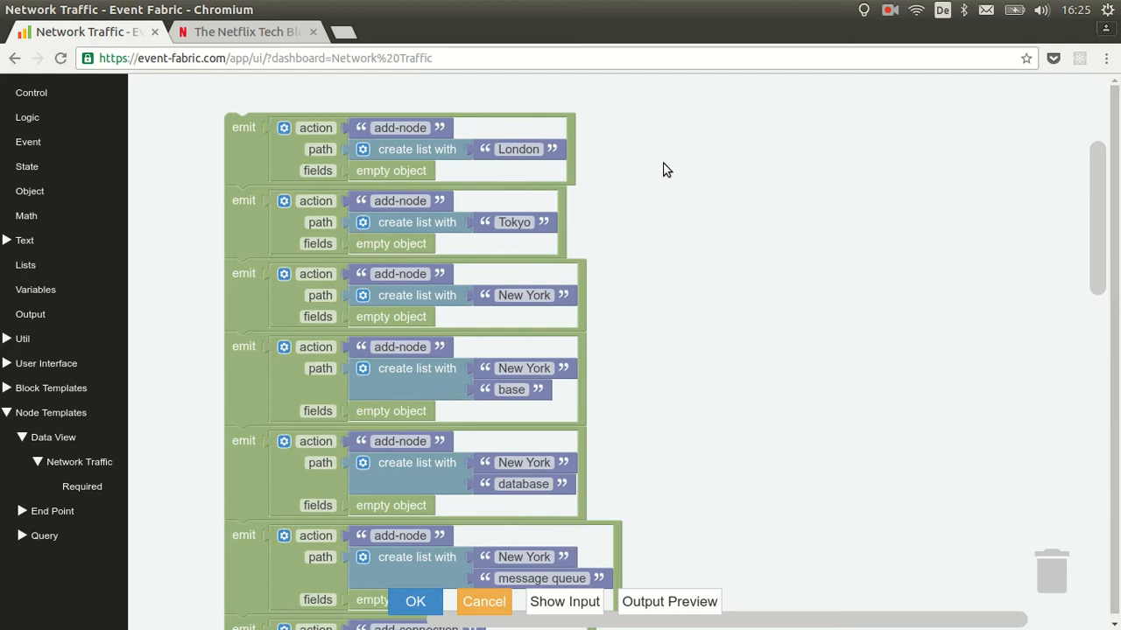
mouse_move(475, 160)
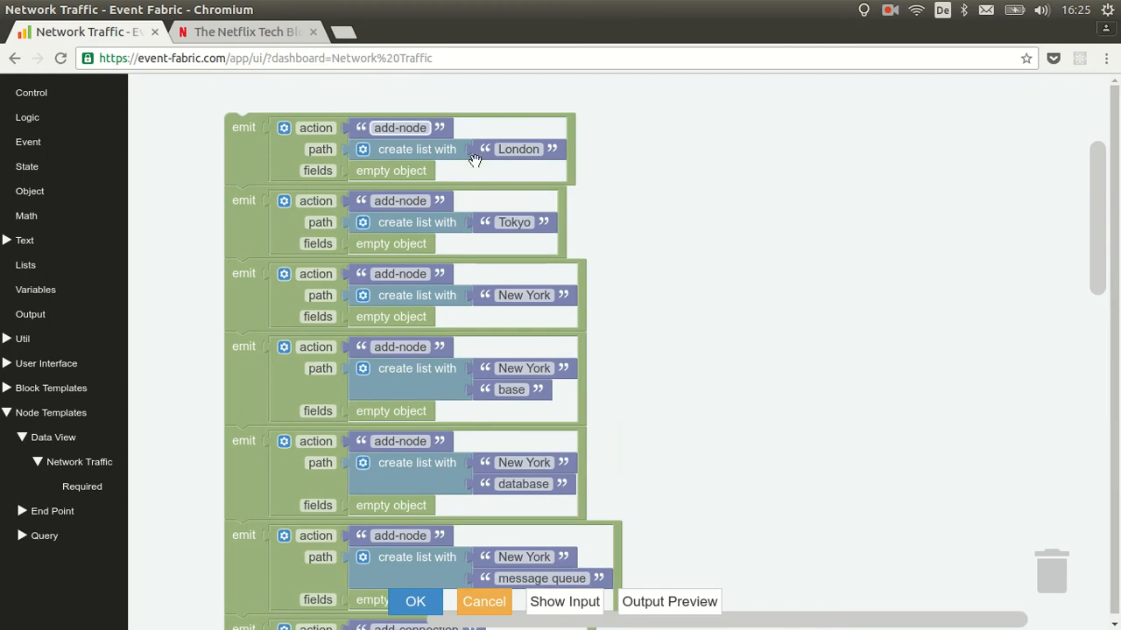
mouse_move(380, 178)
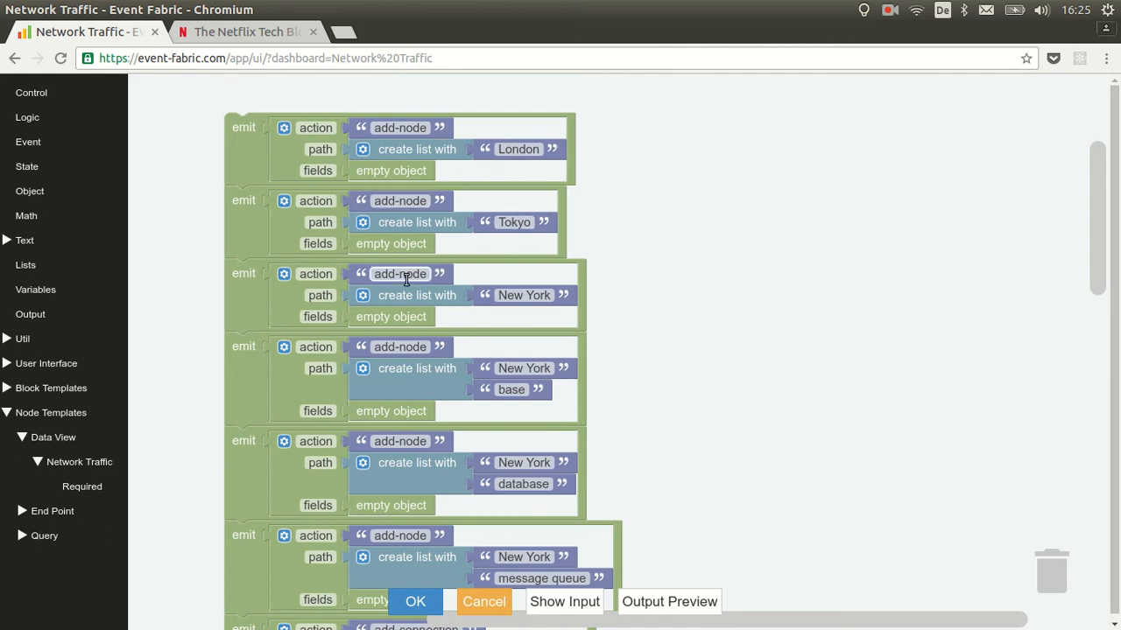
mouse_move(965, 265)
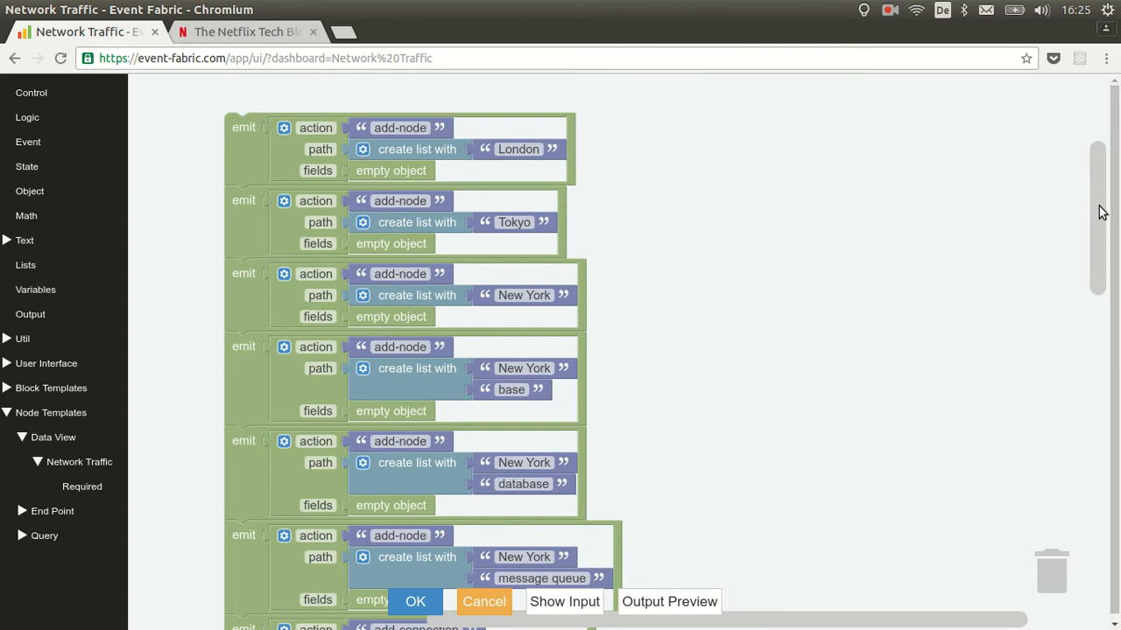
scroll(down, 3)
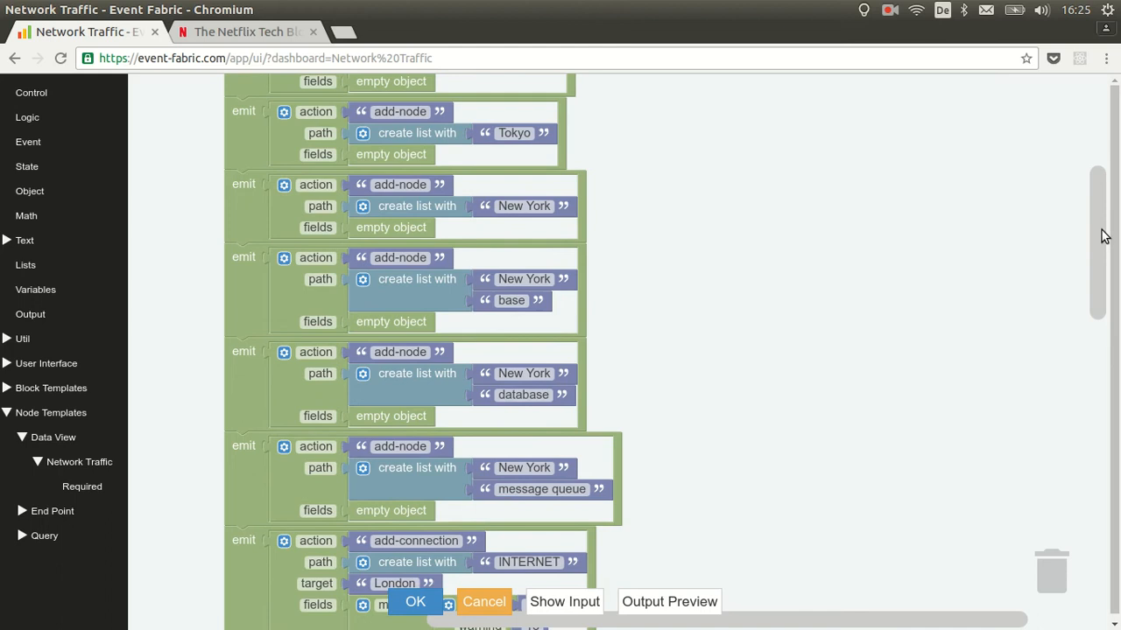
scroll(down, 3)
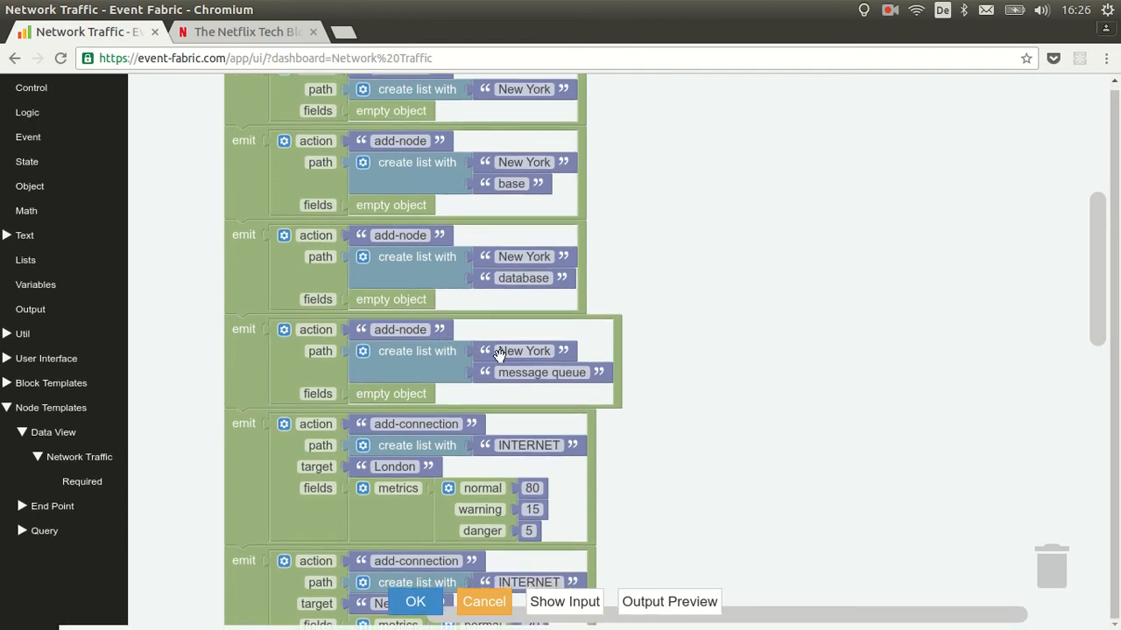
scroll(down, 3)
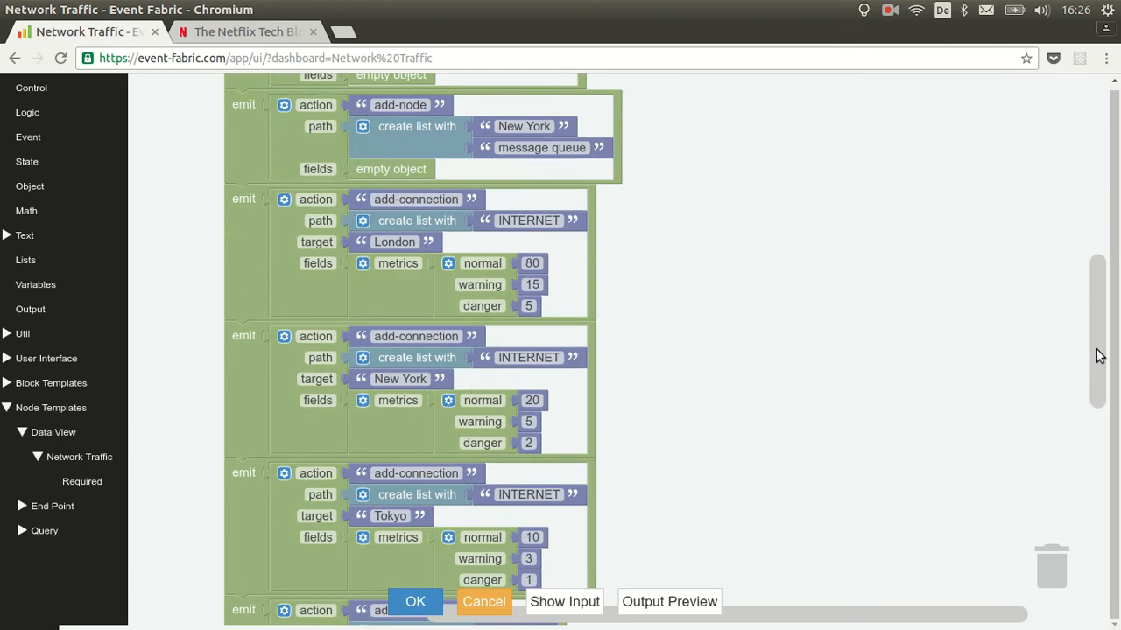
scroll(down, 3)
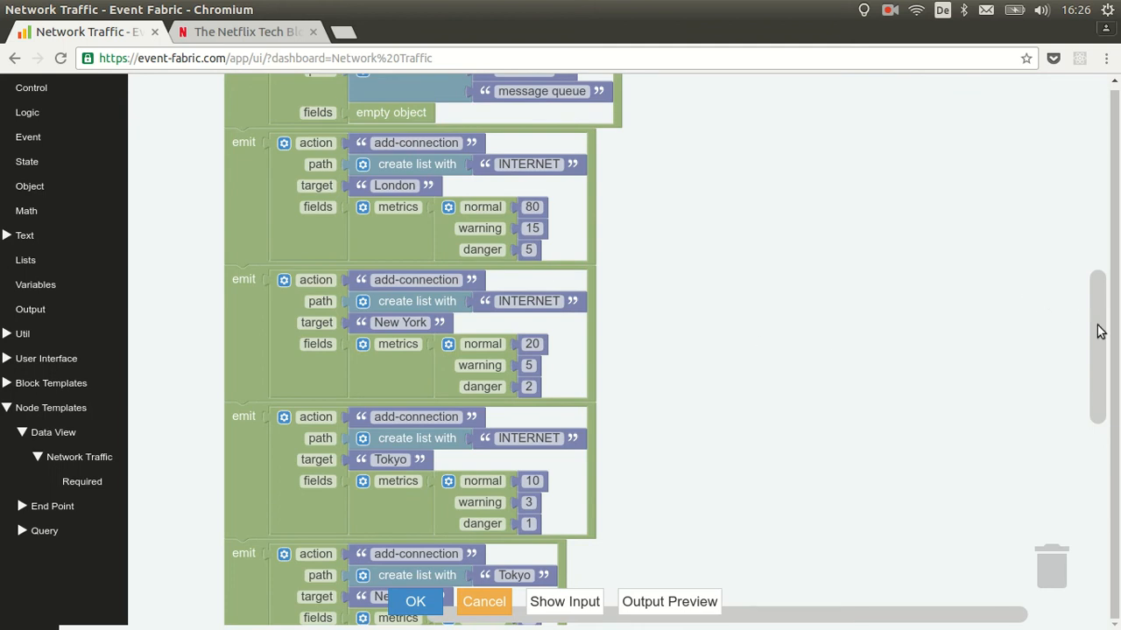
scroll(down, 3)
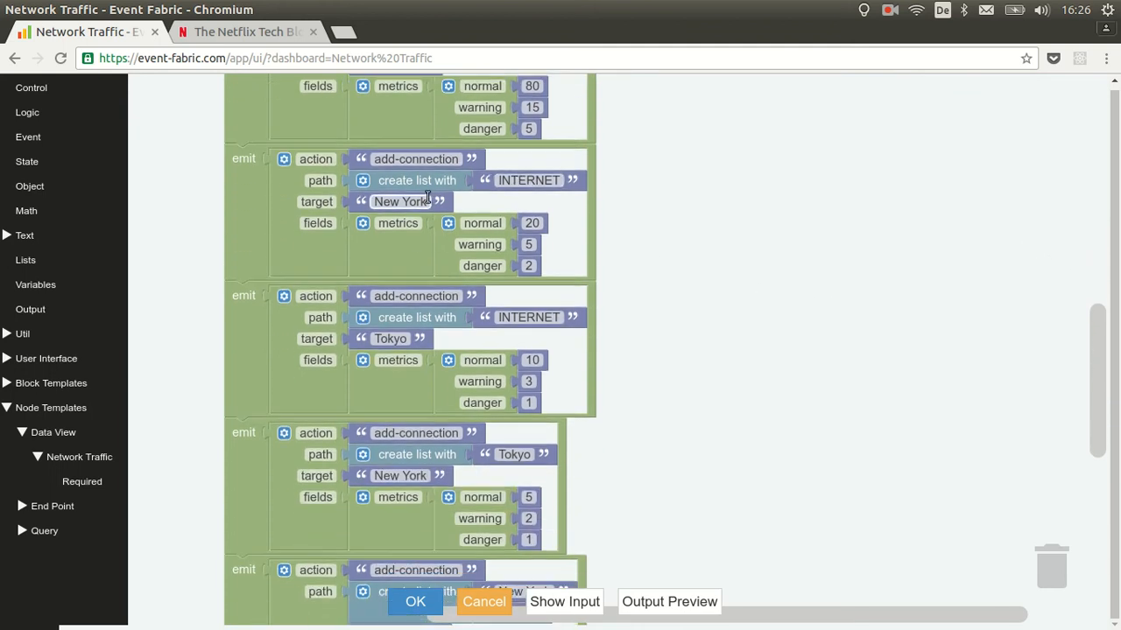
mouse_move(530, 244)
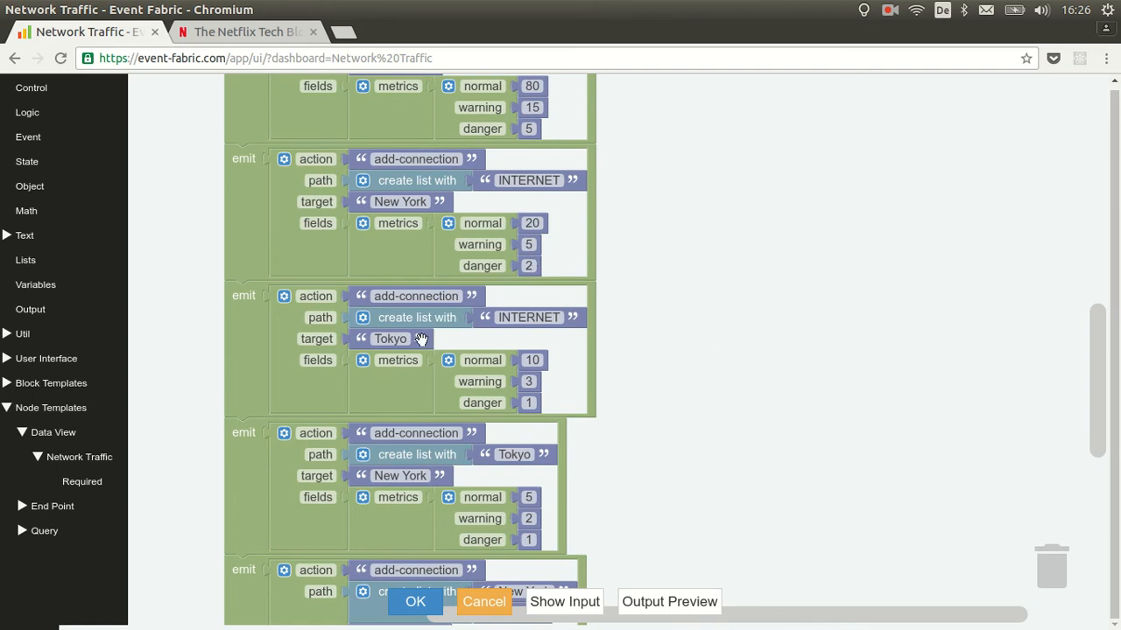
mouse_move(534, 384)
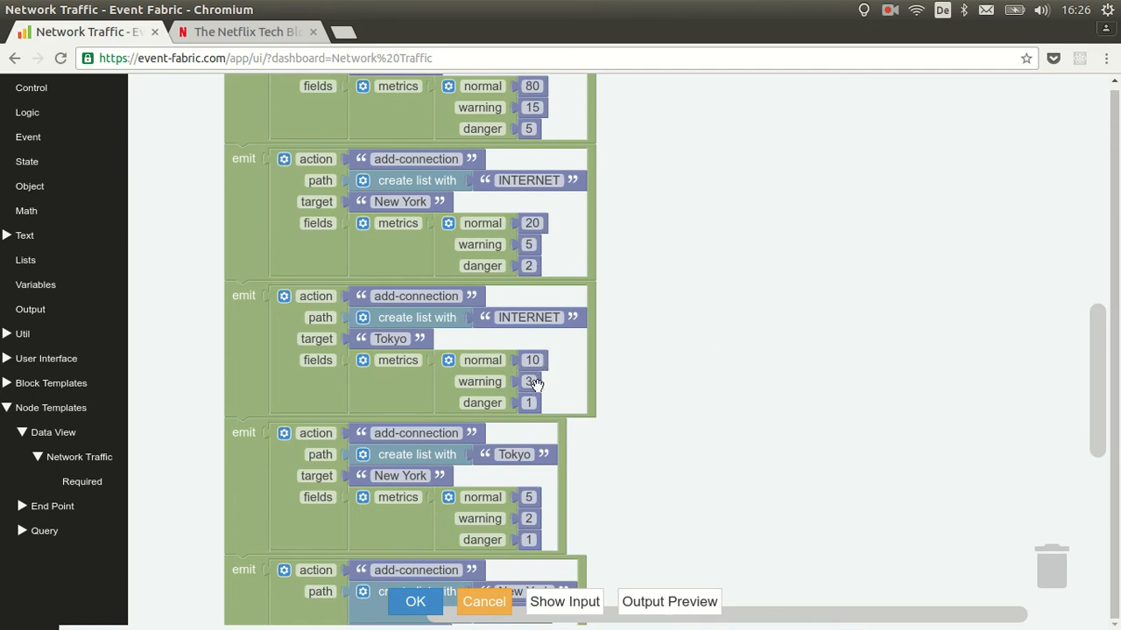
scroll(down, 3)
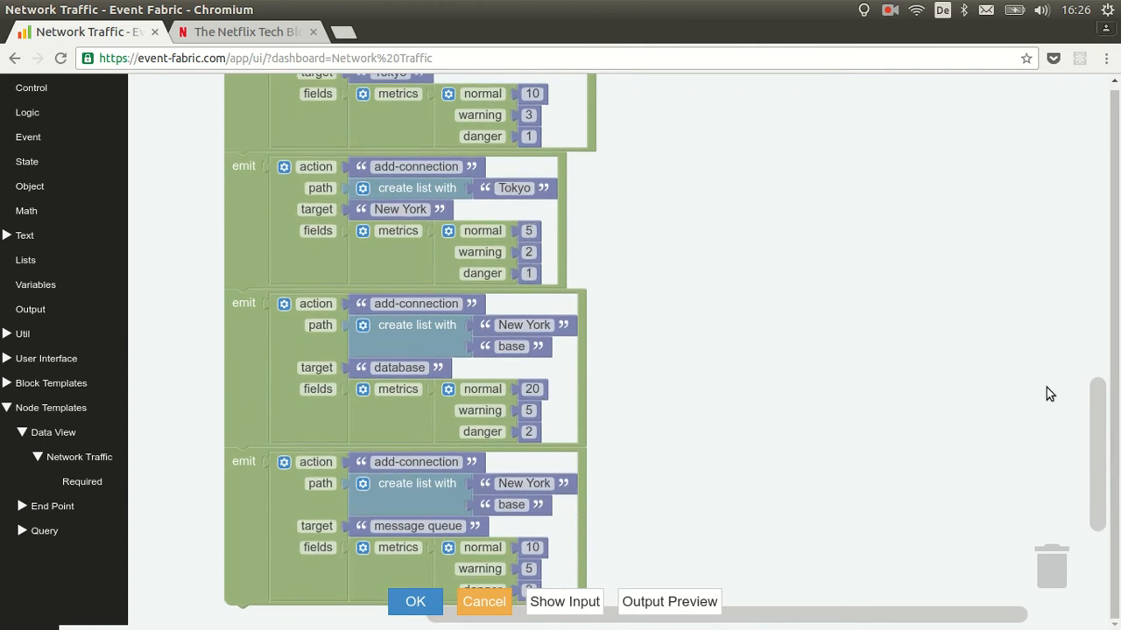
- Cancel the block script without changes and close the design canvas back to the dashboard
scroll(down, 3)
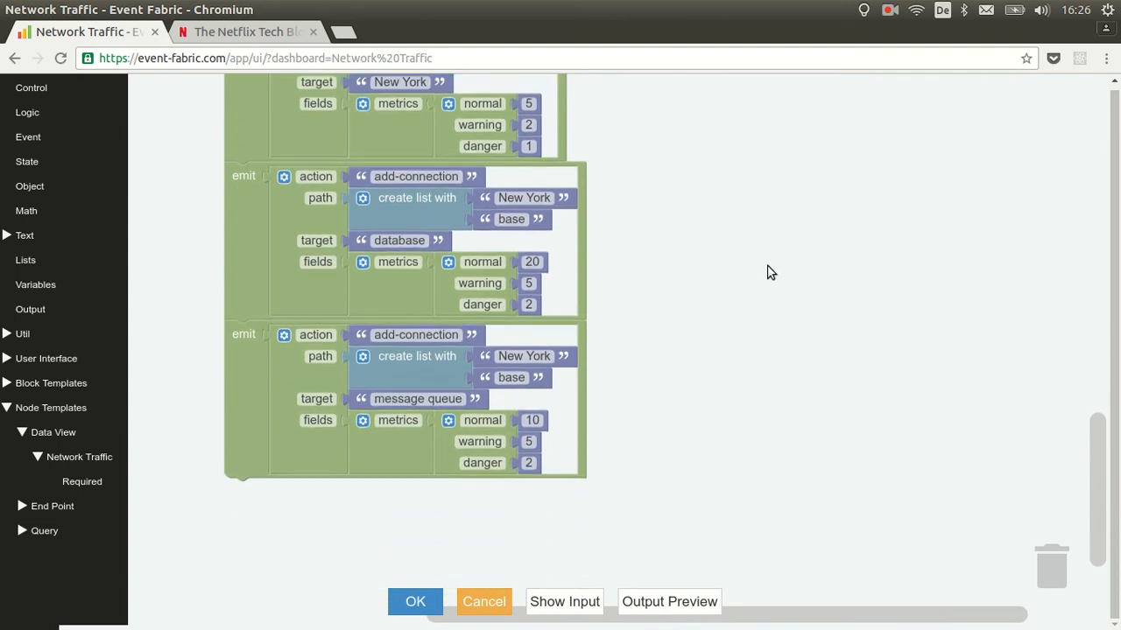
mouse_move(536, 228)
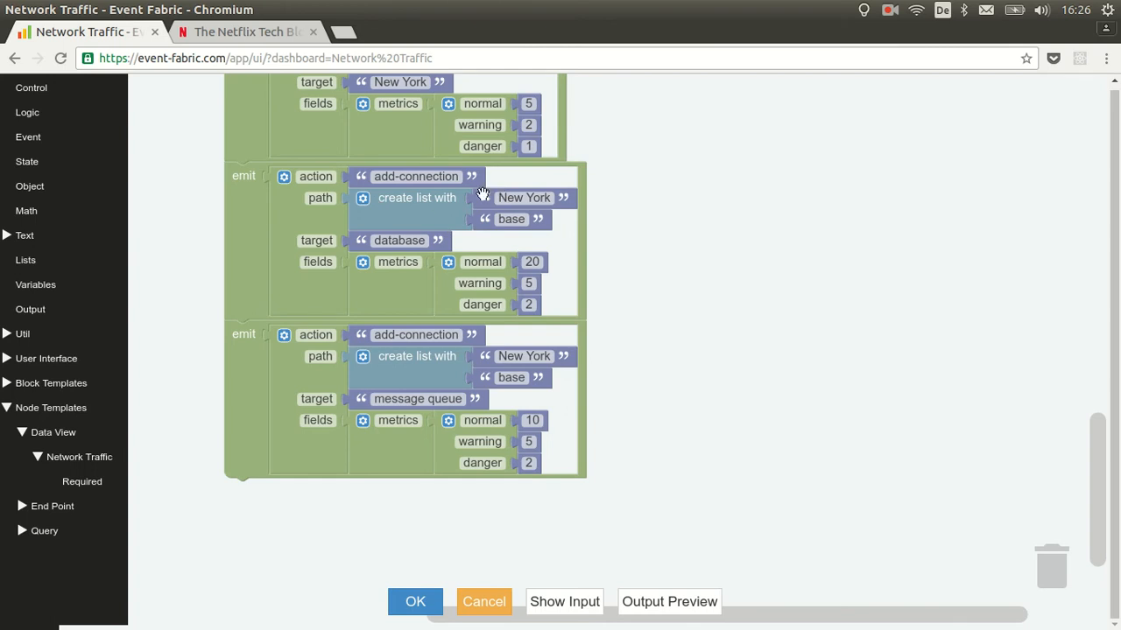
mouse_move(452, 239)
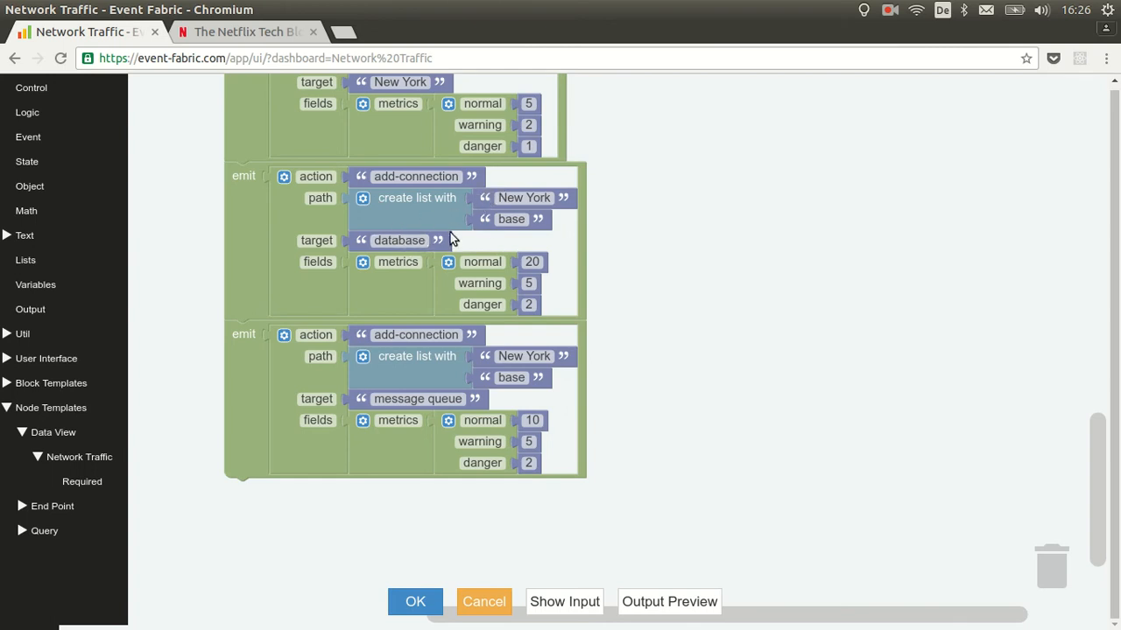
mouse_move(481, 199)
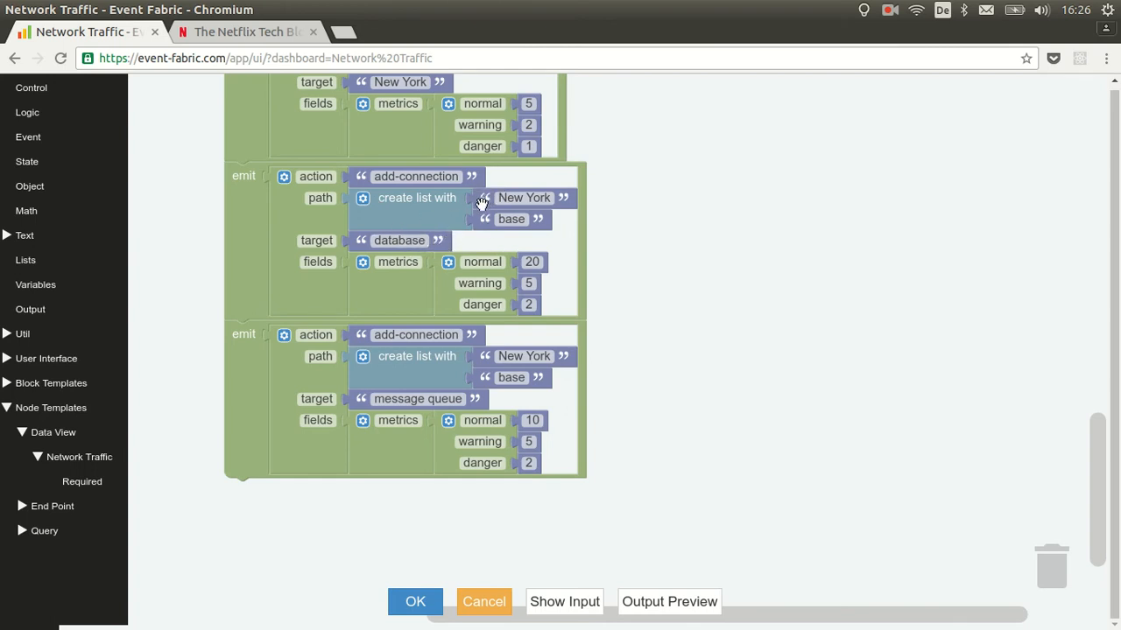
mouse_move(440, 243)
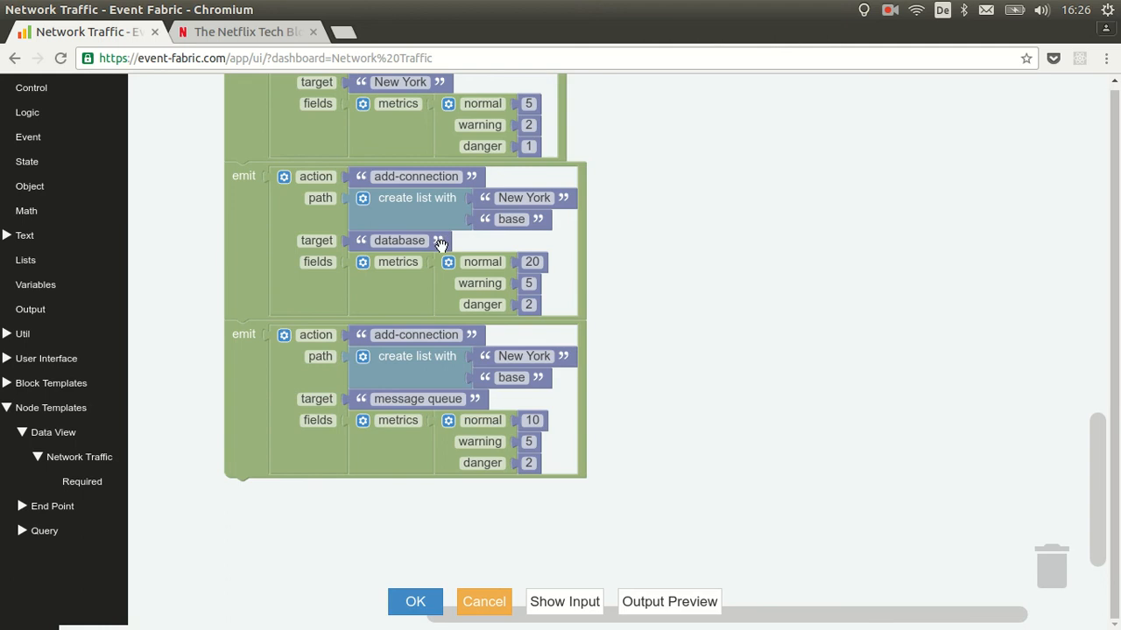
mouse_move(492, 199)
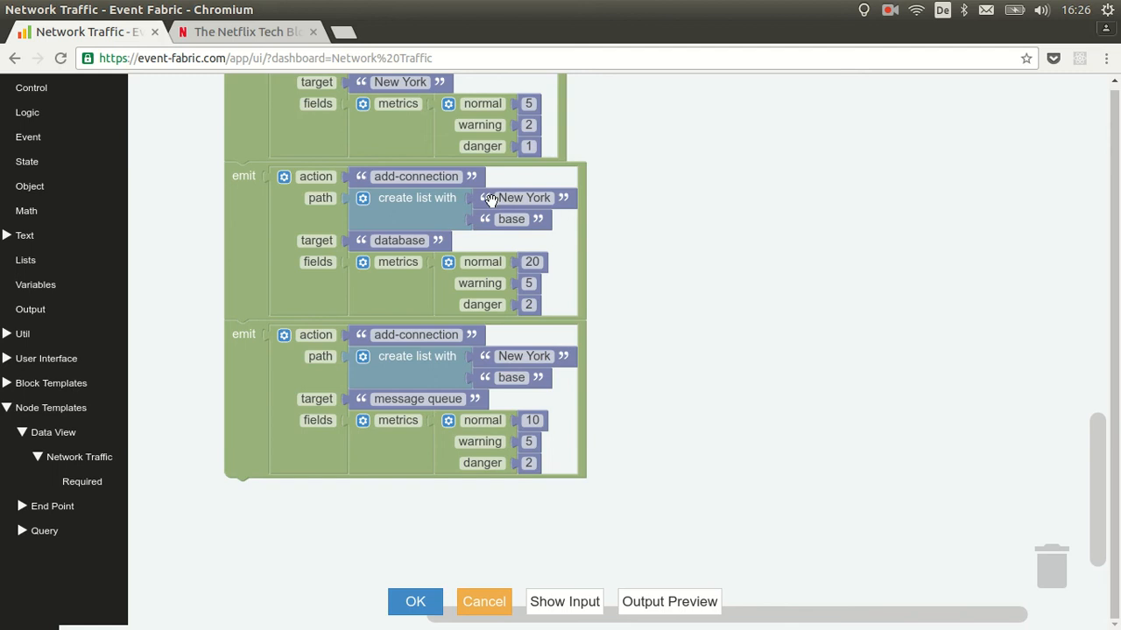
mouse_move(471, 209)
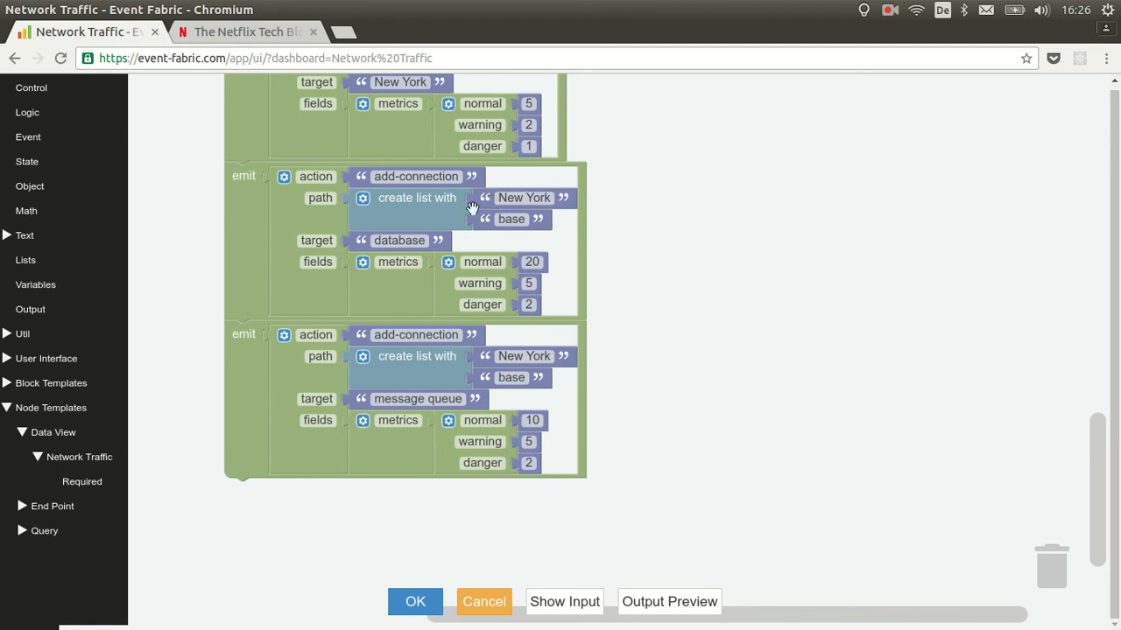
mouse_move(464, 357)
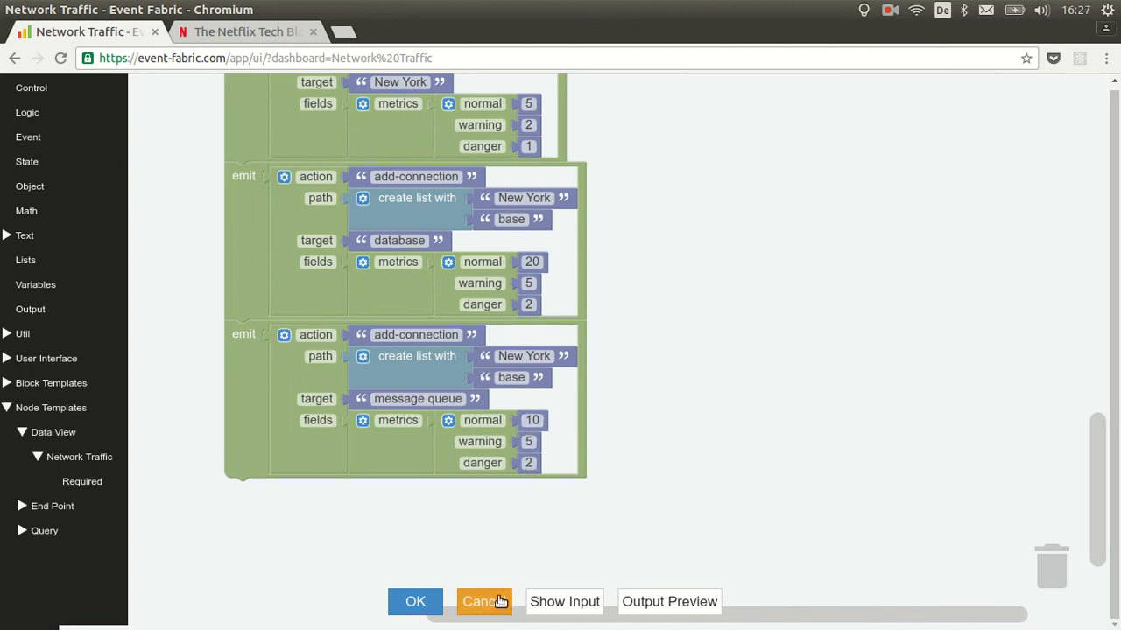
click(480, 602)
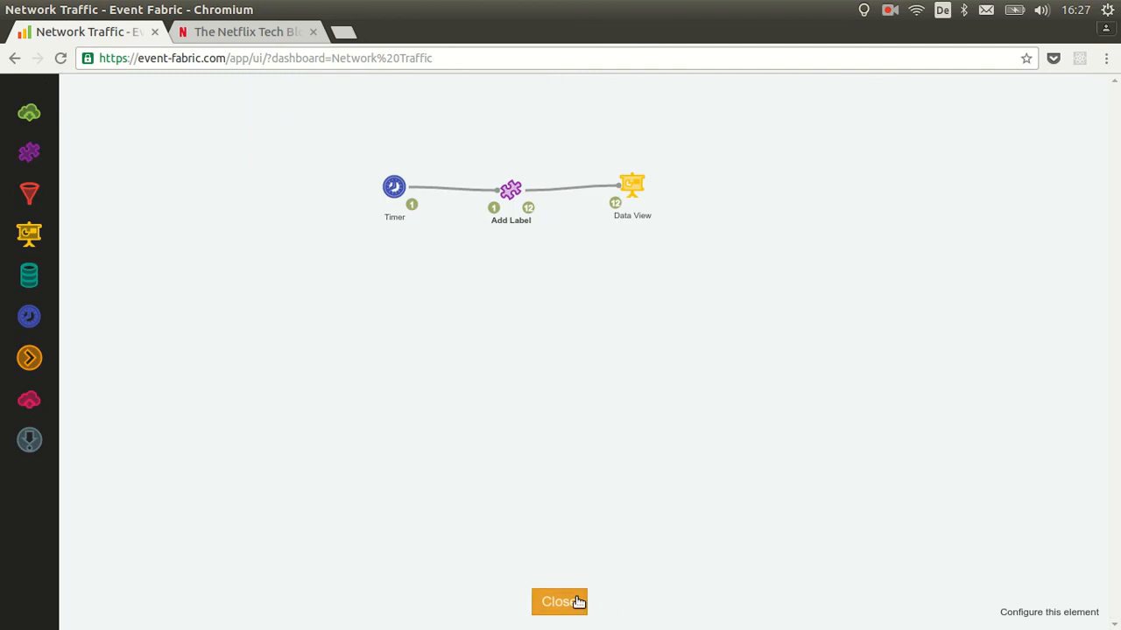
click(559, 601)
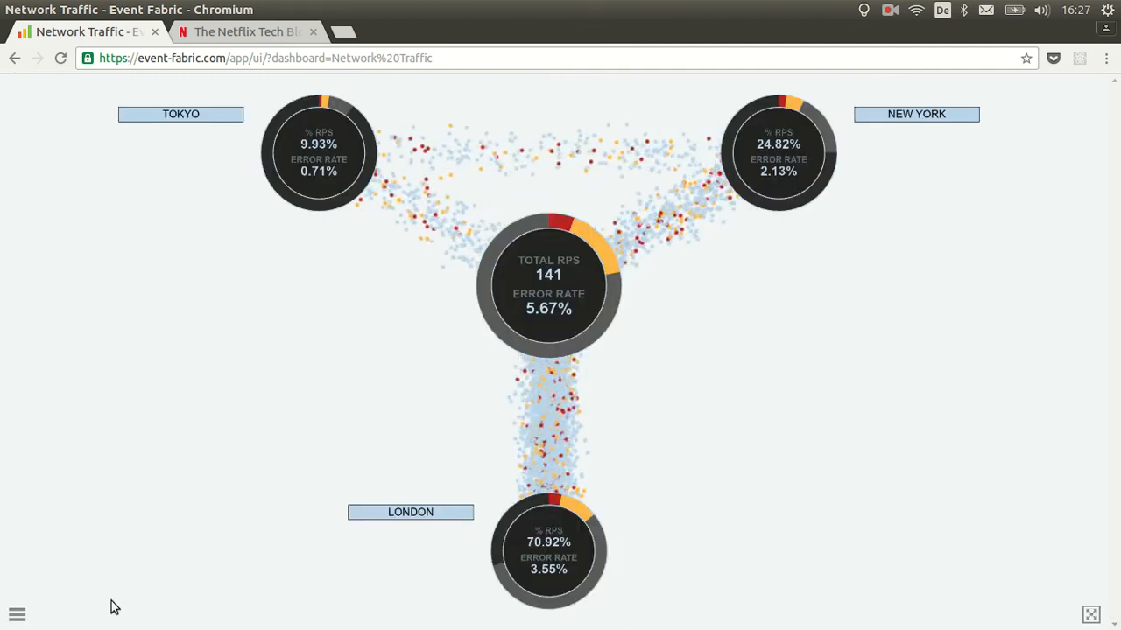
mouse_move(510, 530)
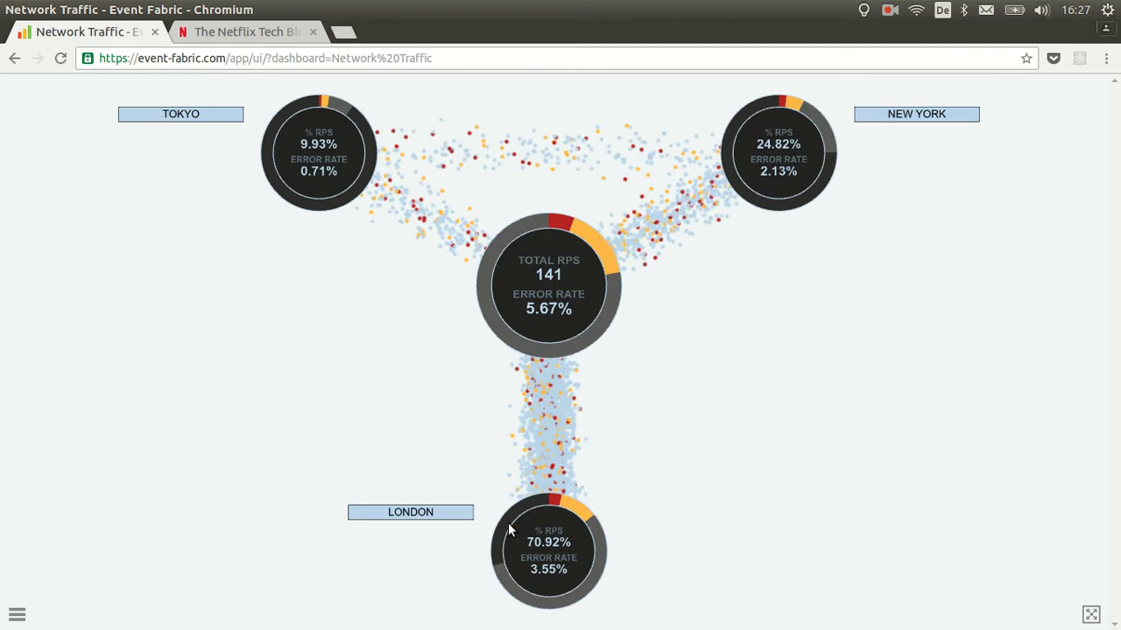
- Switch the dashboard into design mode and open the Add Label element's script
click(17, 613)
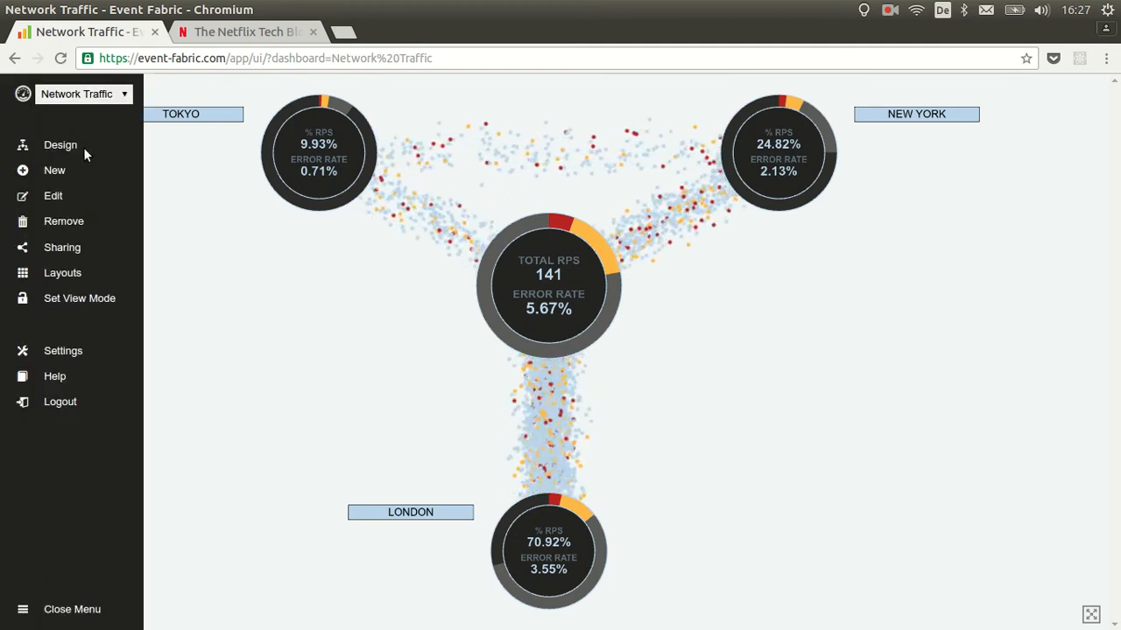
click(60, 145)
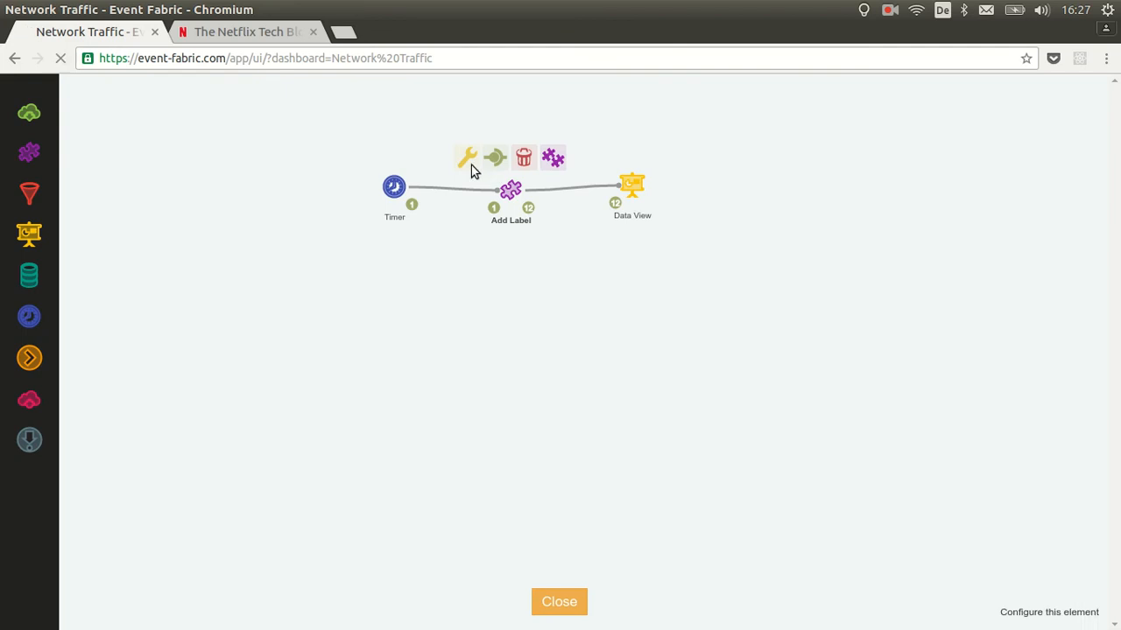
click(468, 157)
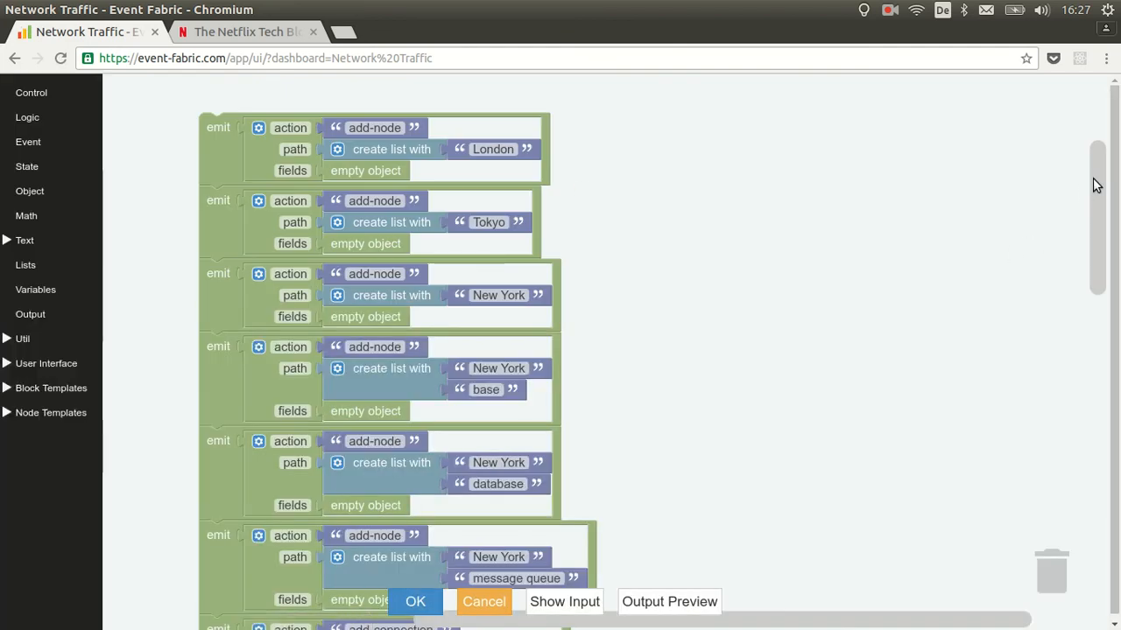
- Set the INTERNET→London connection's danger metric to 80 and save the script
scroll(down, 3)
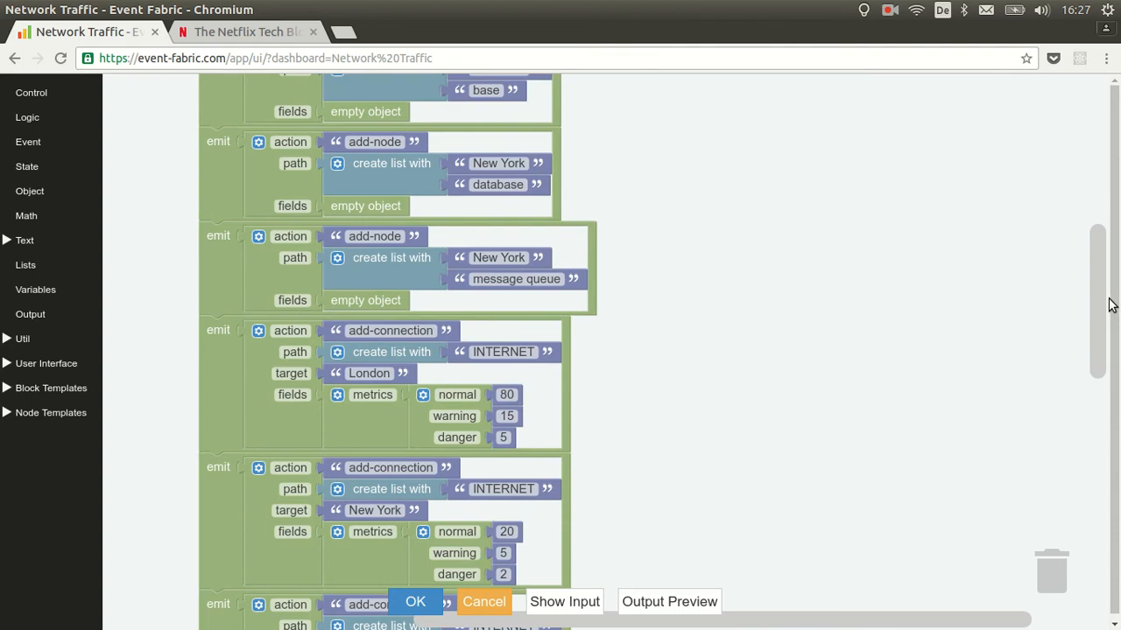
scroll(down, 3)
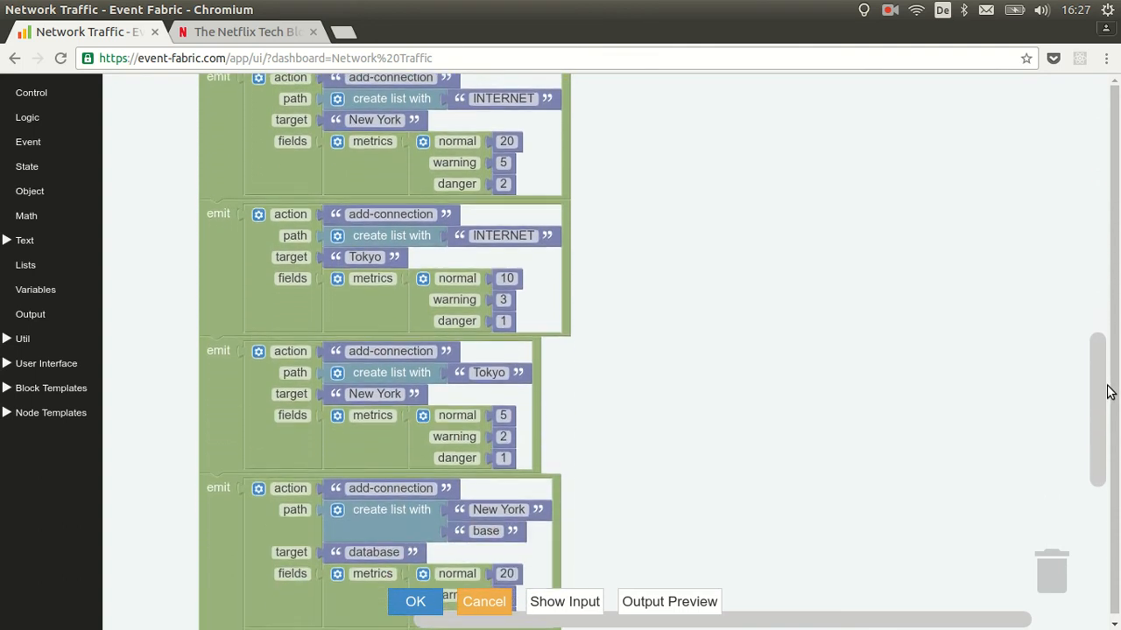
scroll(down, 3)
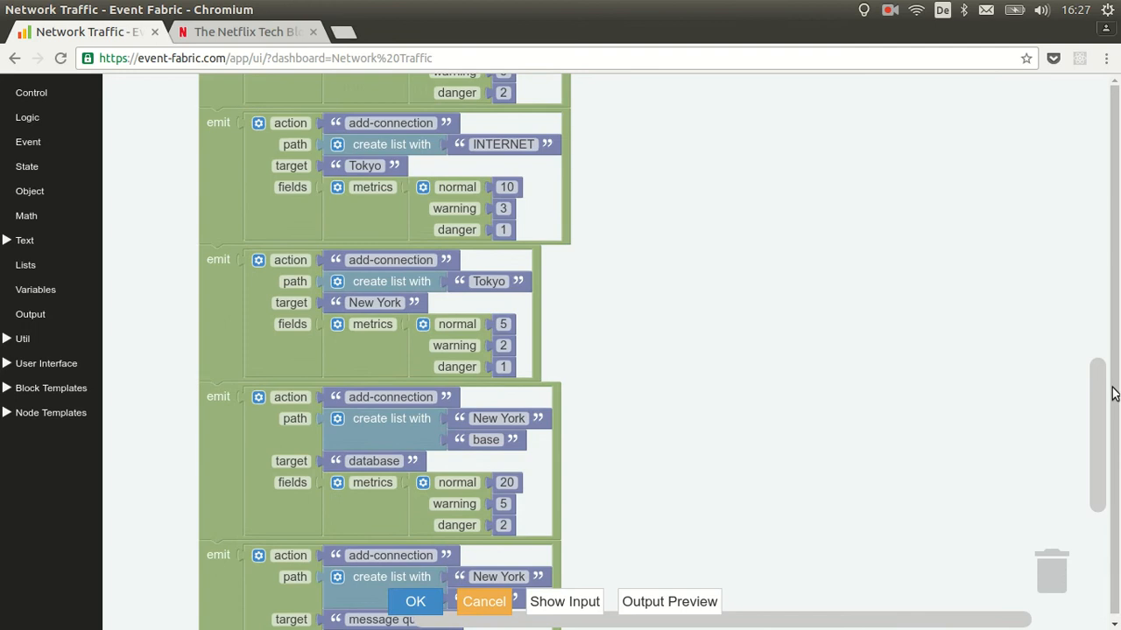
scroll(up, 3)
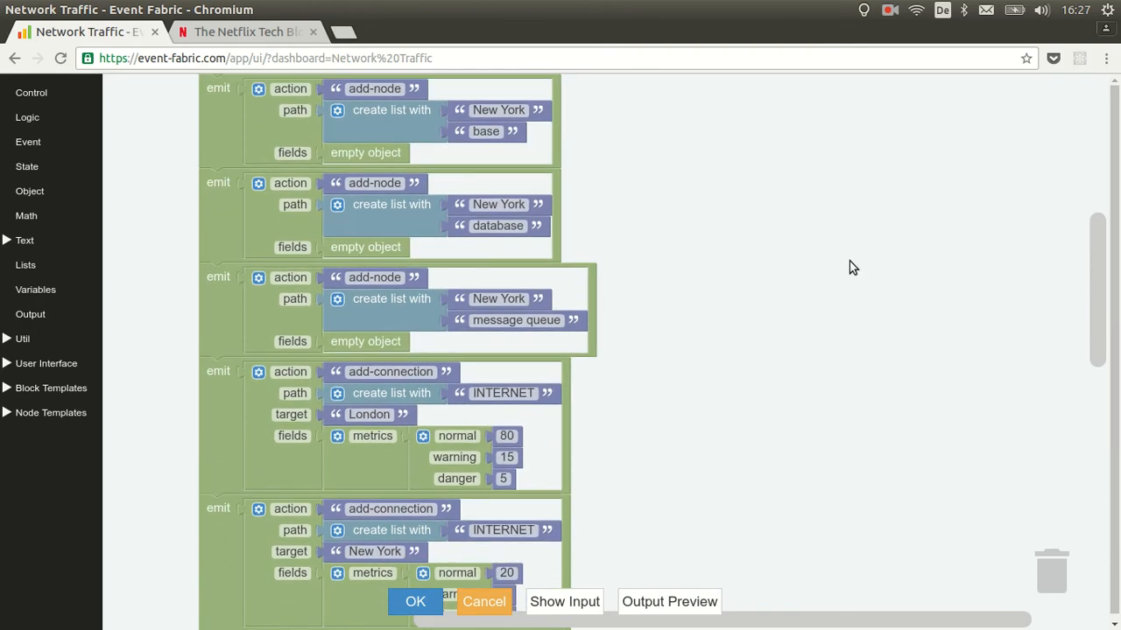
scroll(up, 3)
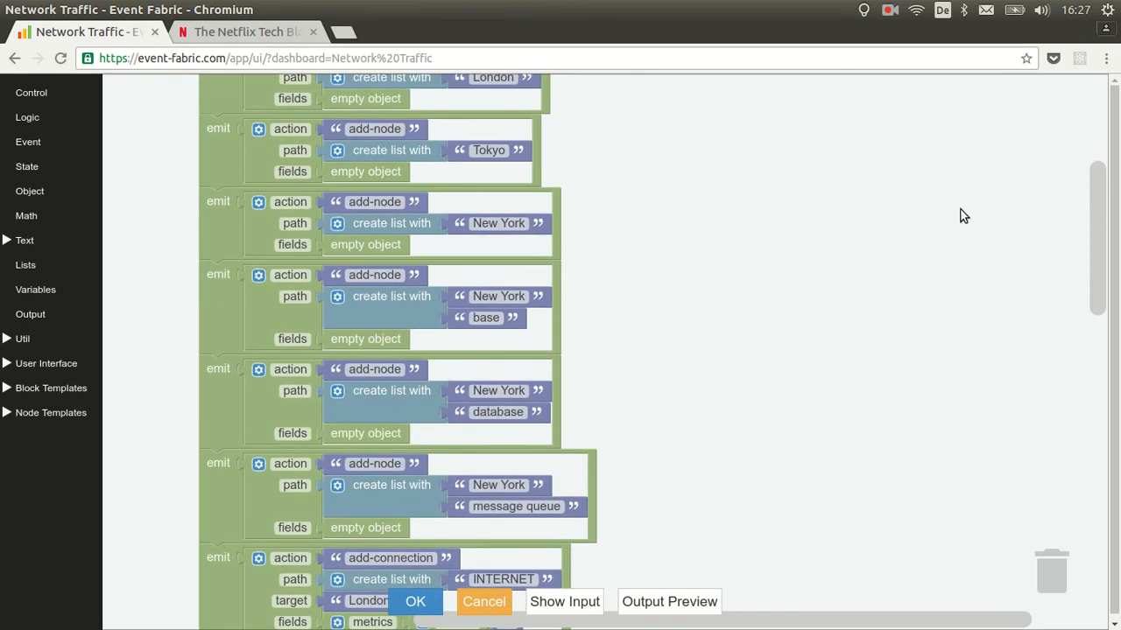
scroll(down, 3)
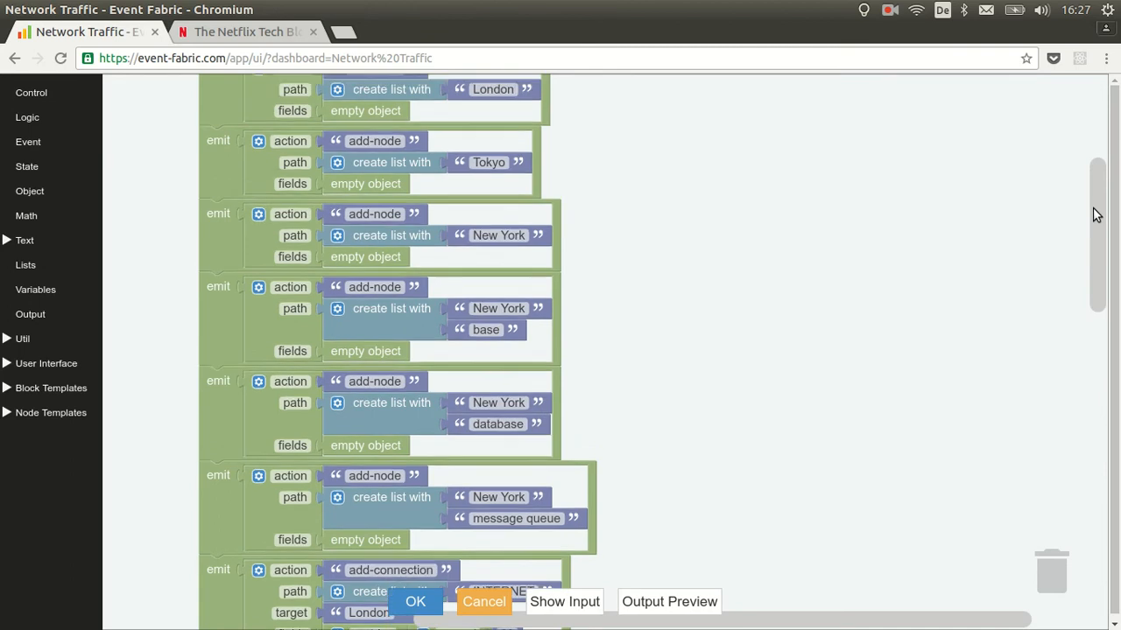
scroll(down, 3)
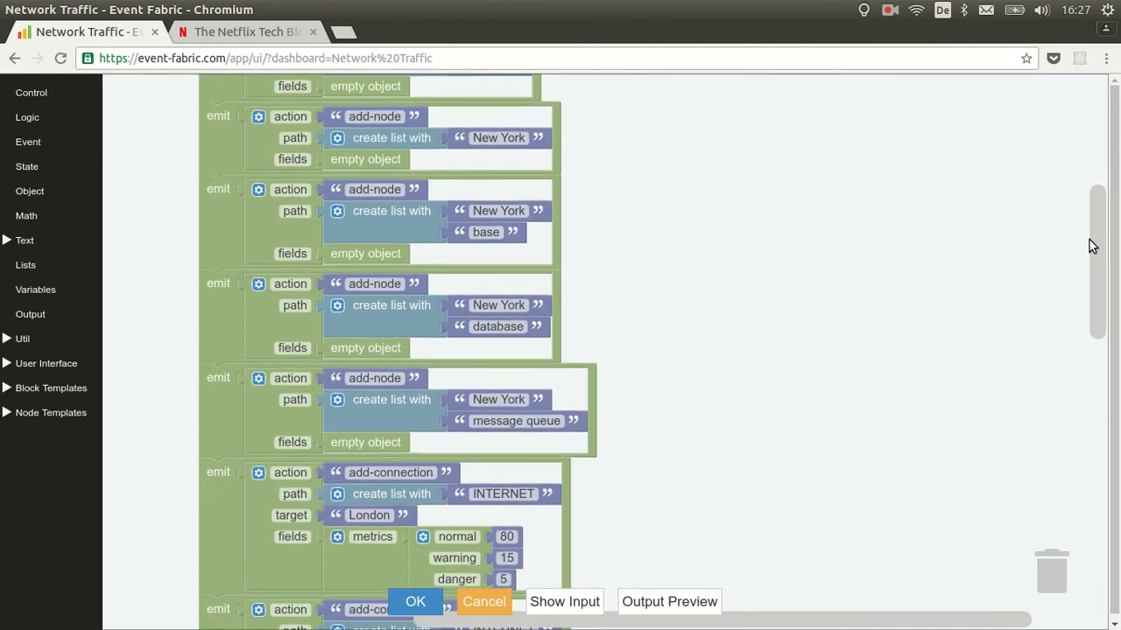
scroll(down, 3)
text(80)
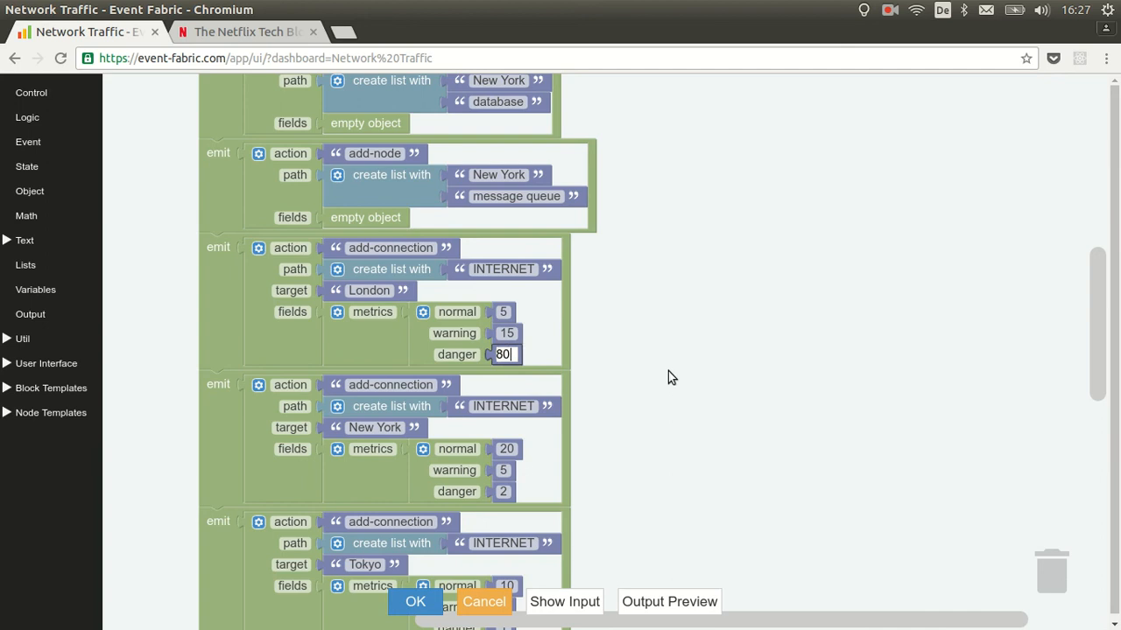
click(415, 601)
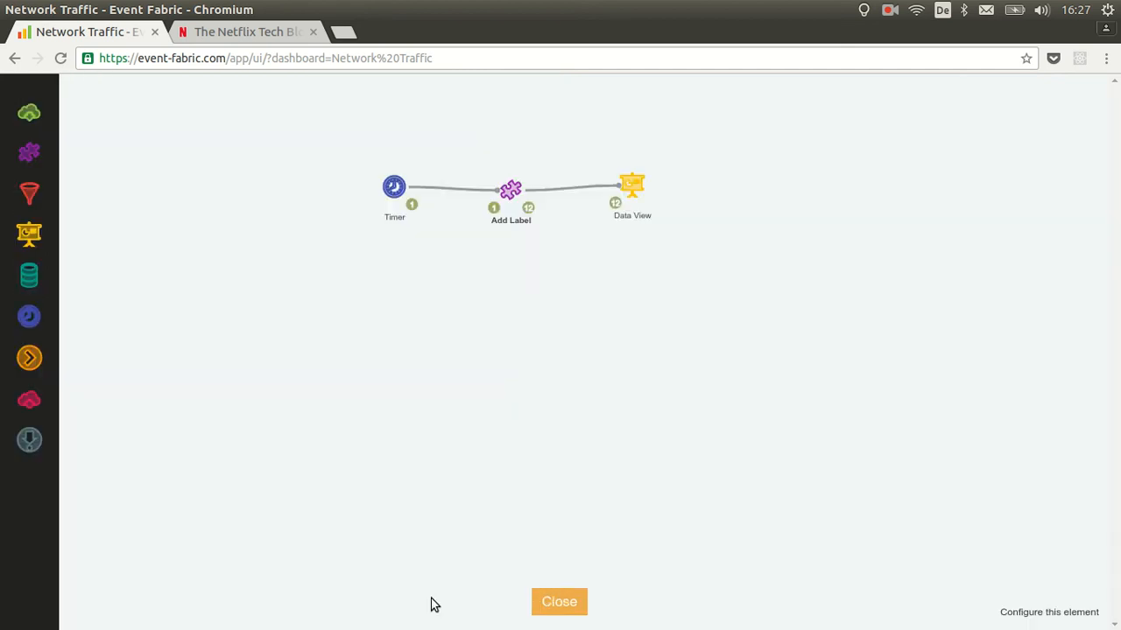
- Fire the Timer node in the data flow design to resend traffic events, then close it
click(558, 602)
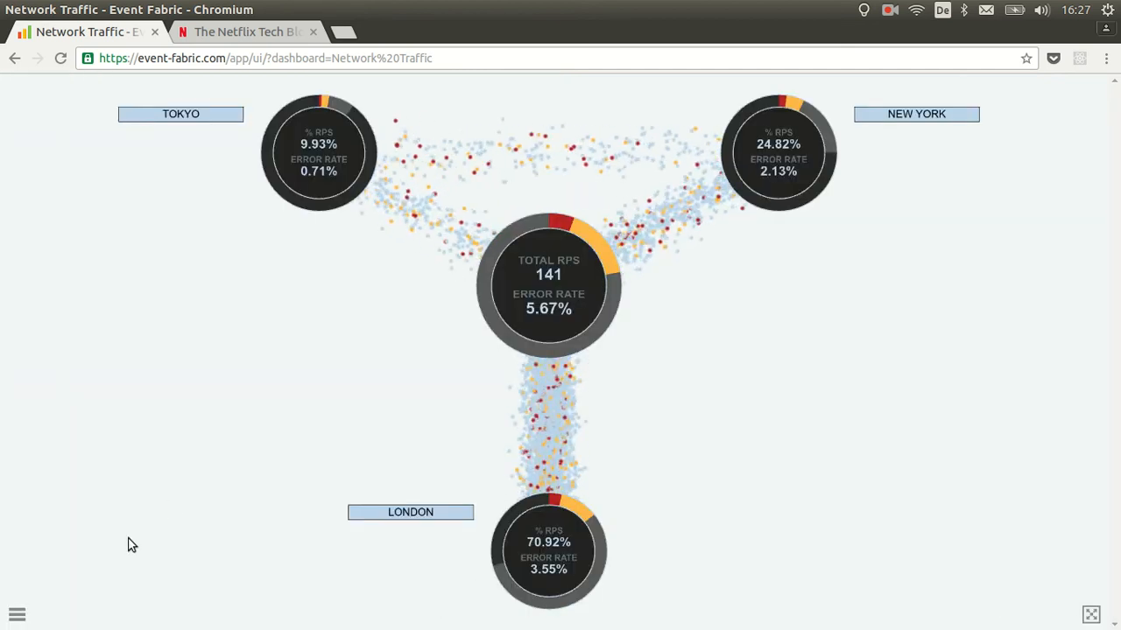
click(18, 614)
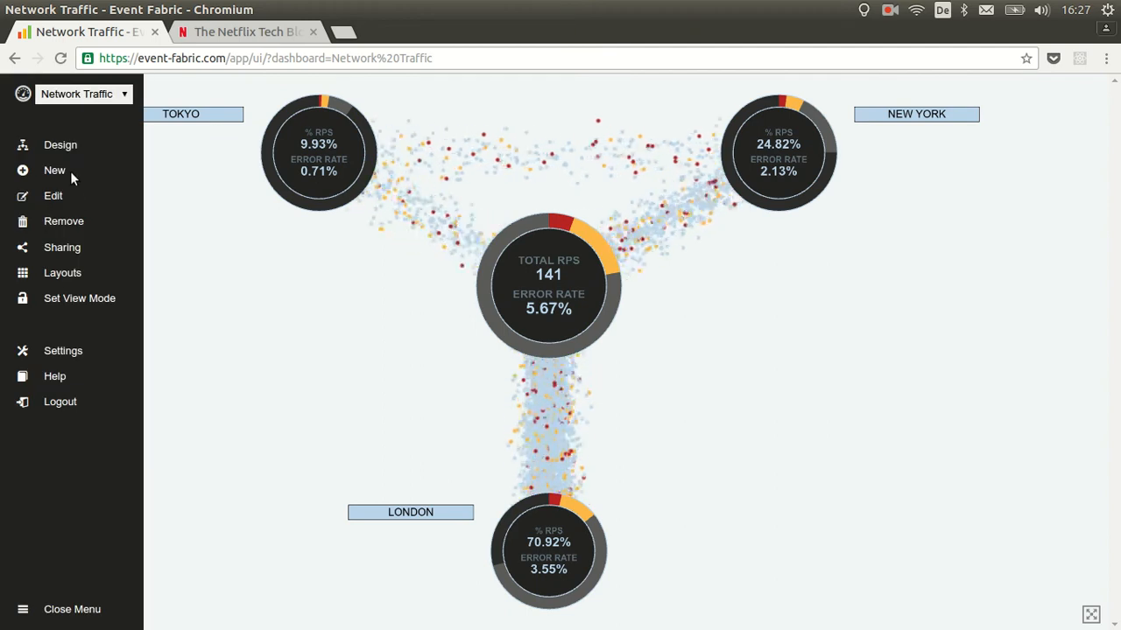
click(53, 195)
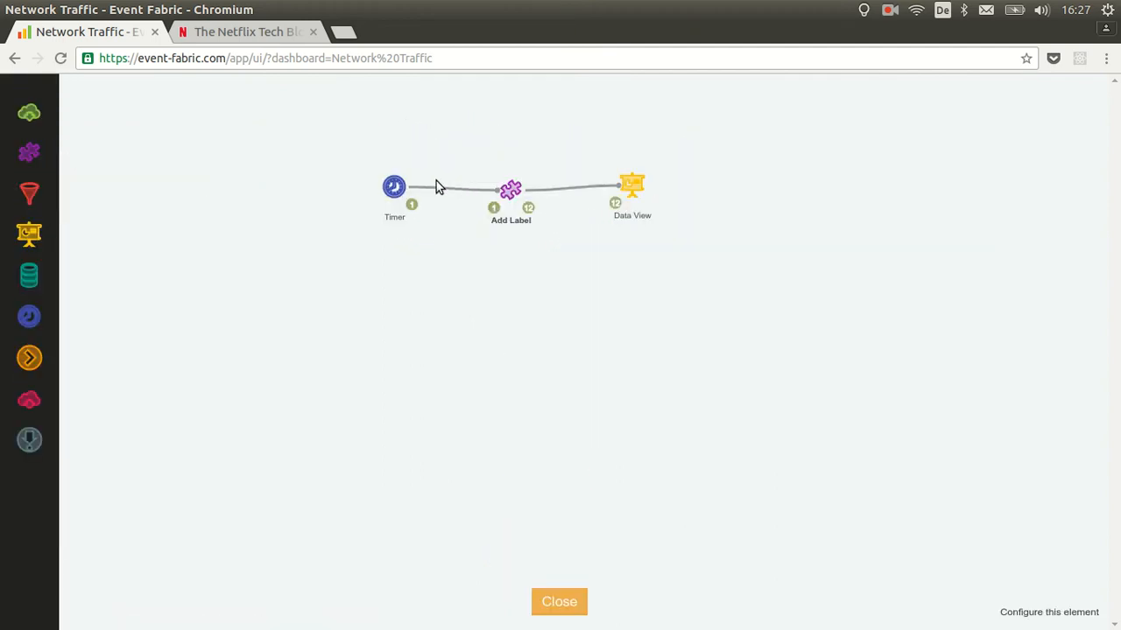
double_click(394, 187)
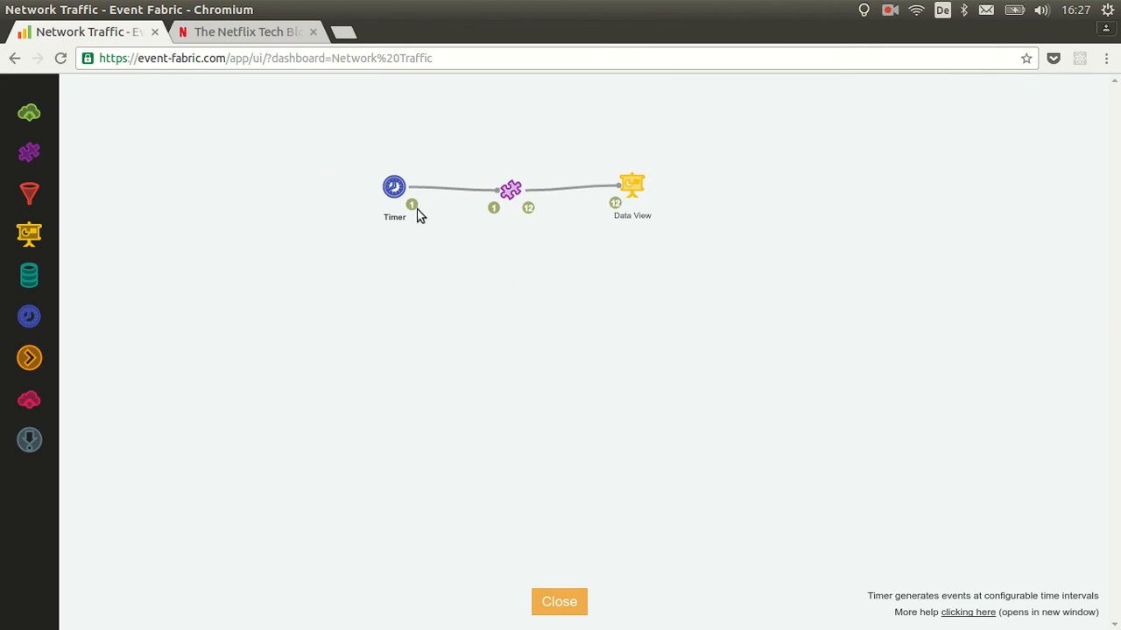
mouse_move(559, 602)
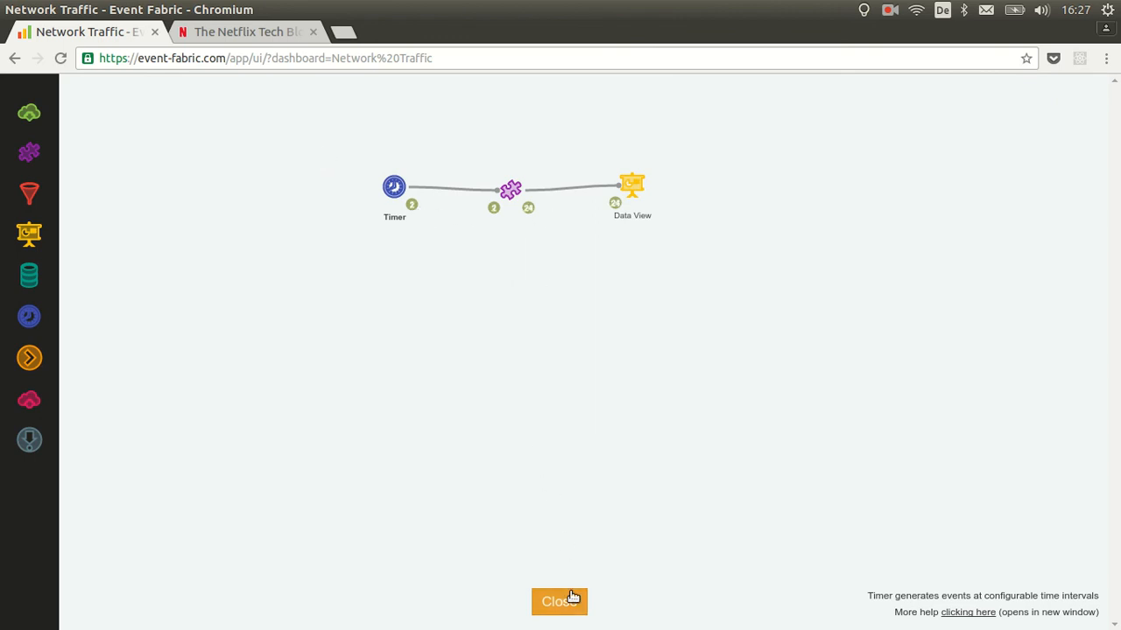
click(560, 601)
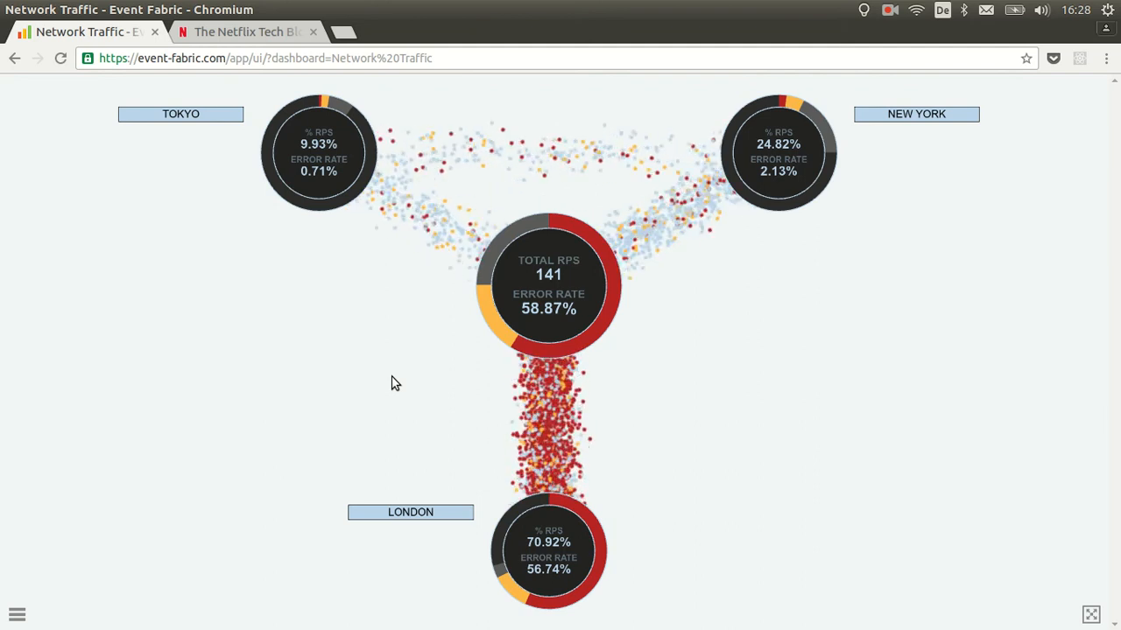
mouse_move(417, 313)
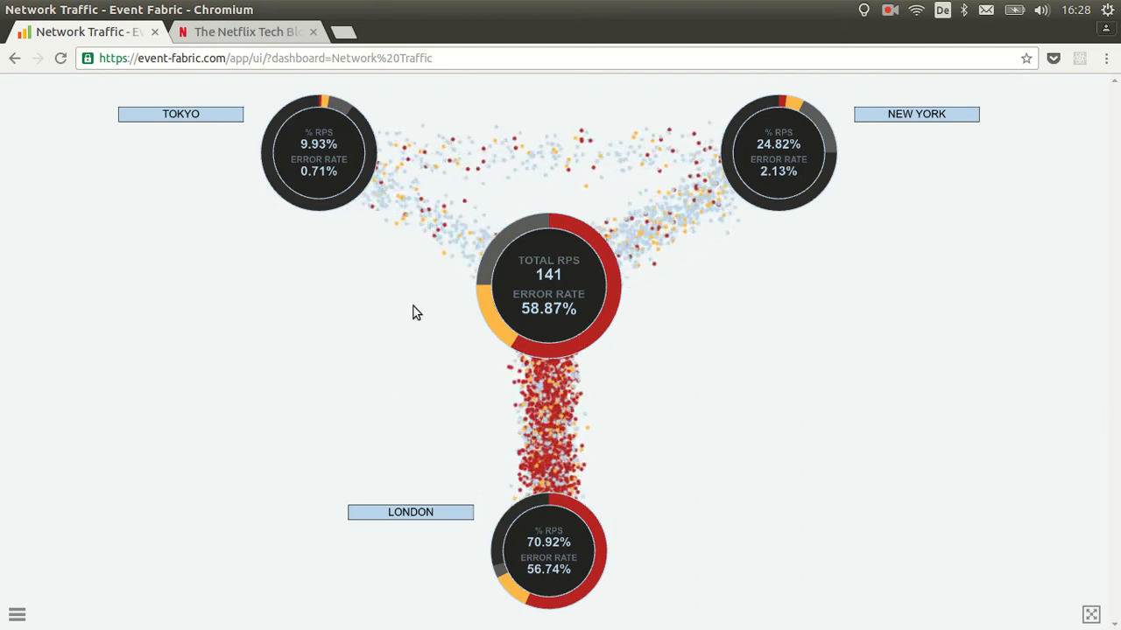
mouse_move(782, 168)
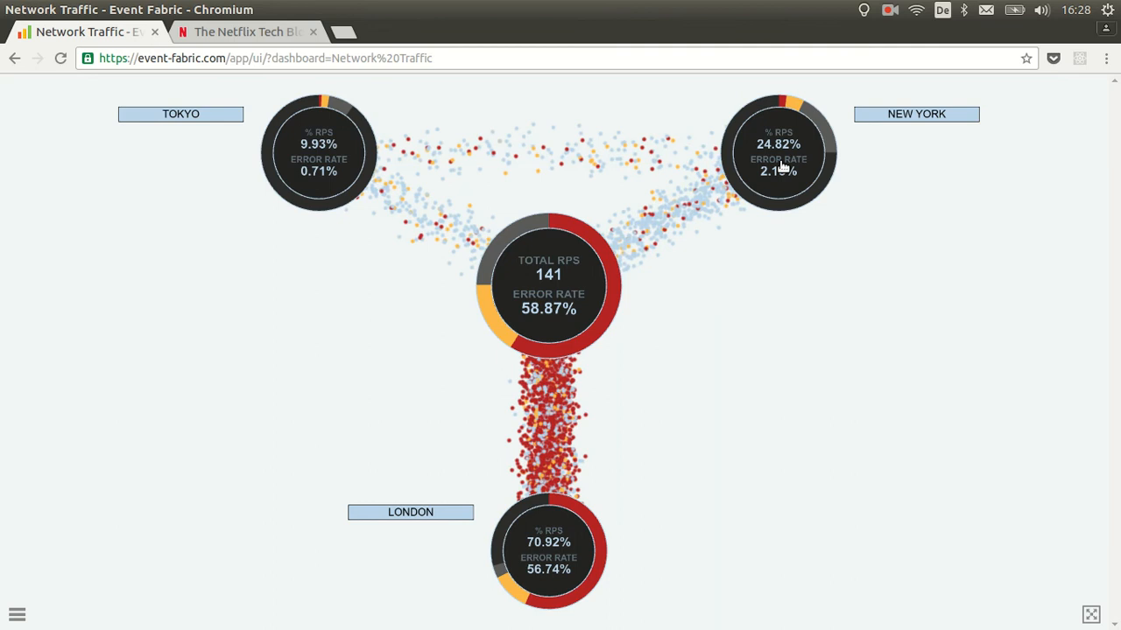
mouse_move(200, 33)
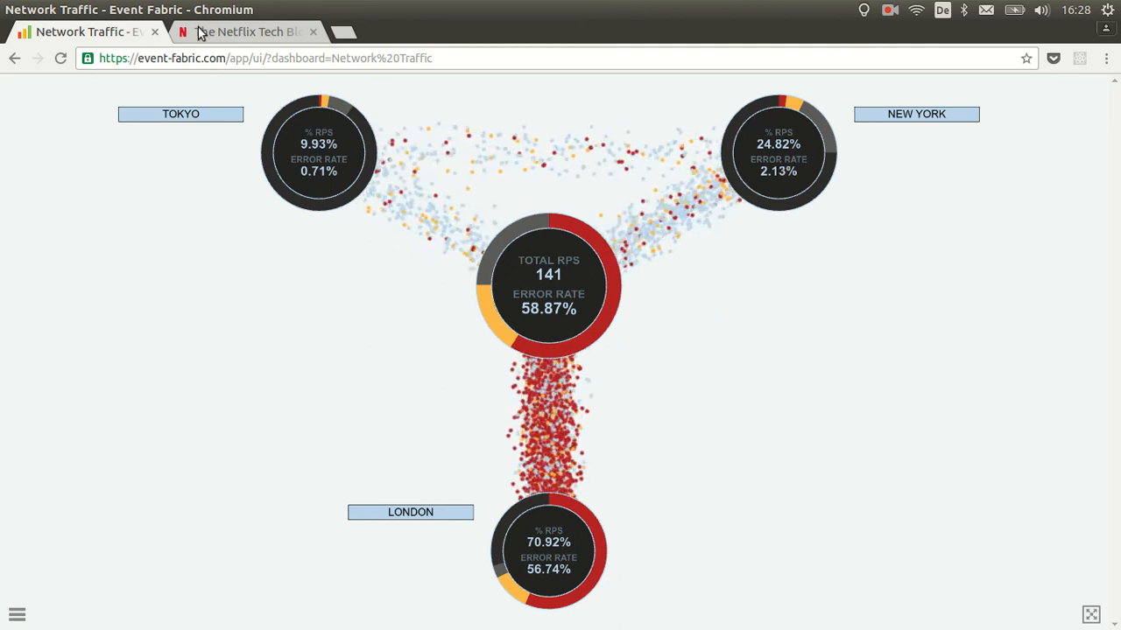
- After viewing London's 56.74% red traffic, switch to the Netflix Tech Blog tab
click(246, 31)
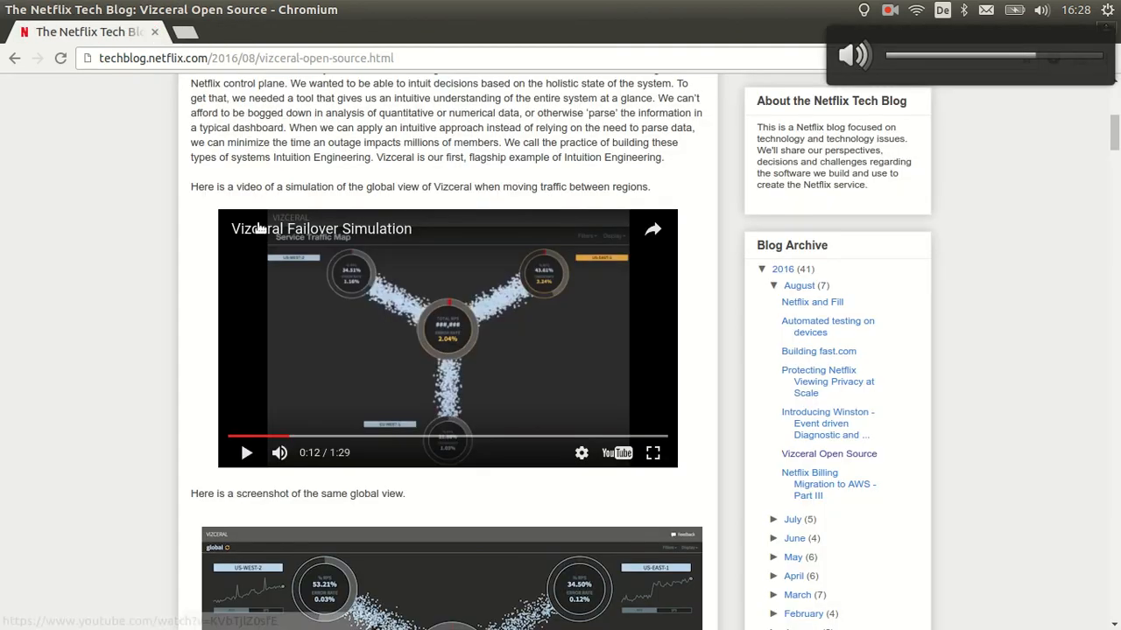
- Scroll through the Vizceral article and pause the Regional View video at 0:08
scroll(down, 3)
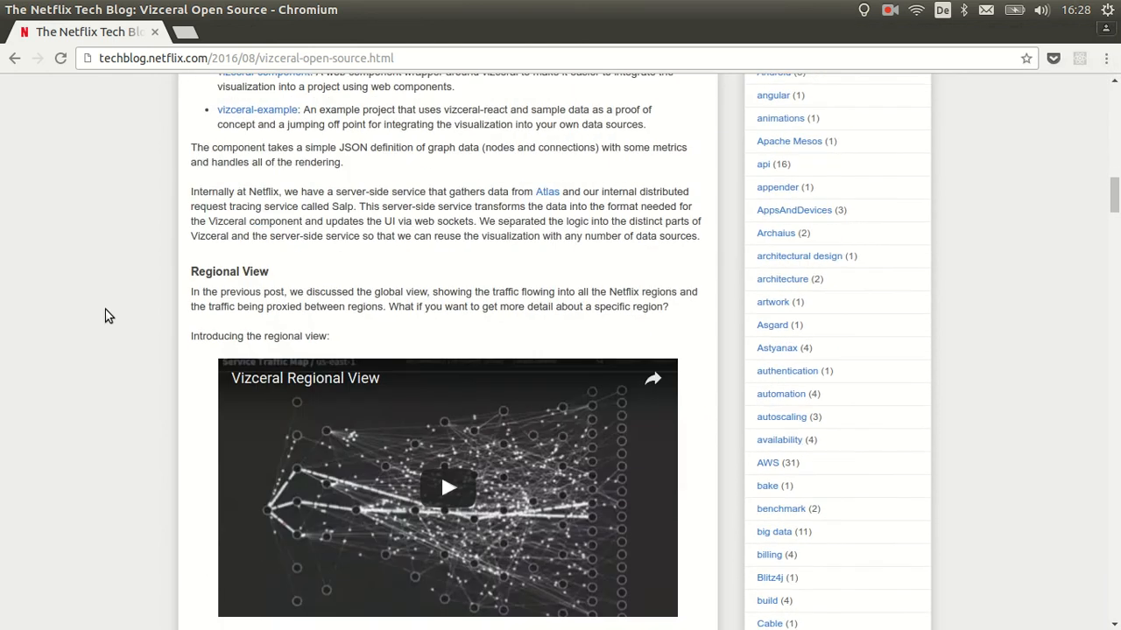
scroll(down, 3)
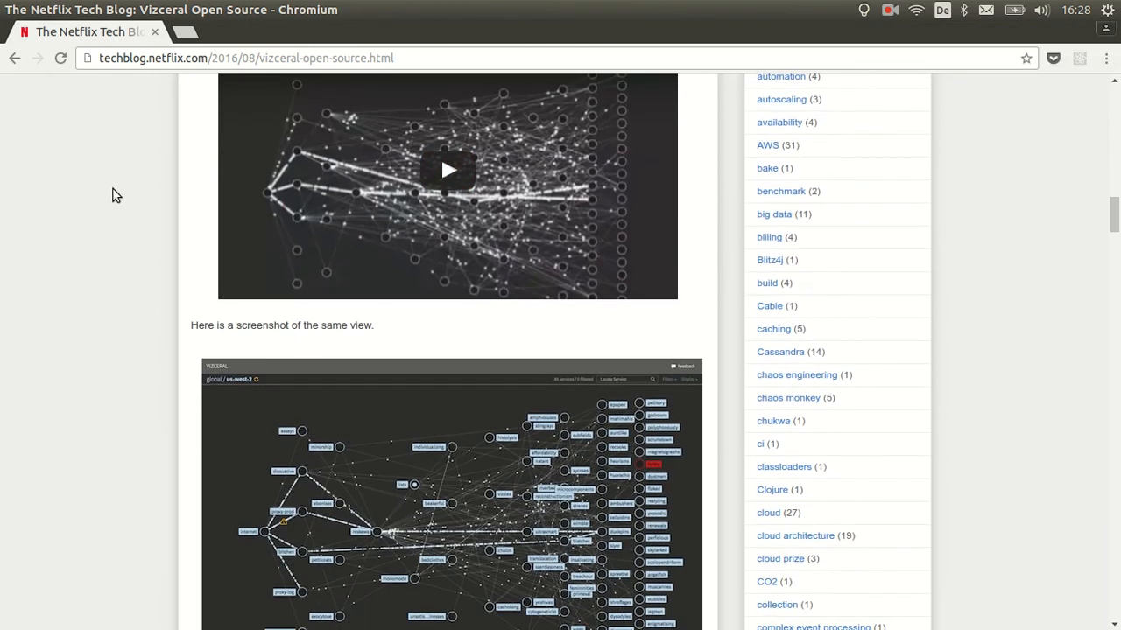
scroll(up, 3)
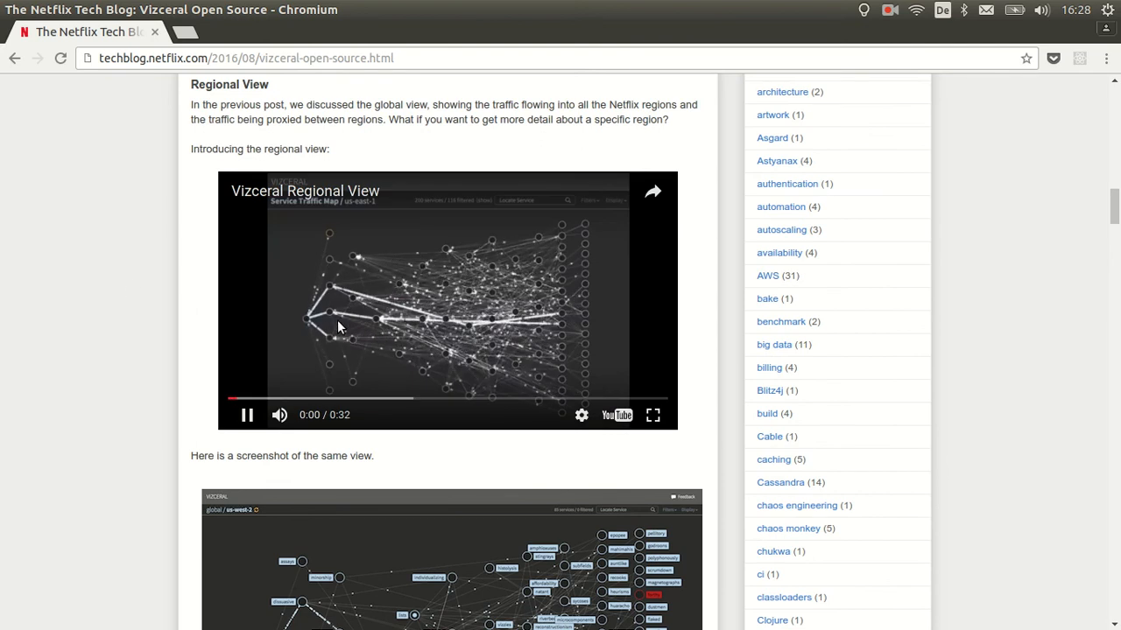
mouse_move(331, 283)
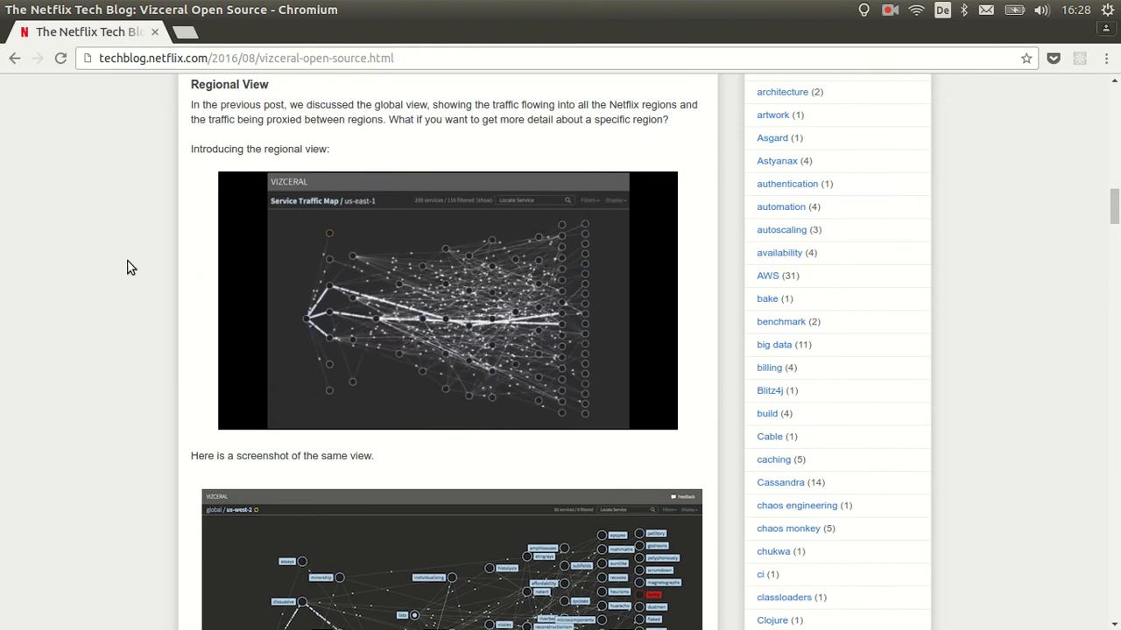
click(447, 301)
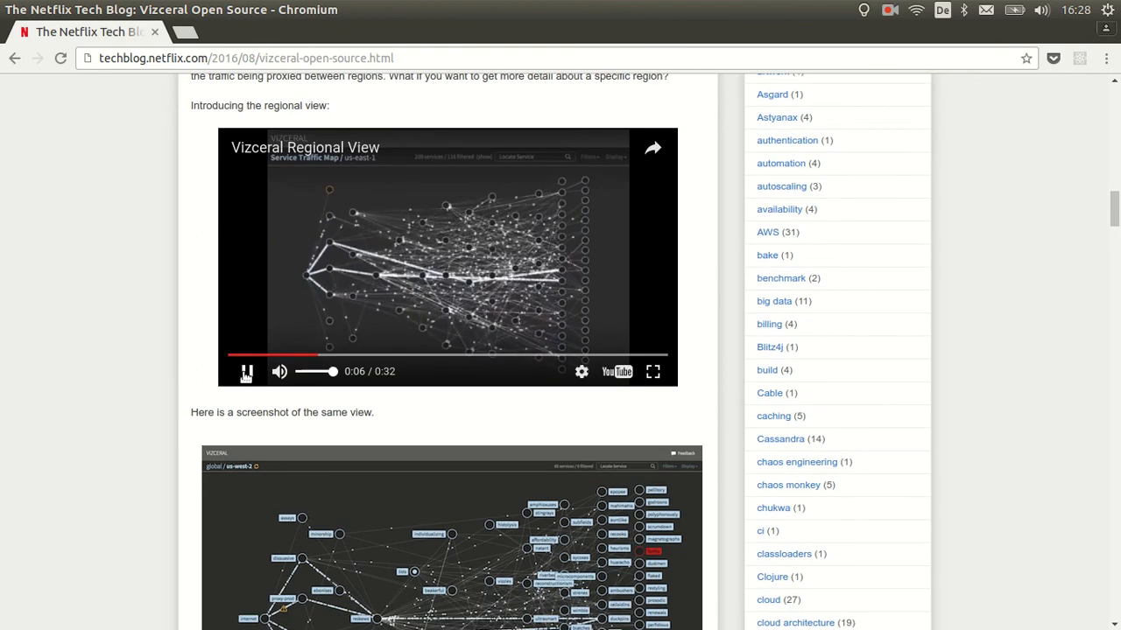
- Scroll further down the article and back up to the Regional View section
scroll(down, 3)
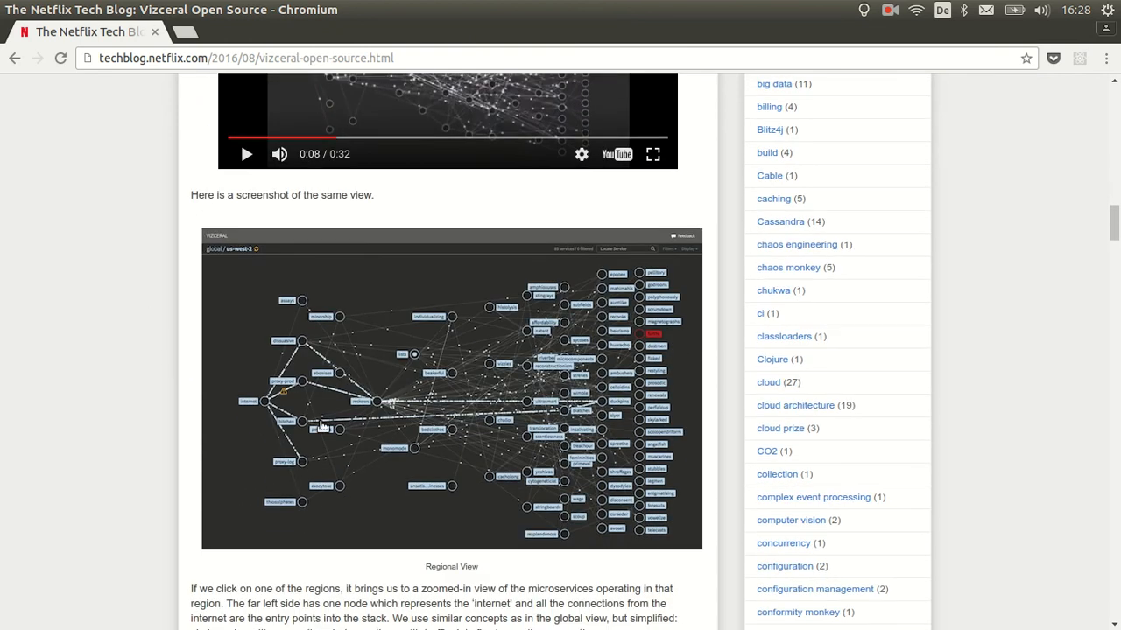
scroll(down, 3)
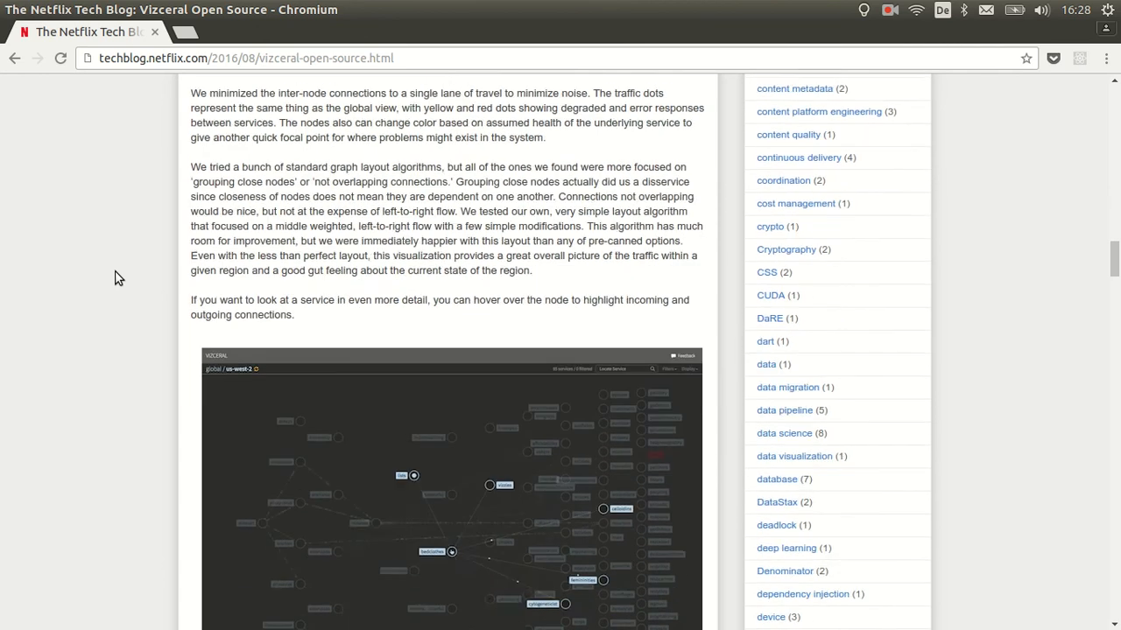
scroll(down, 3)
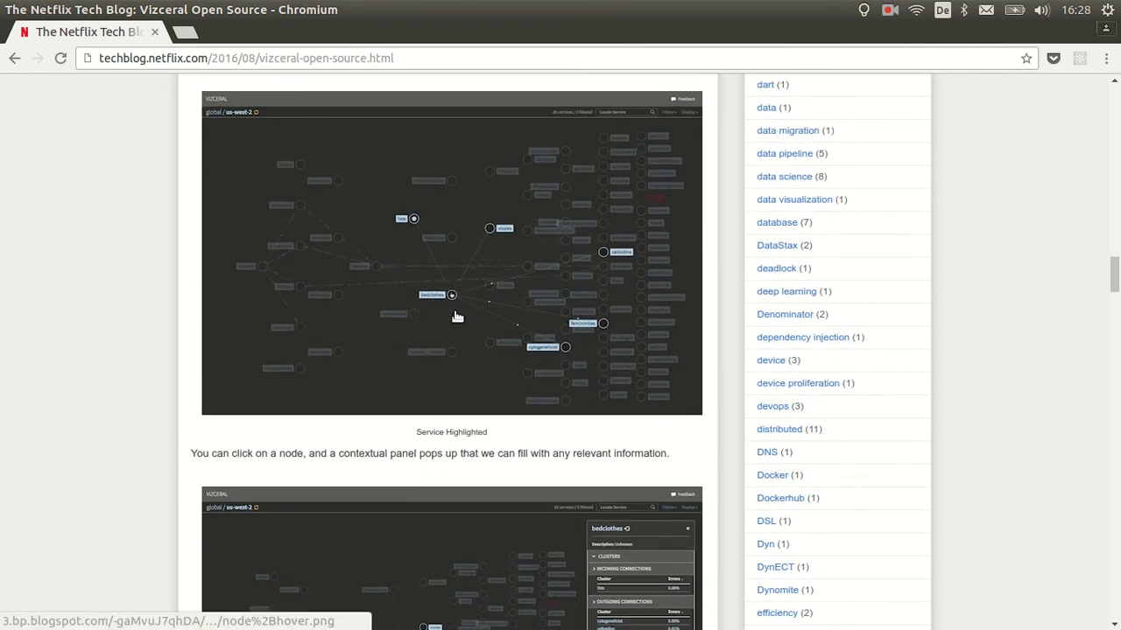
mouse_move(225, 330)
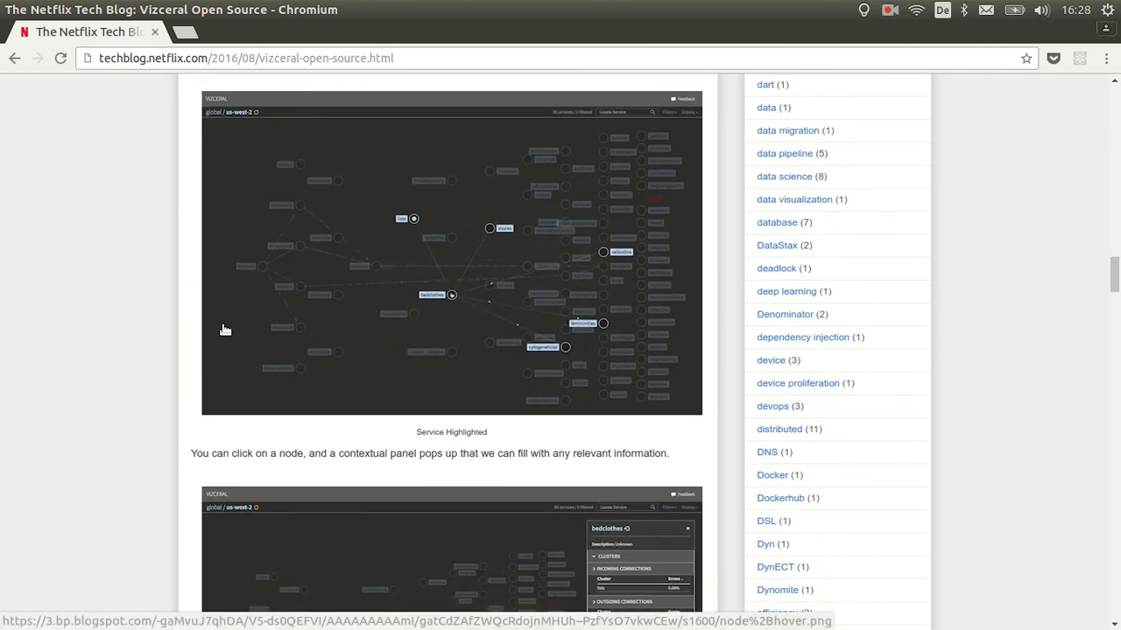
scroll(down, 3)
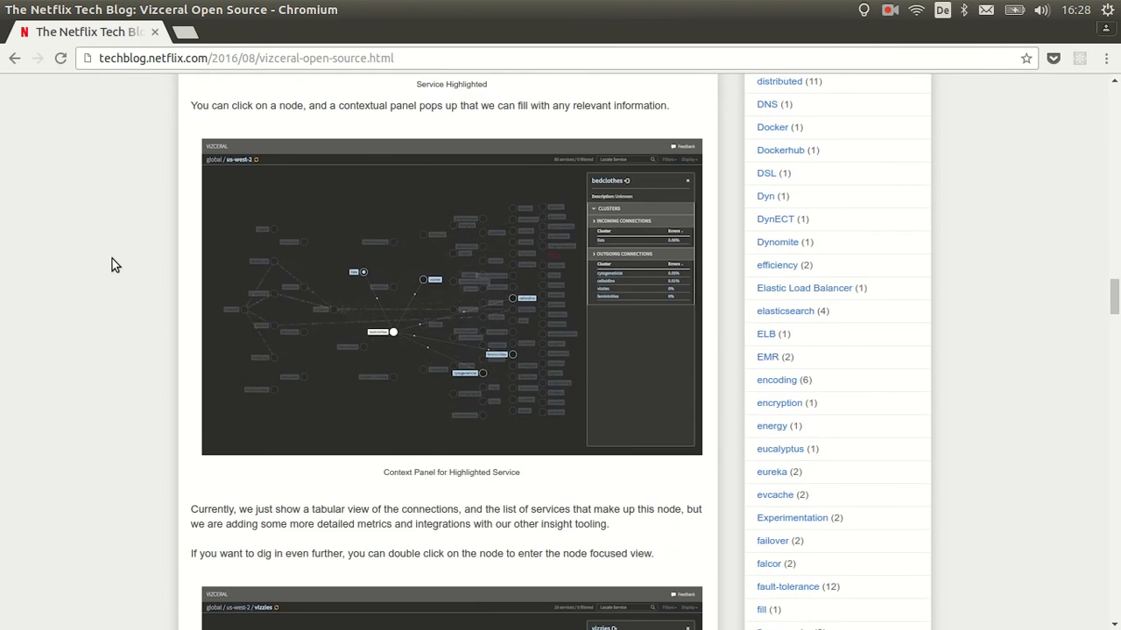
scroll(down, 3)
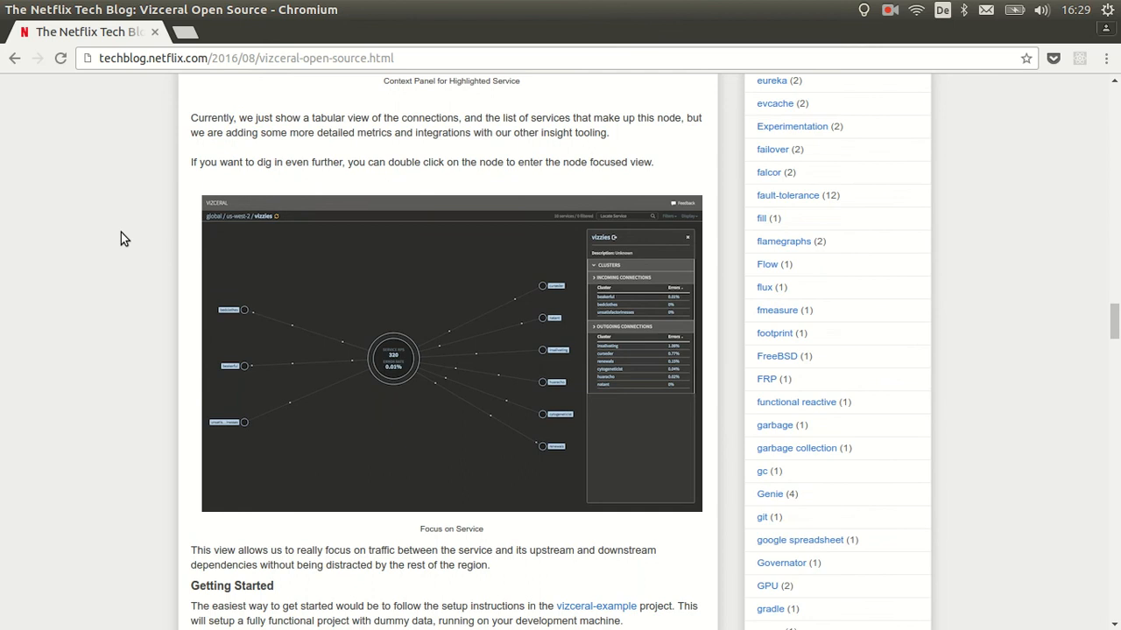
scroll(down, 3)
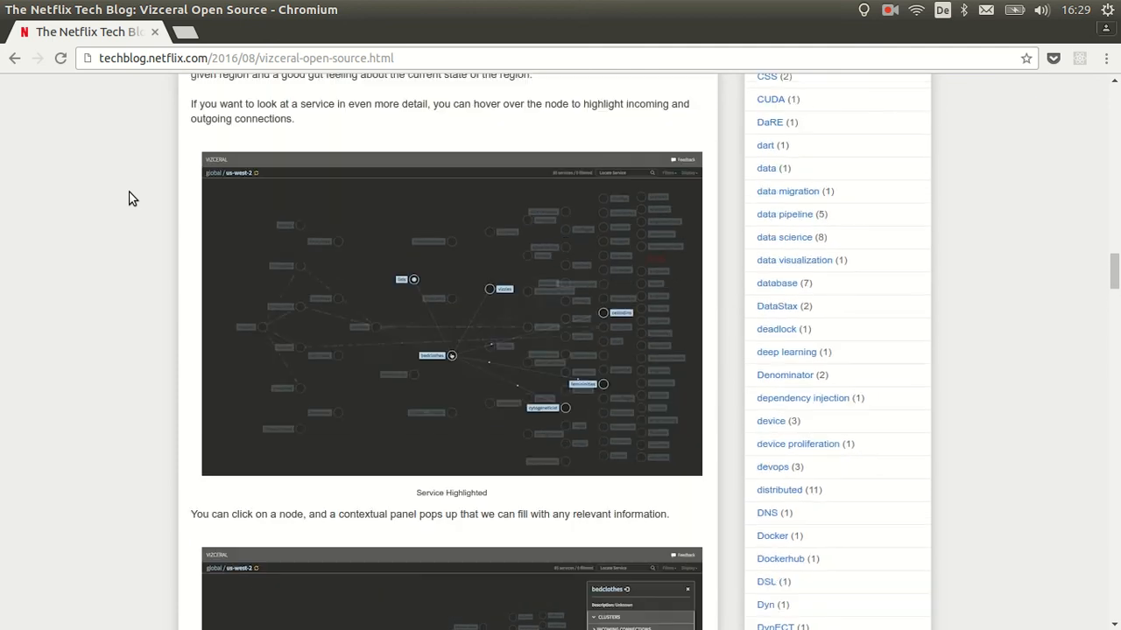
scroll(up, 3)
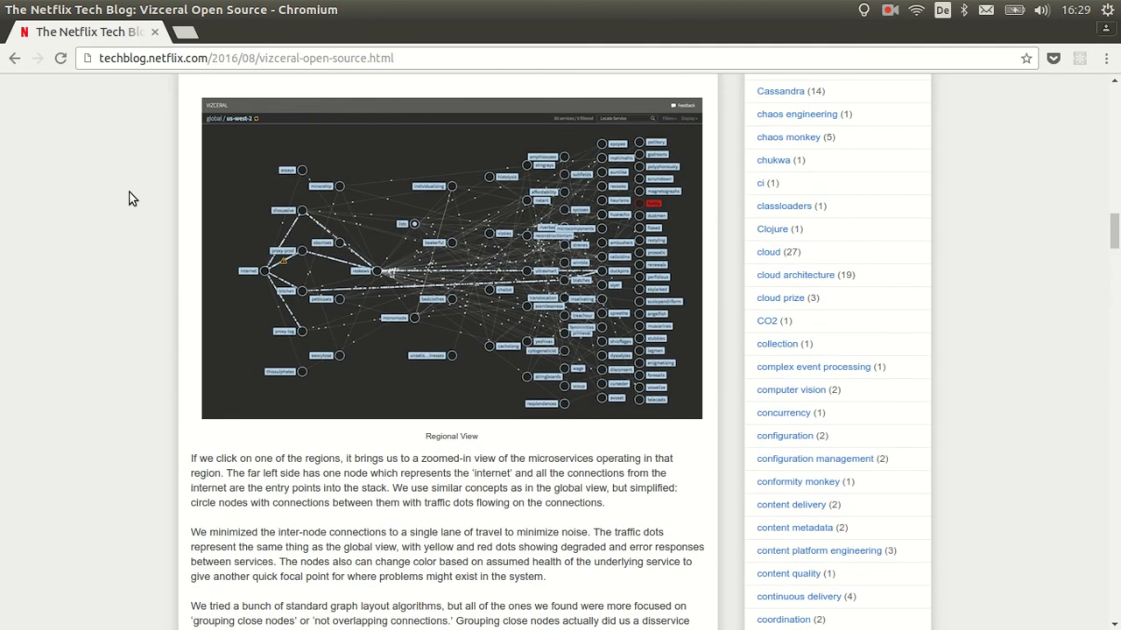
scroll(up, 3)
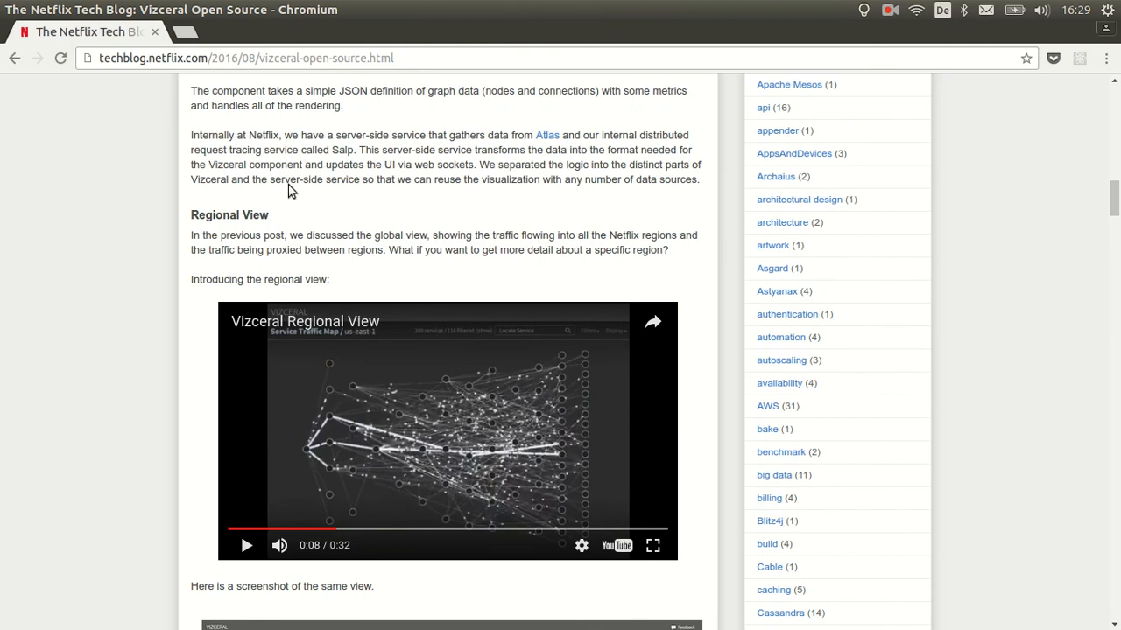
mouse_move(807, 209)
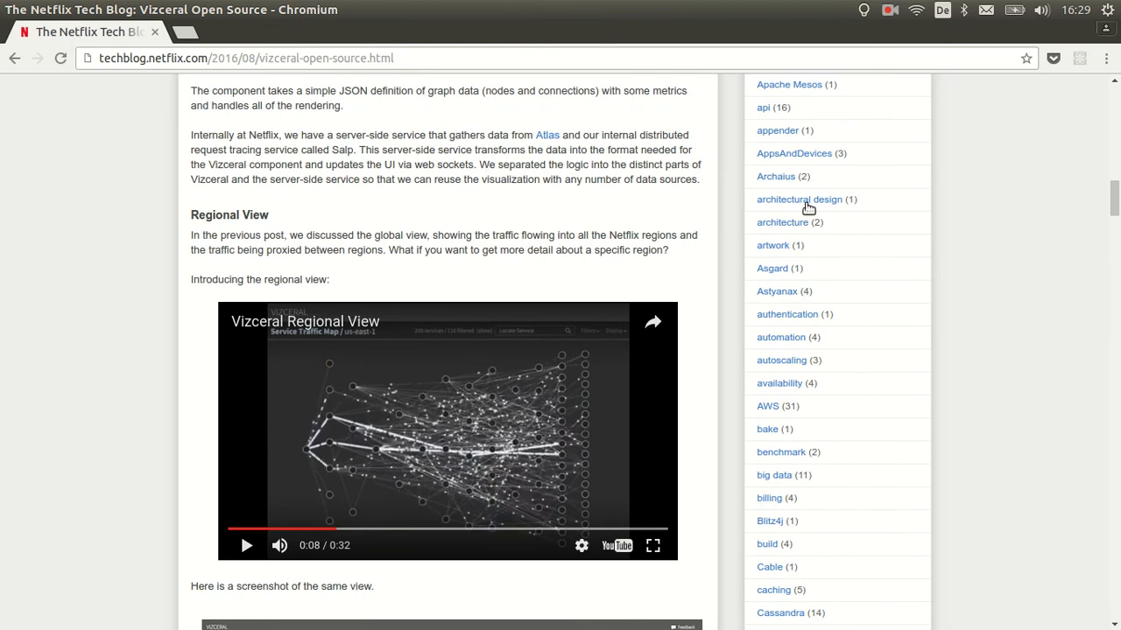